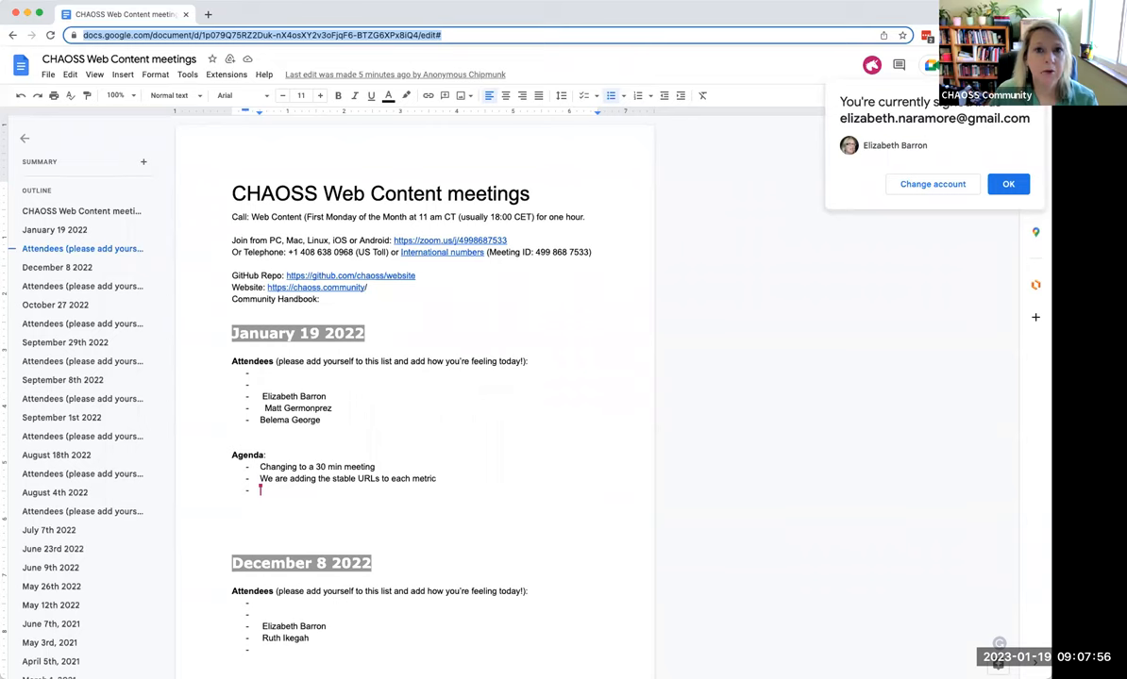
{"action": "mouse_move", "coordinate": [470, 30]}
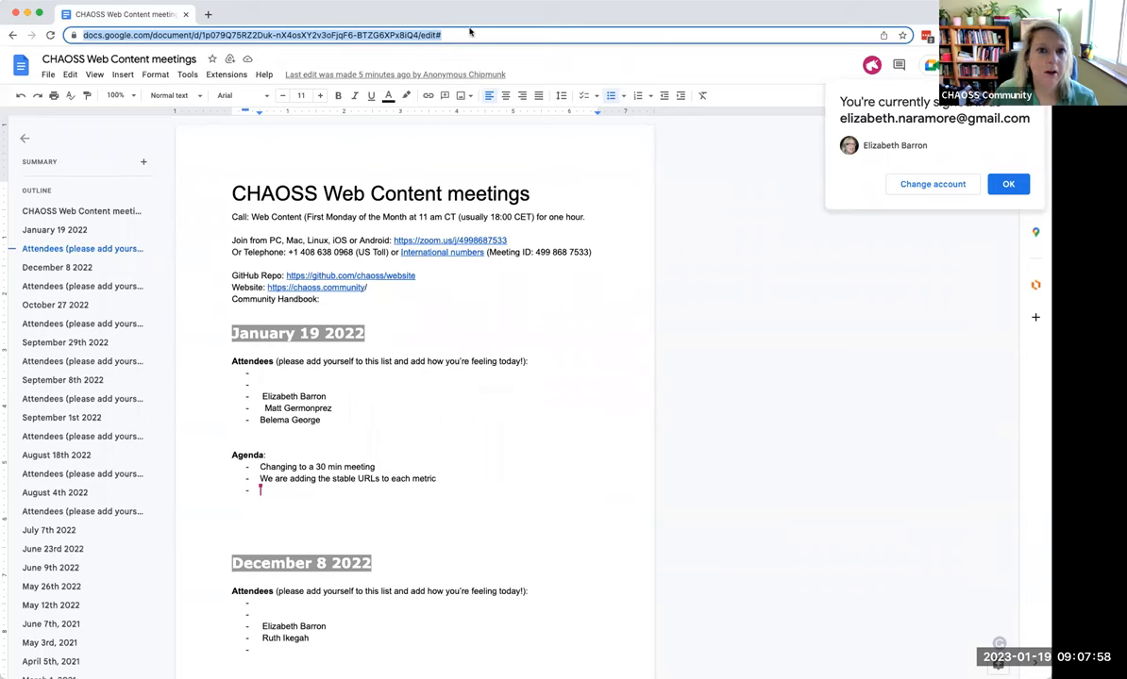
{"action": "mouse_move", "coordinate": [989, 230]}
{"action": "type", "text": " -"}
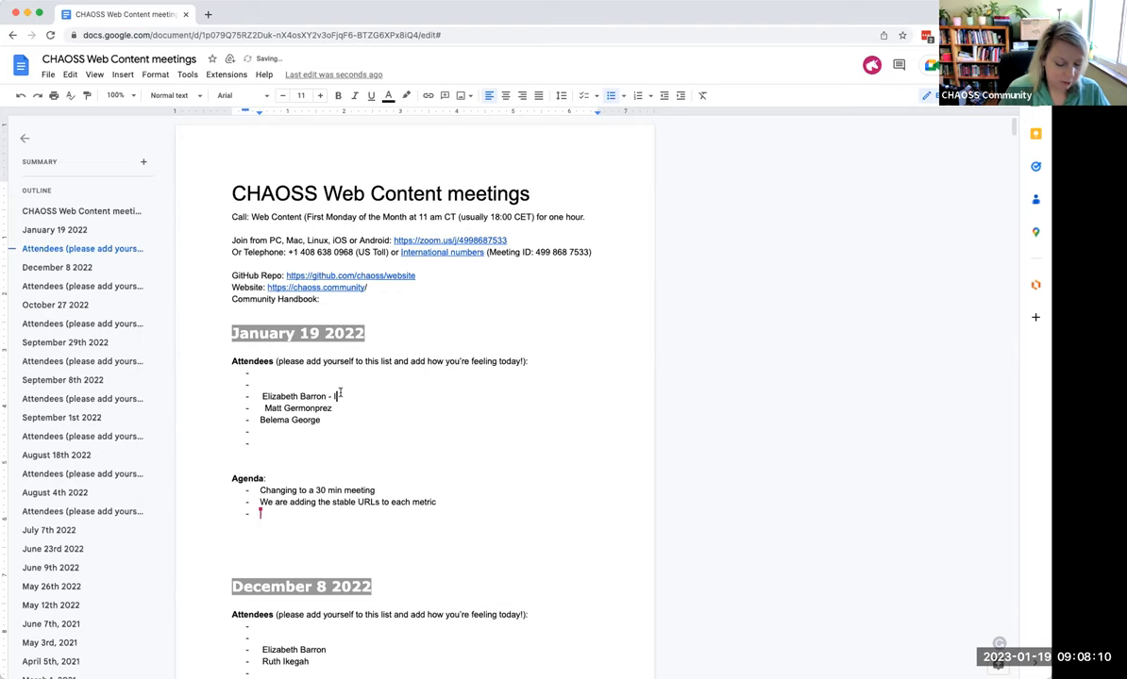
- Add "- I'm good!" and "- Also good!" after the first two January 19 attendee names
{"action": "type", "text": "I'm good!"}
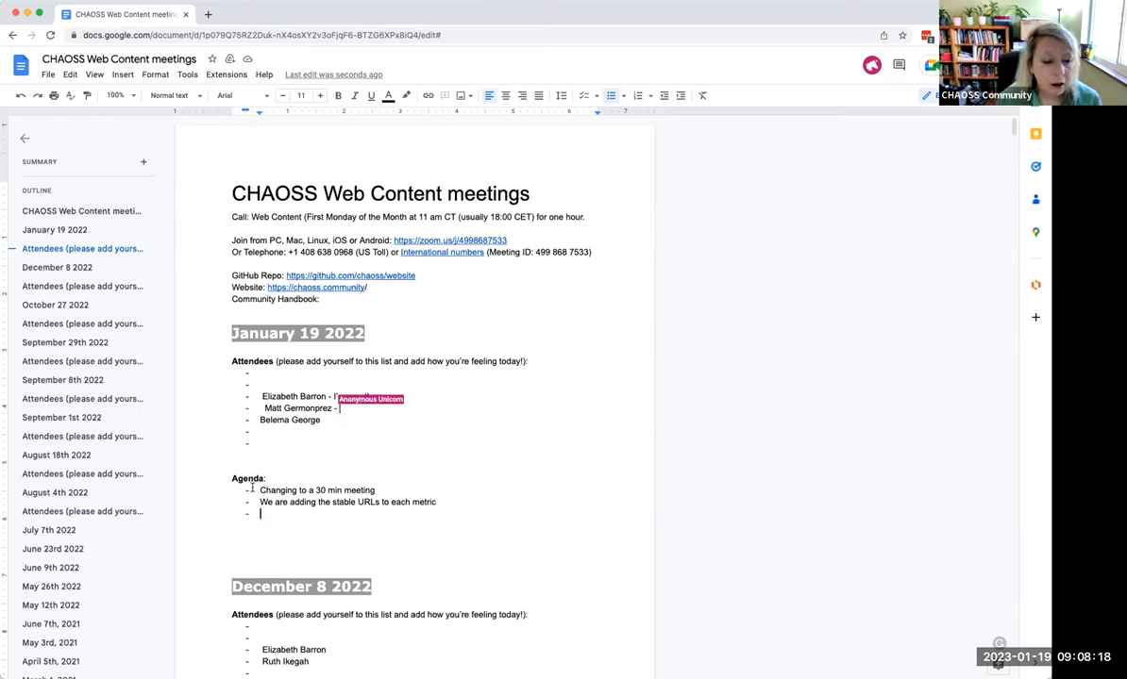
{"action": "type", "text": "I'm good!"}
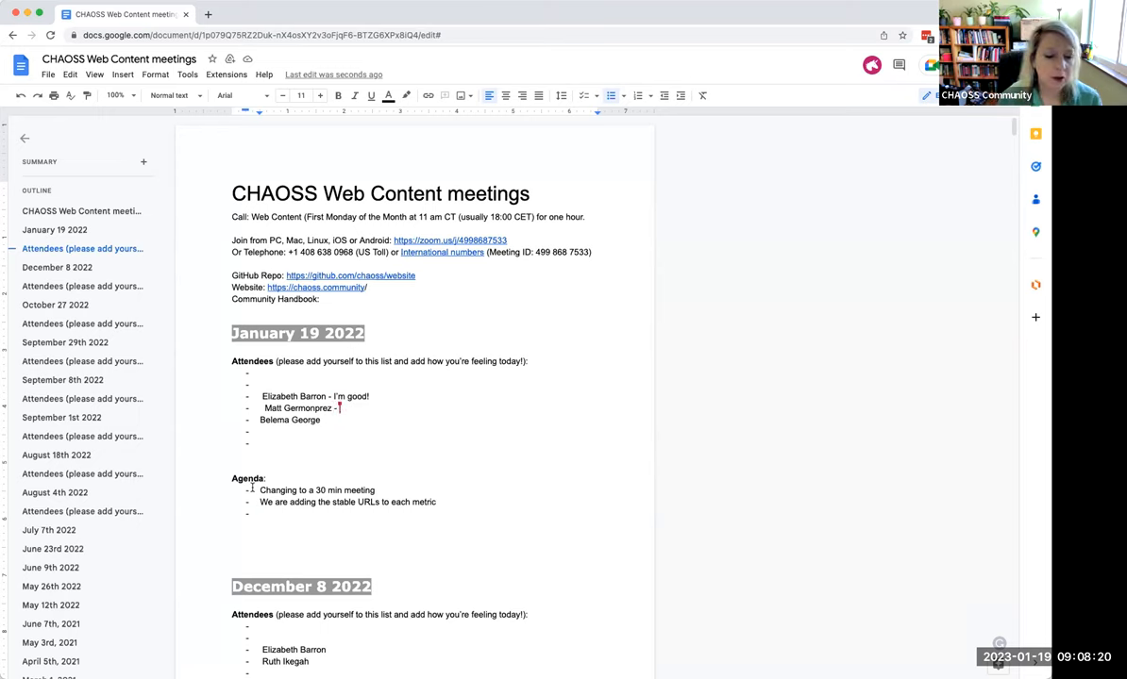
{"action": "type", "text": "Also"}
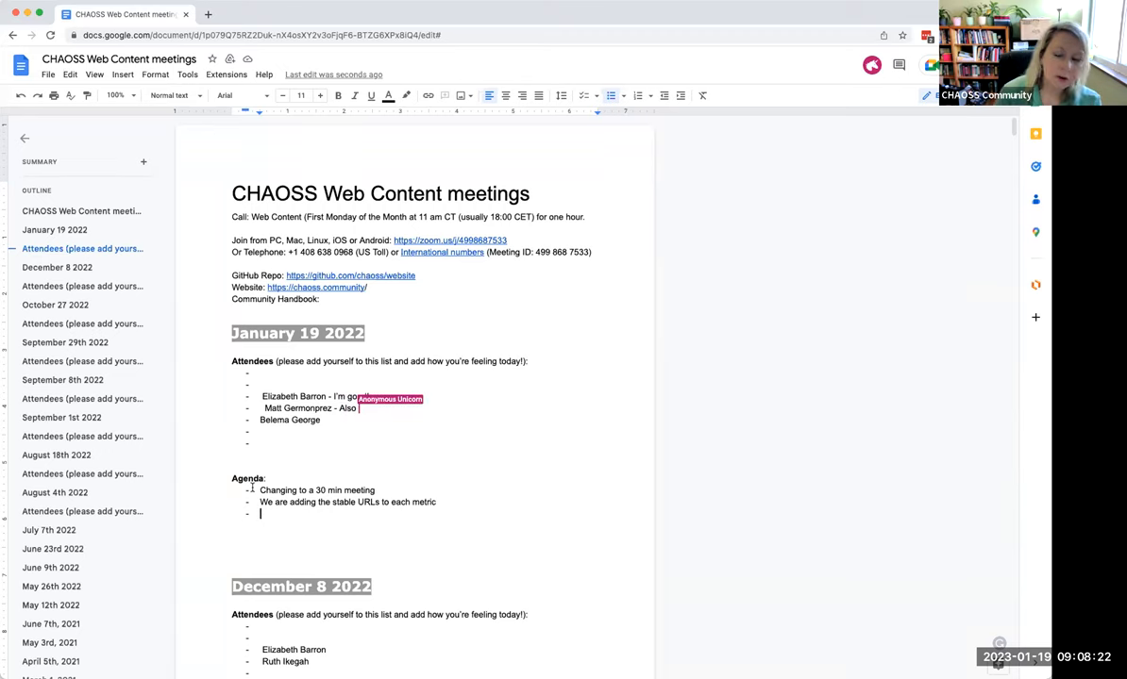
{"action": "type", "text": "good!"}
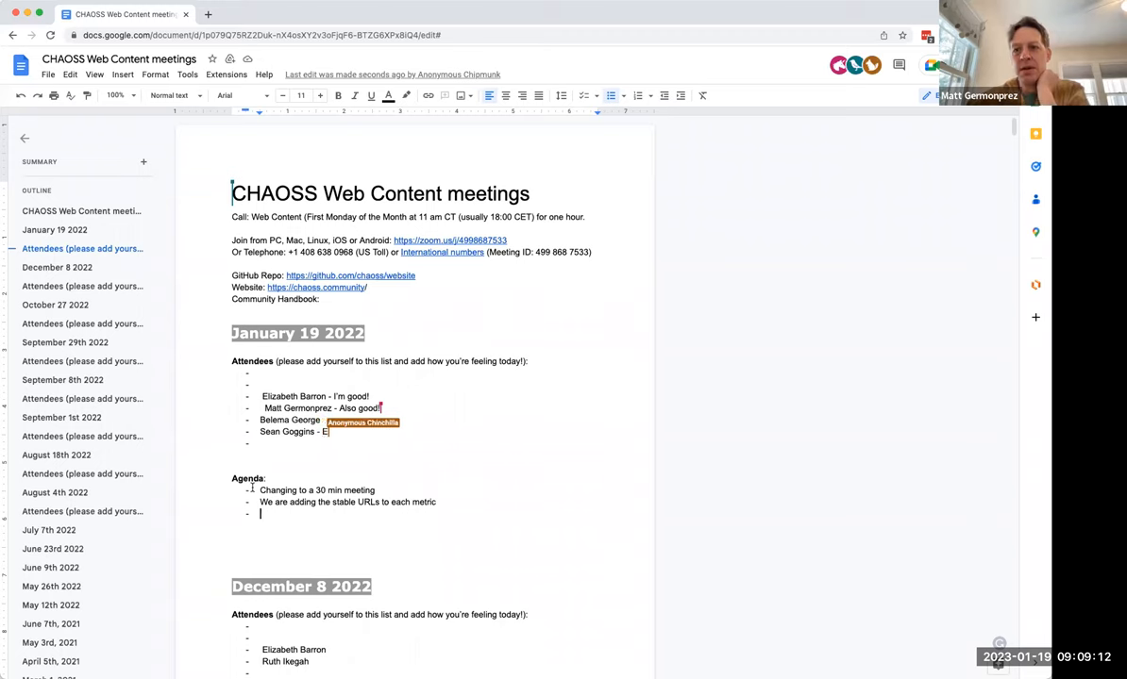
{"action": "type", "text": "xcellent!"}
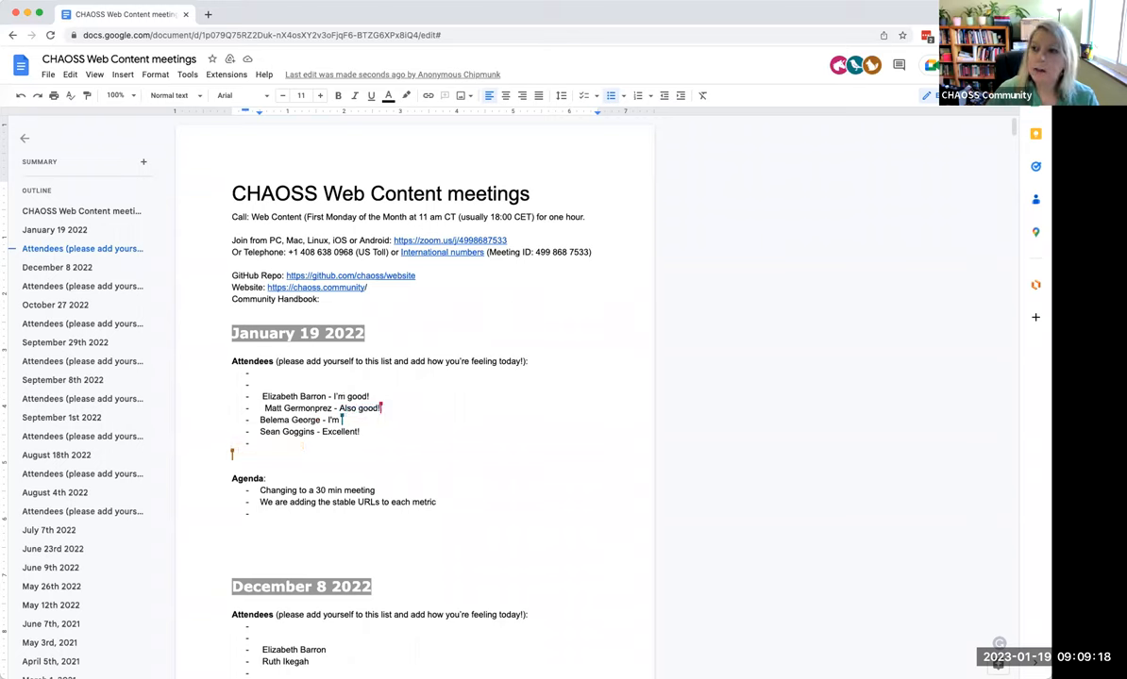
{"action": "type", "text": "okay"}
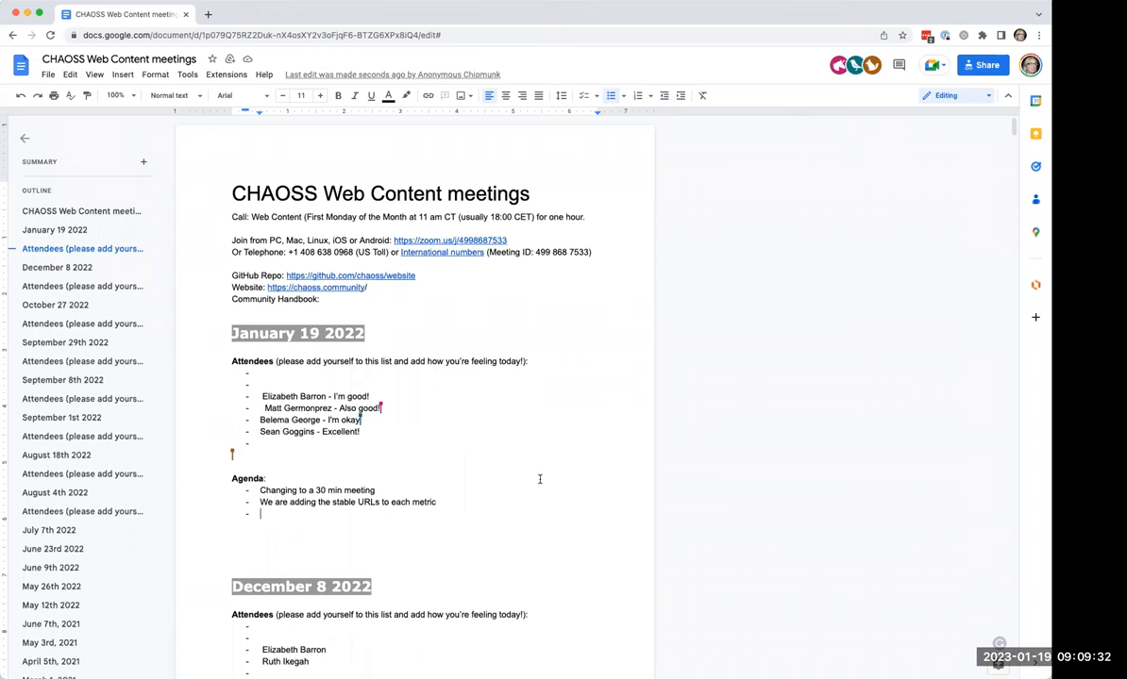
{"action": "mouse_move", "coordinate": [506, 551]}
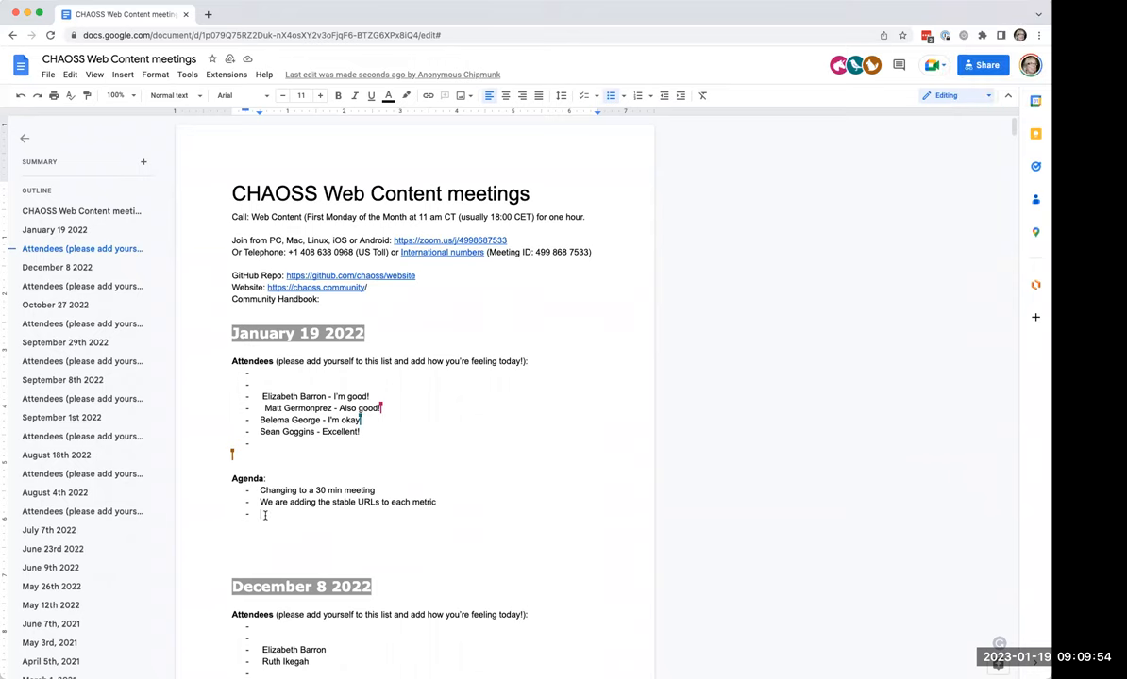
{"action": "mouse_move", "coordinate": [264, 513]}
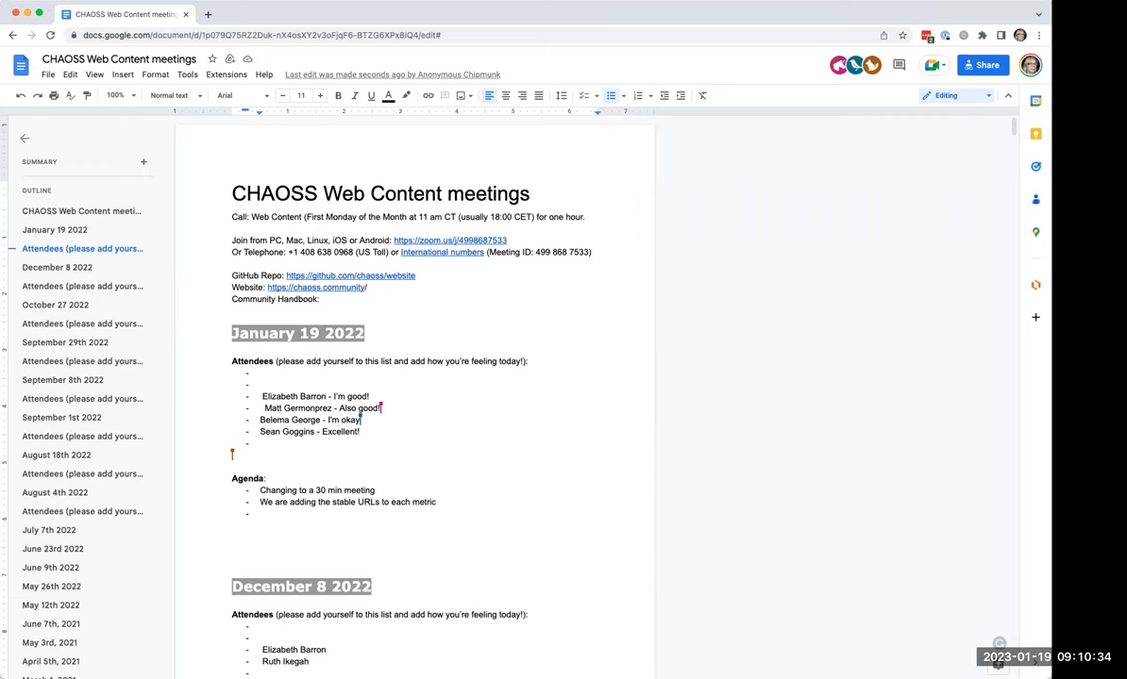
{"action": "mouse_move", "coordinate": [449, 591]}
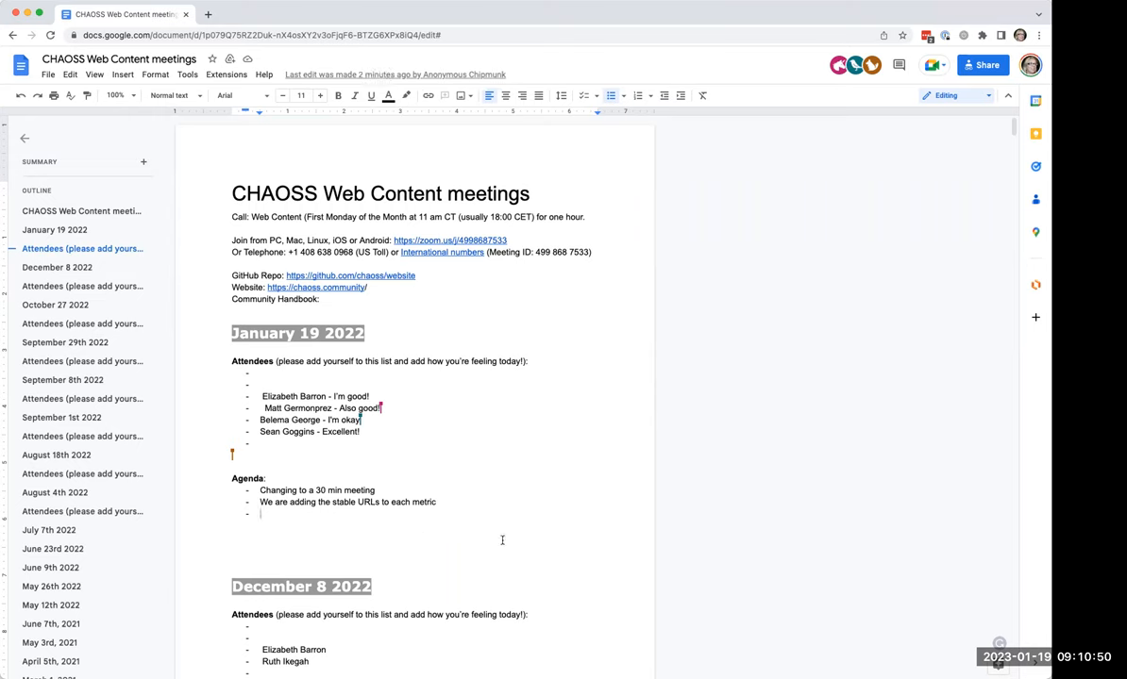
{"action": "mouse_move", "coordinate": [529, 666]}
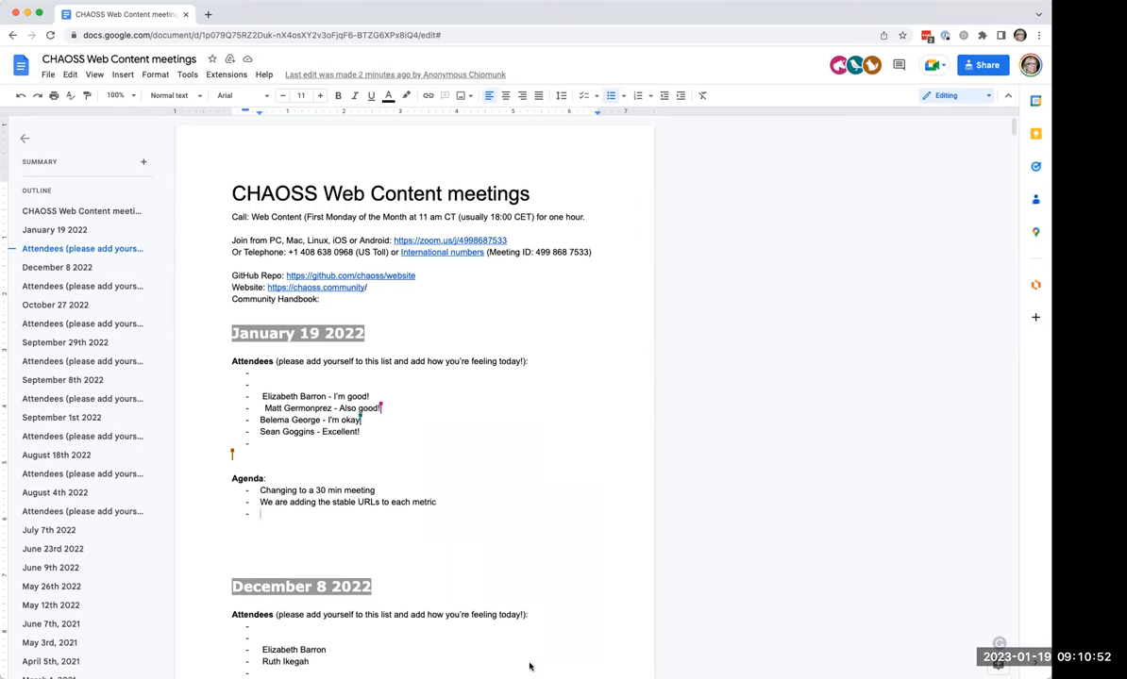
{"action": "mouse_move", "coordinate": [615, 657]}
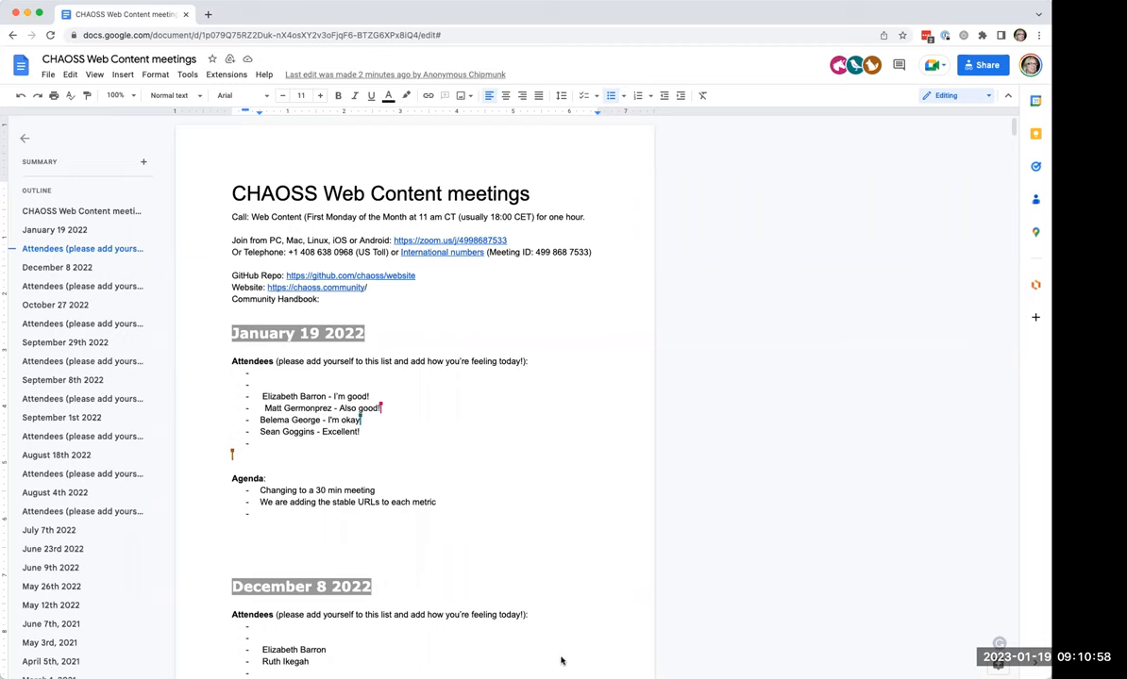
{"action": "mouse_move", "coordinate": [510, 667]}
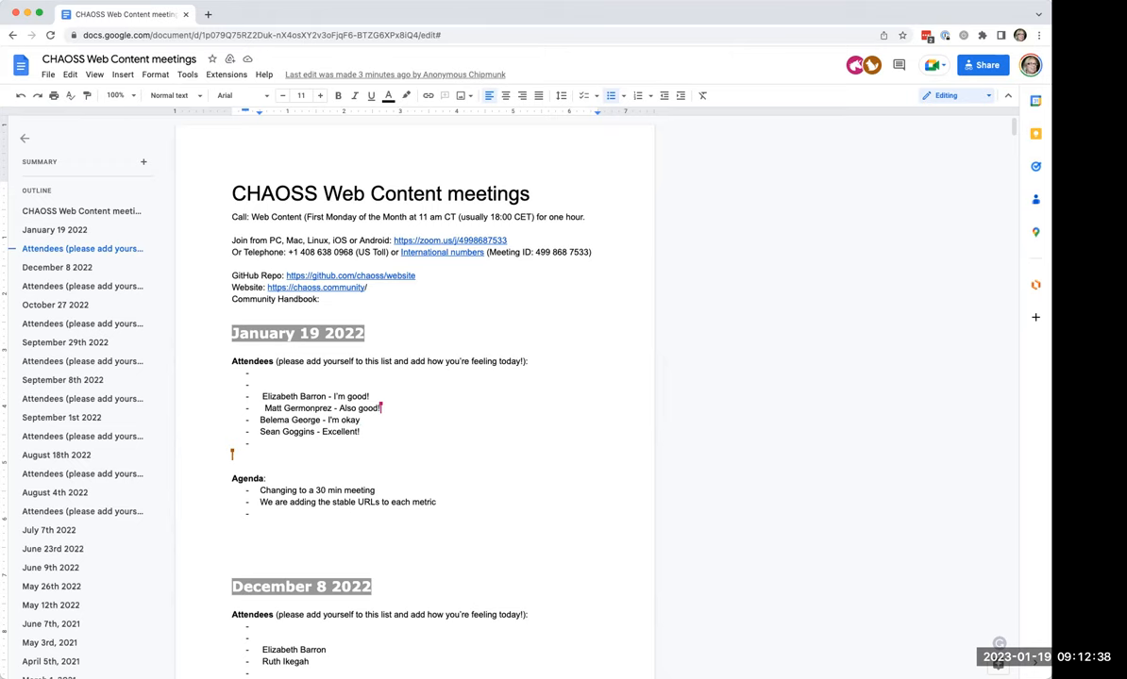
{"action": "mouse_move", "coordinate": [1030, 605]}
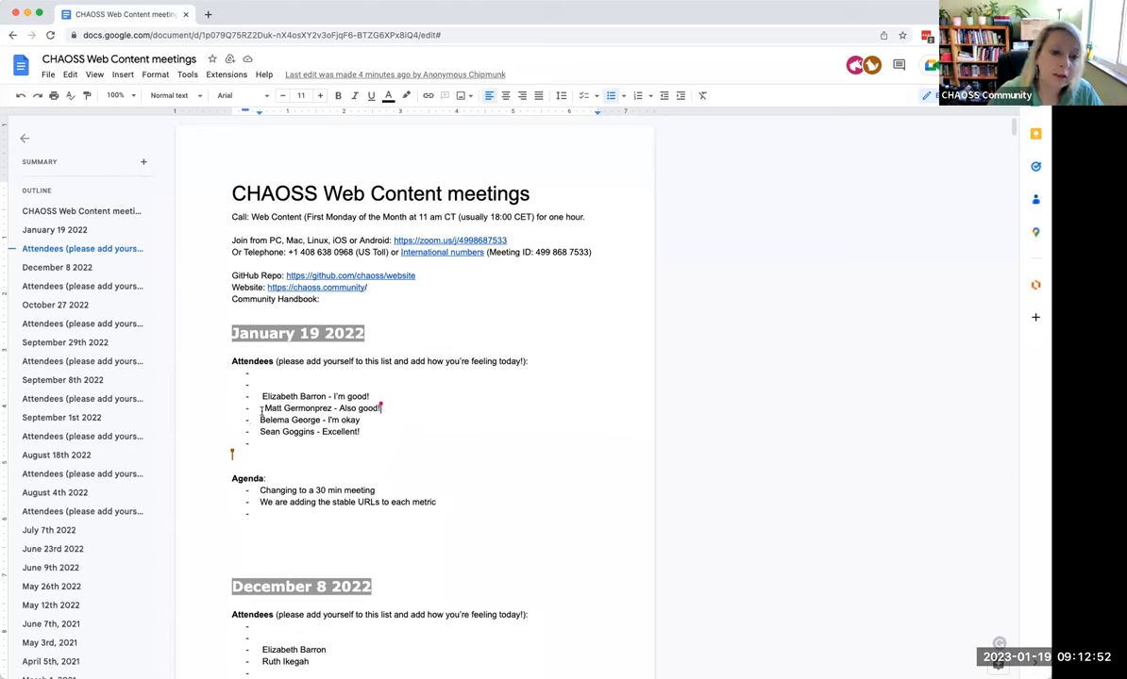
- Add sub-bullets "Go at the bottom" and "To reference this metric please use this URL: ___" under the stable-URLs item
{"action": "left_click", "coordinate": [261, 514]}
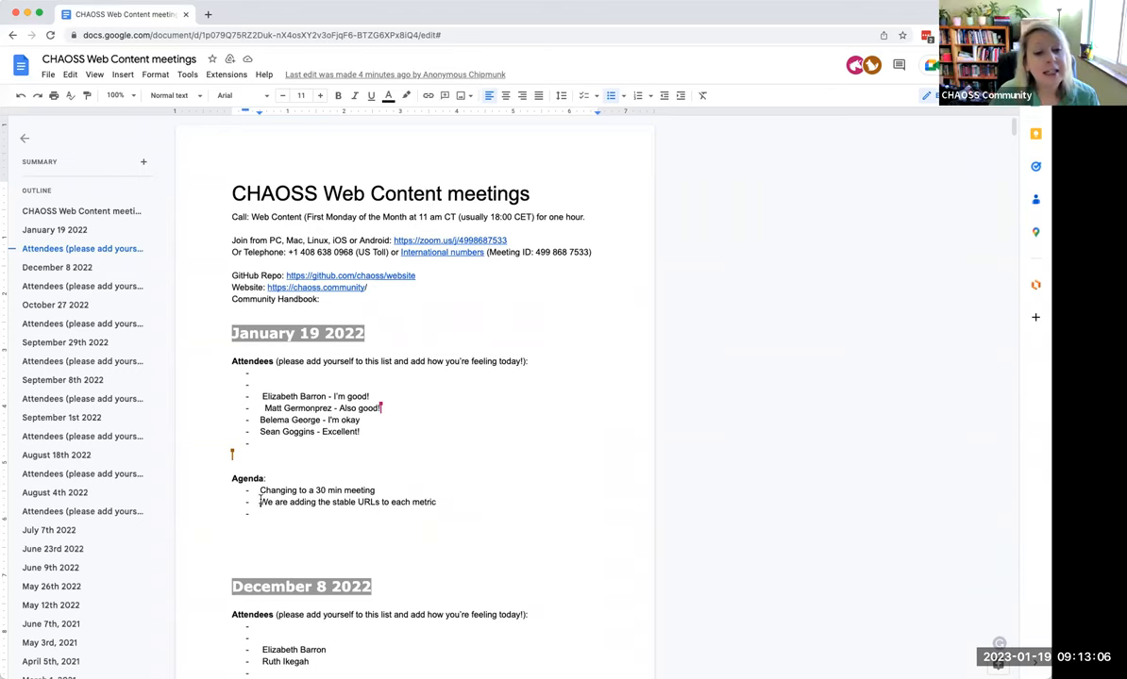
{"action": "triple_click", "coordinate": [347, 502]}
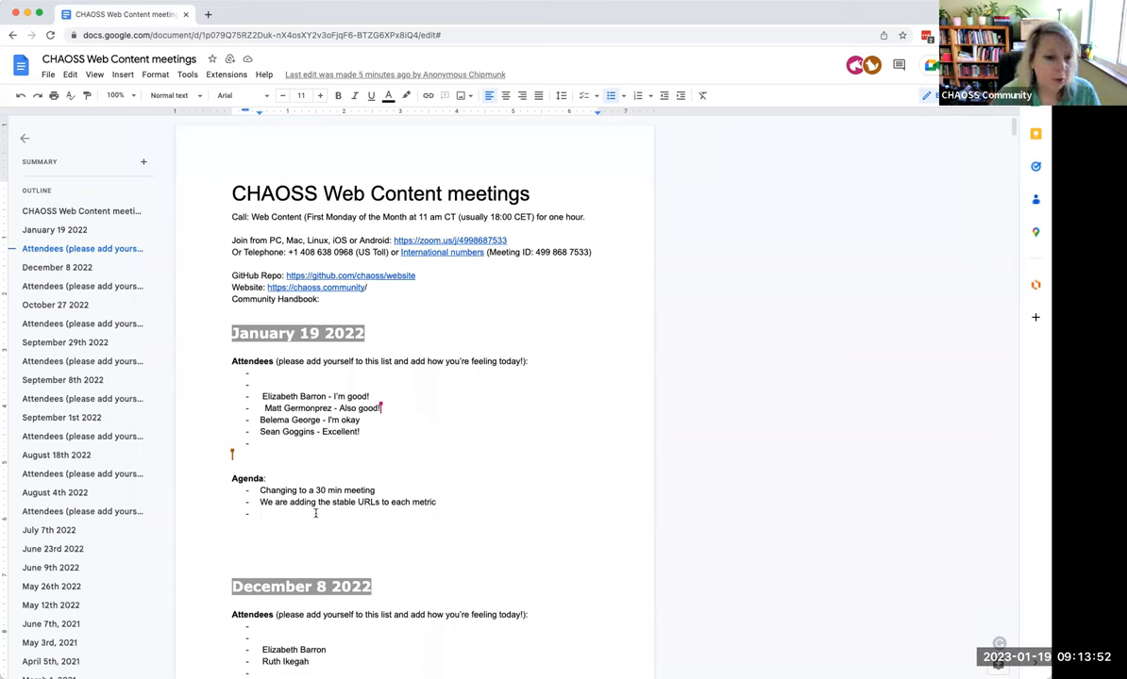
{"action": "type", "text": "Go at the bottom"}
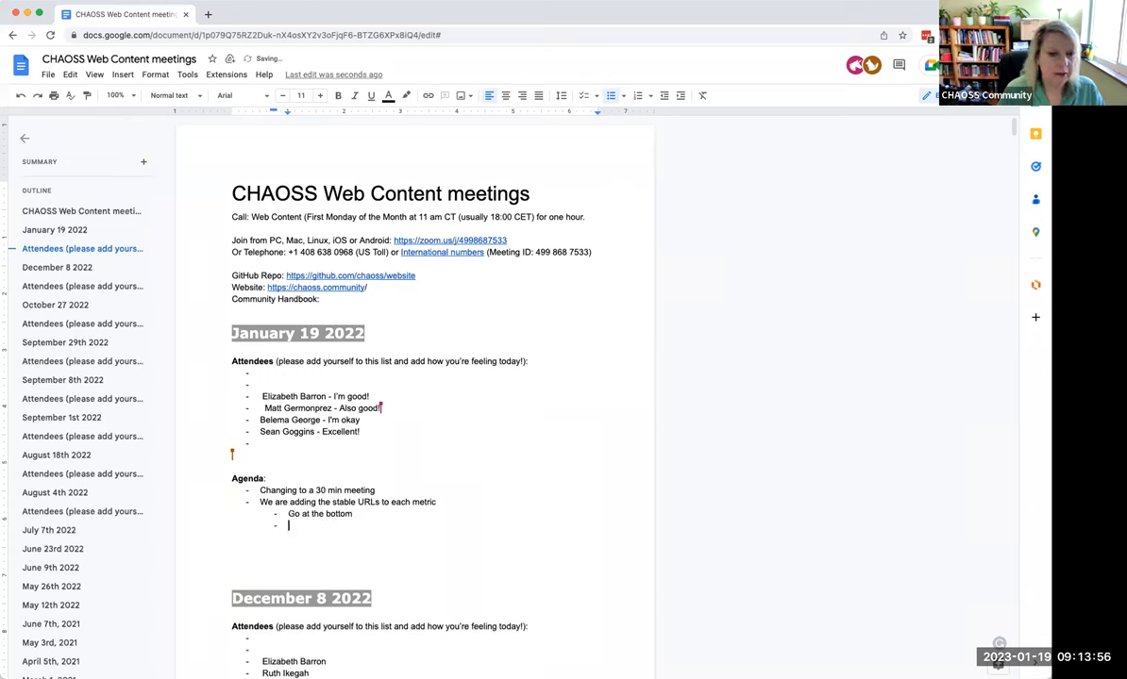
{"action": "type", "text": "T"}
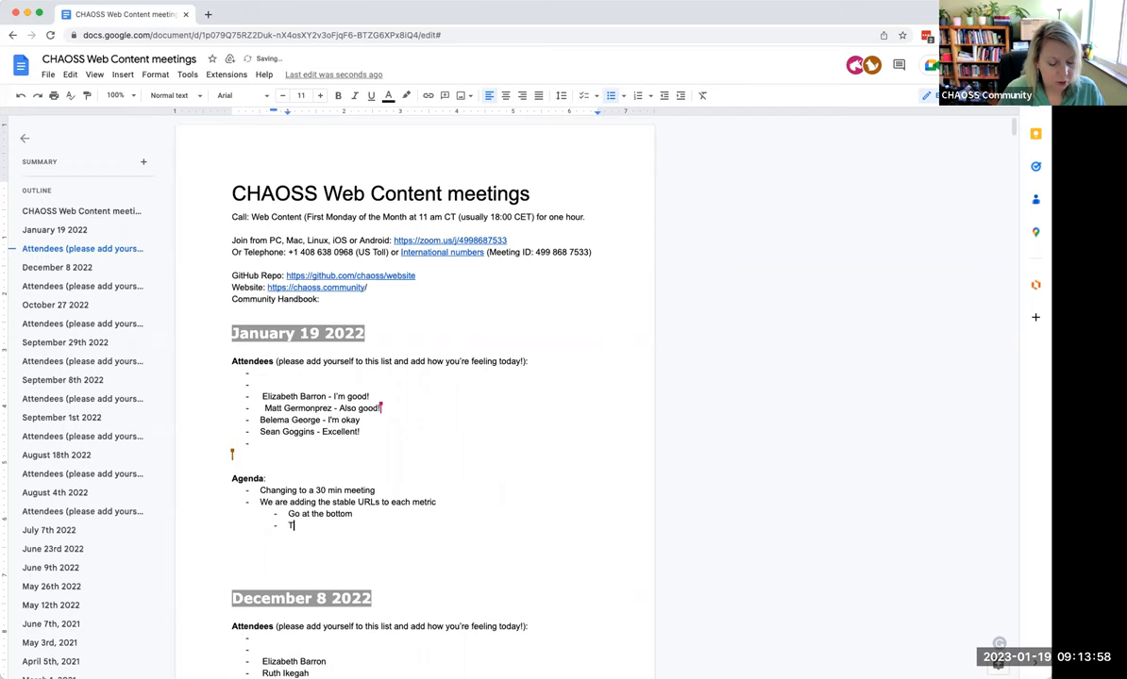
{"action": "type", "text": "o reference this"}
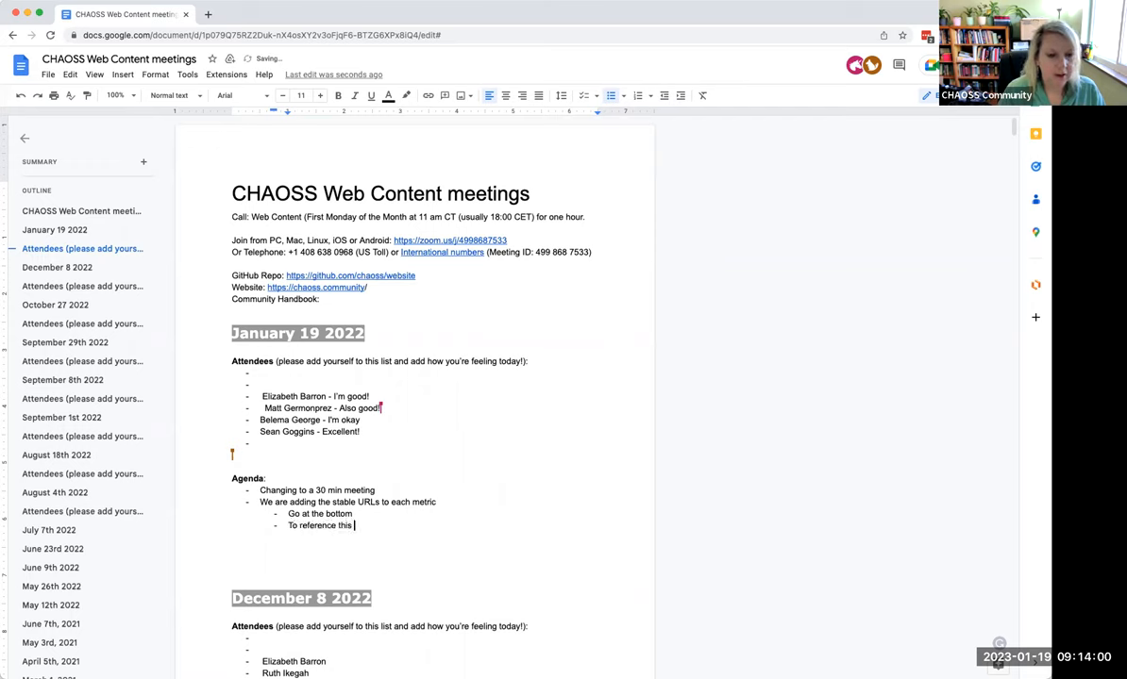
{"action": "type", "text": "metric please use this URL: ___"}
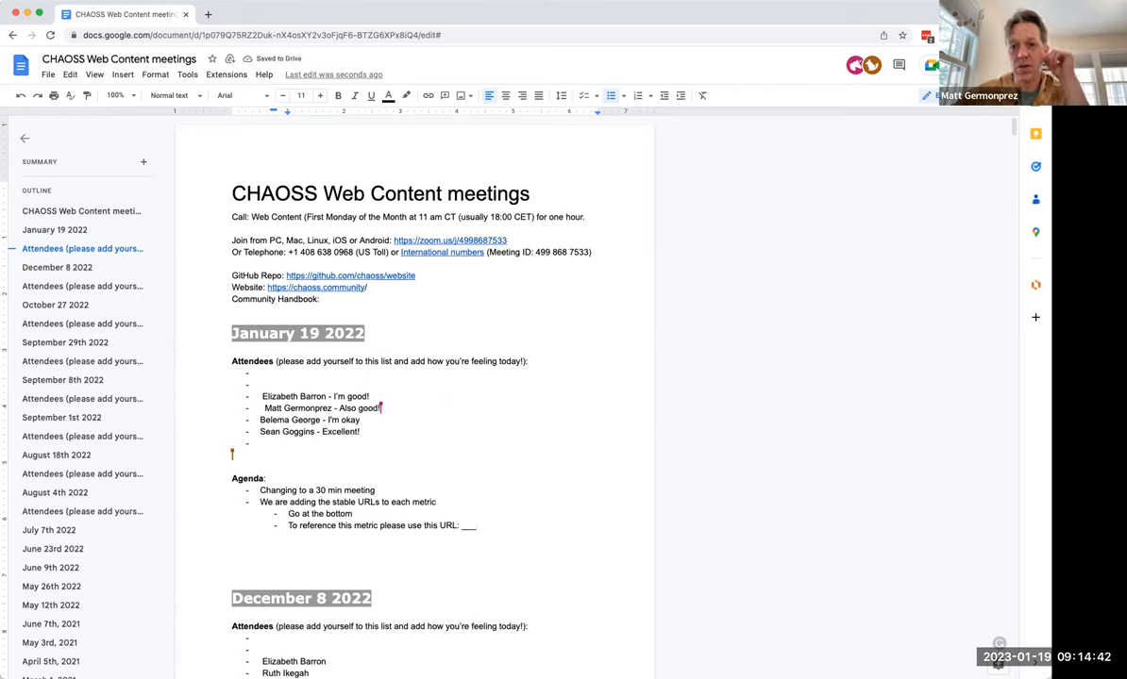
- Add the sub-bullet "Will also go in the spreadsheet" below the metric URL line
{"action": "type", "text": "Will also go in the p"}
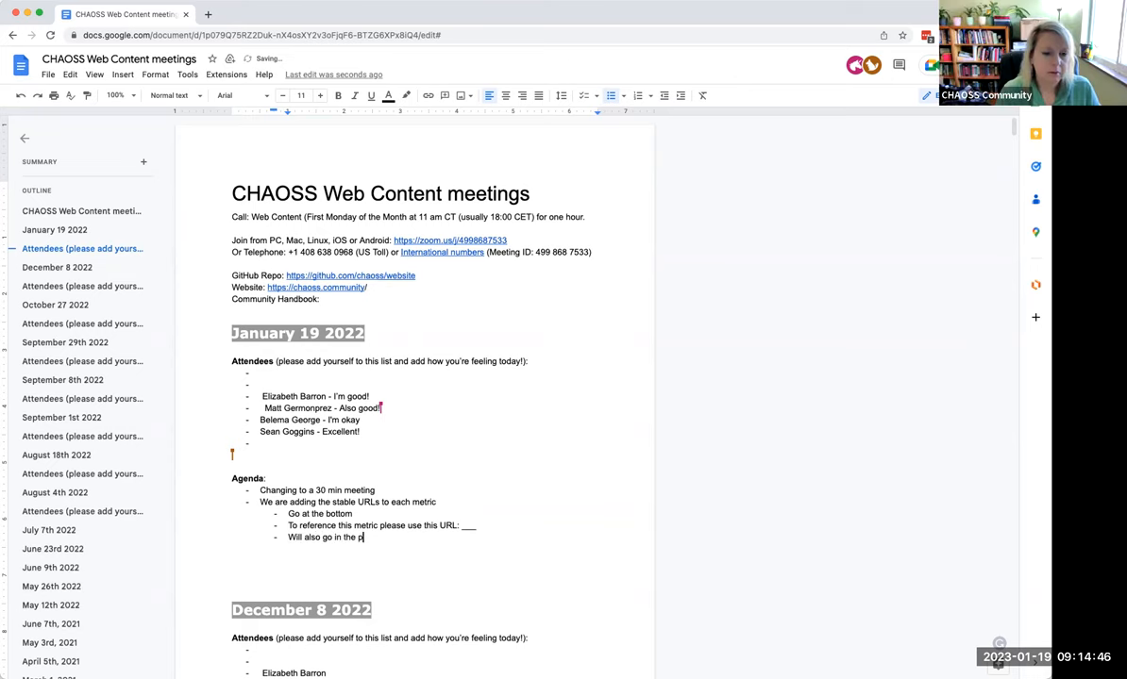
{"action": "type", "text": "spreadsheet"}
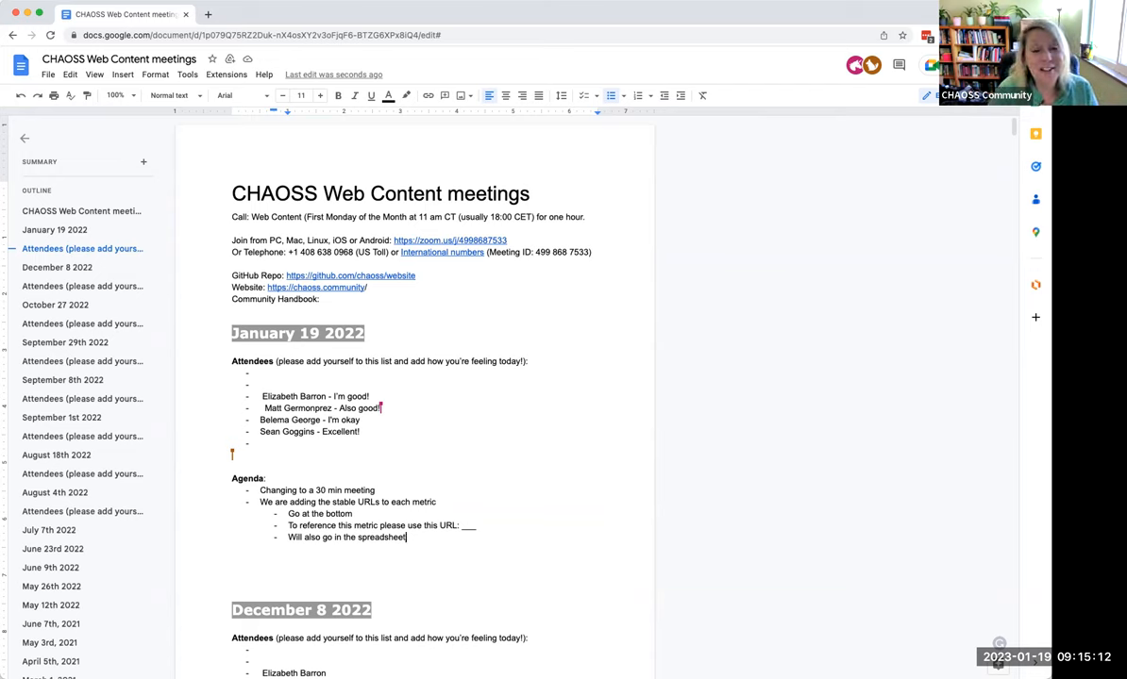
{"action": "mouse_move", "coordinate": [483, 538]}
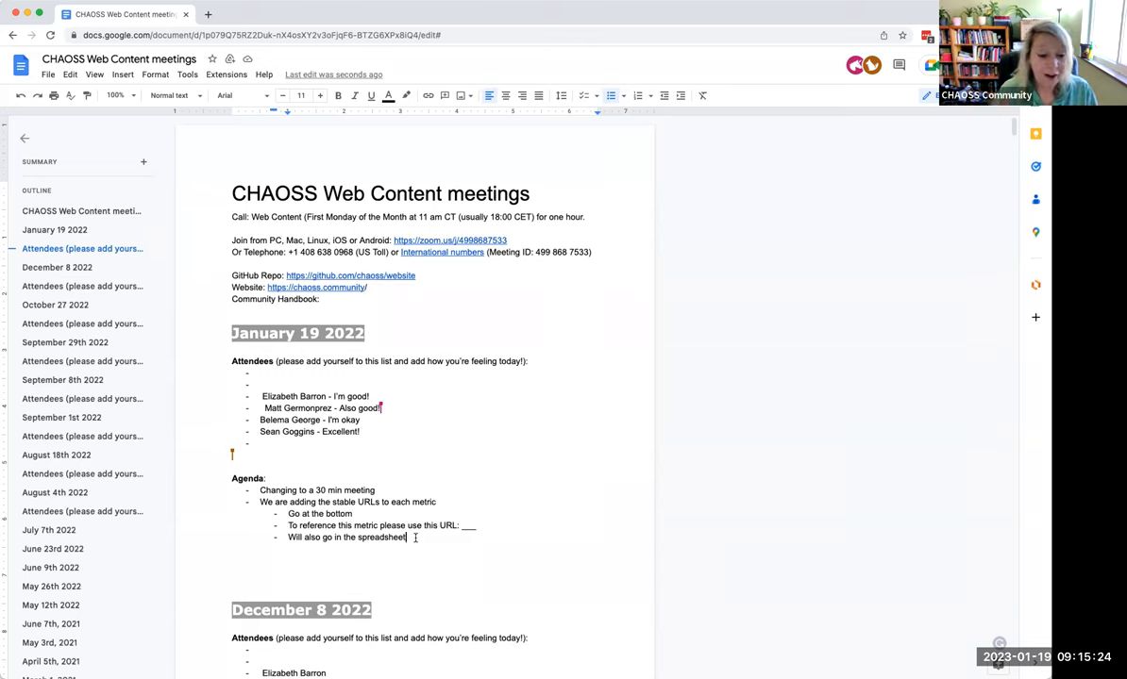
- Add a "Point of note" sub-bullet that metrics only have a URL once the metric itself is released
{"action": "type", "text": "poi"}
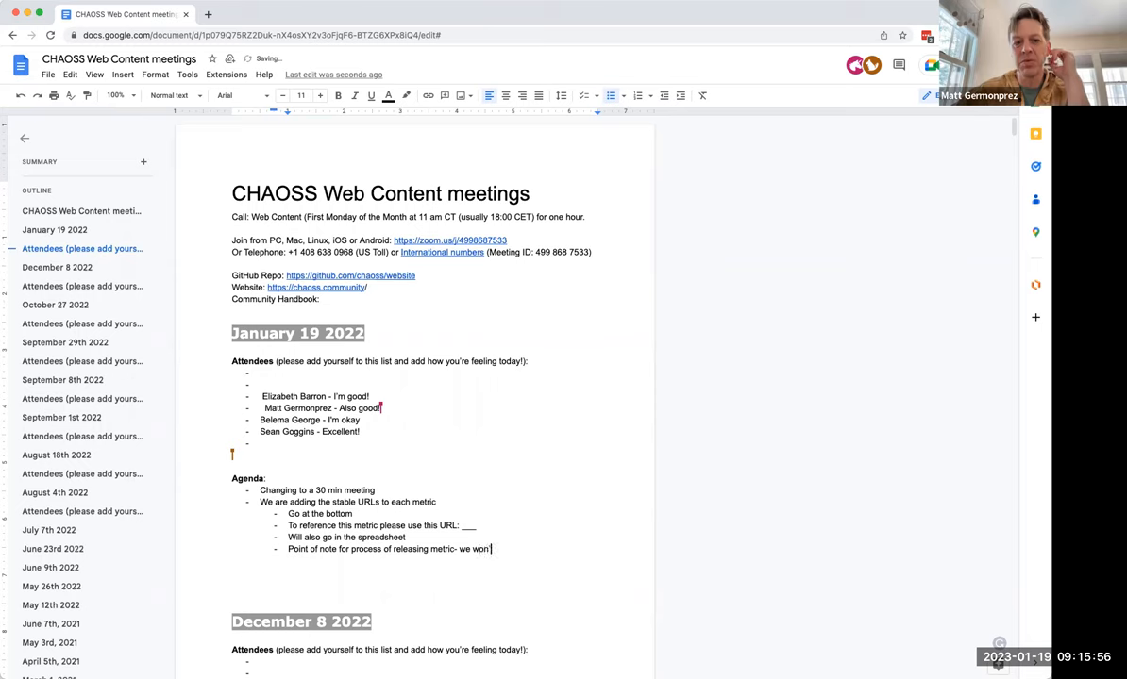
{"action": "type", "text": "have URL until after we publish, then it will have to be added to"}
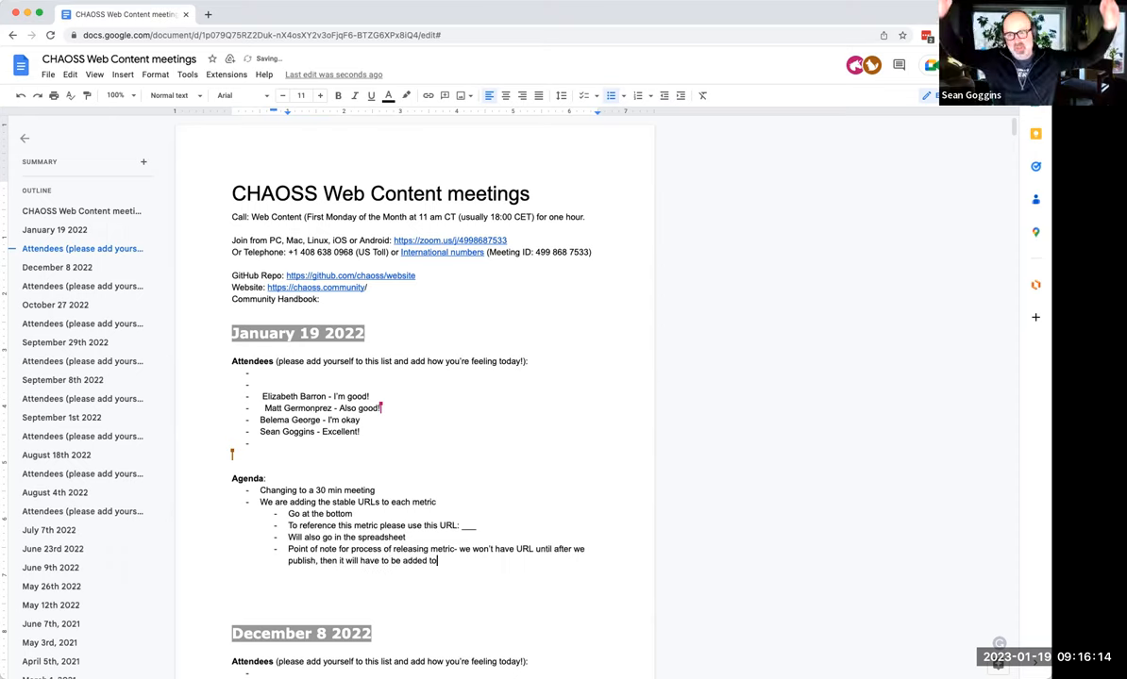
{"action": "type", "text": "the metric itself"}
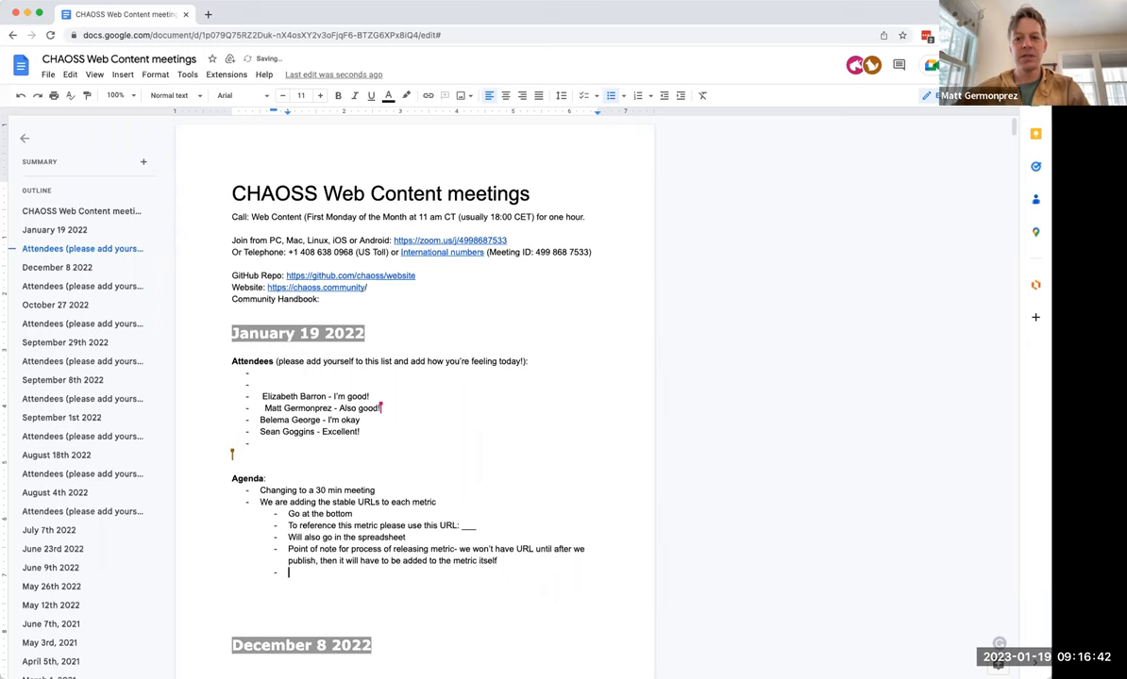
- Add "Let's do this to all…" bullet with "(eg., add to the checklist? template?", replacing 'add' with 'do'
{"action": "type", "text": "Let's add this to"}
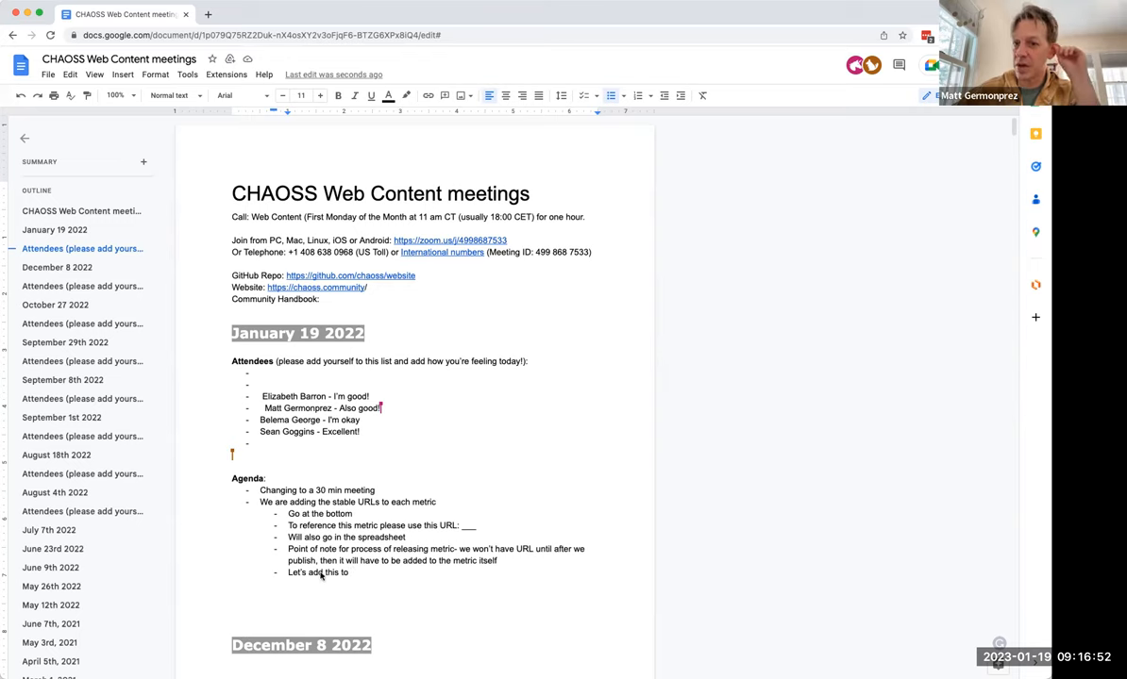
{"action": "double_click", "coordinate": [325, 574]}
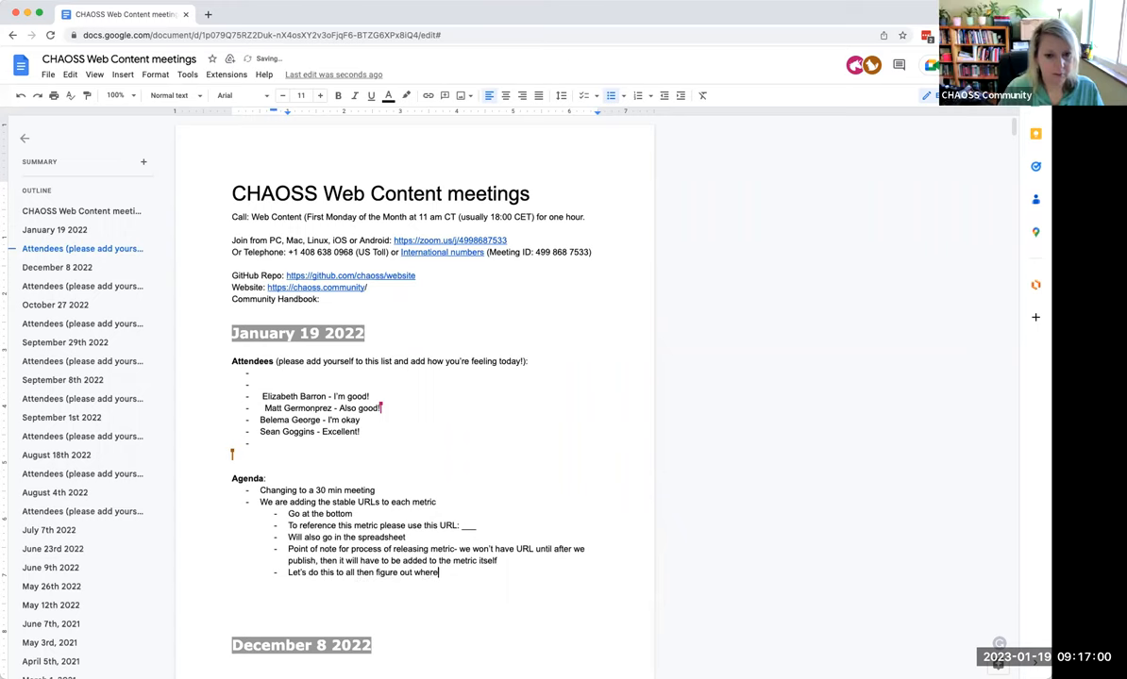
{"action": "key", "text": "backspace"}
{"action": "type", "text": " to add this to the new ones coming through."}
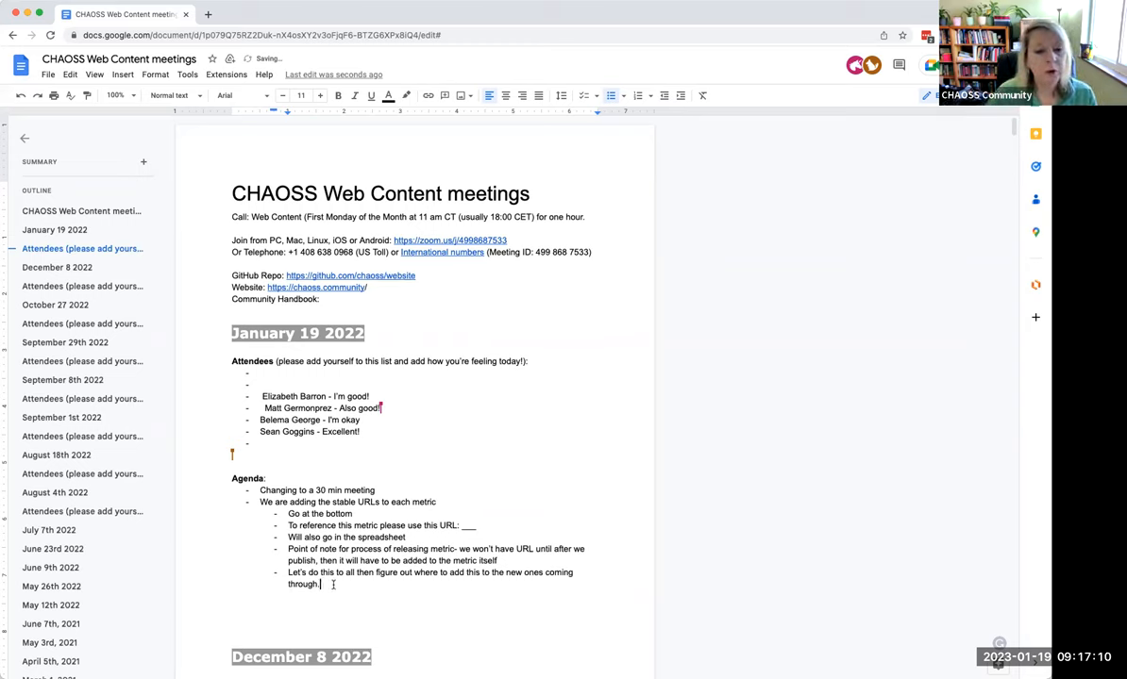
{"action": "type", "text": "("}
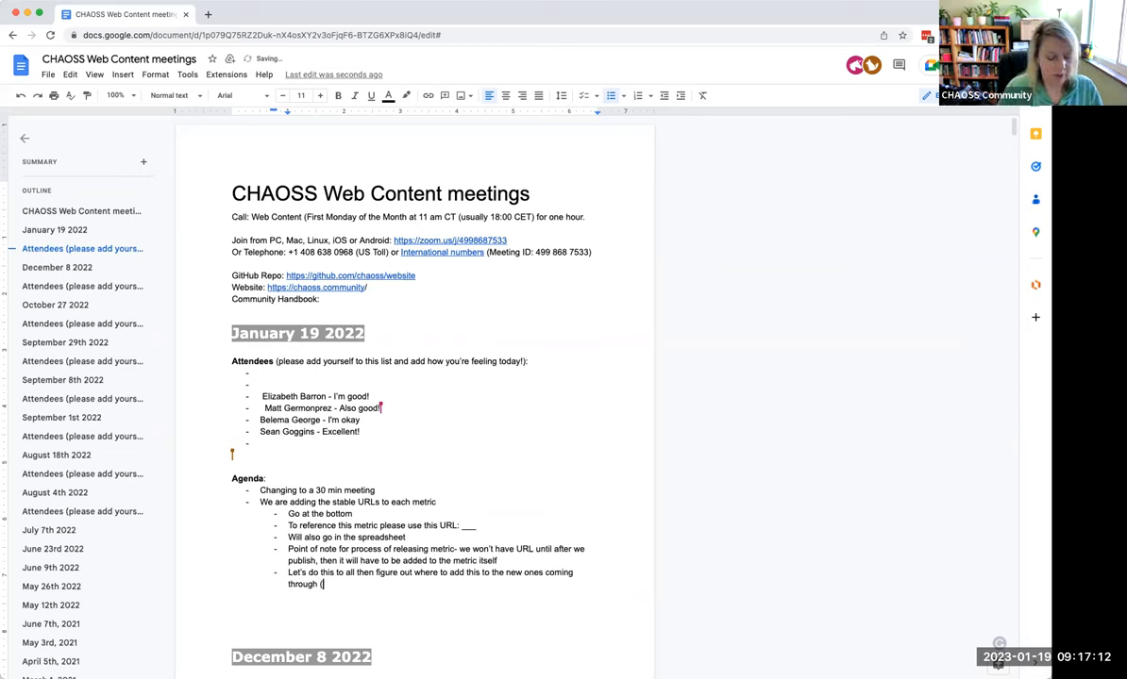
{"action": "type", "text": "eg., add to the checklis"}
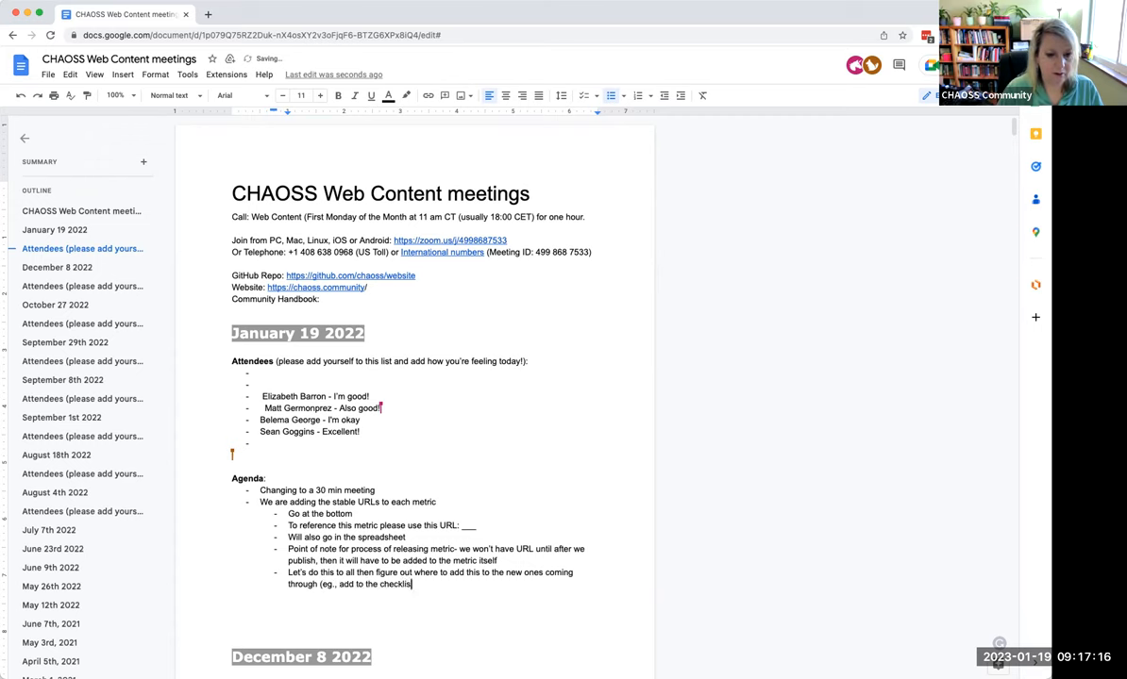
{"action": "type", "text": "template? etc"}
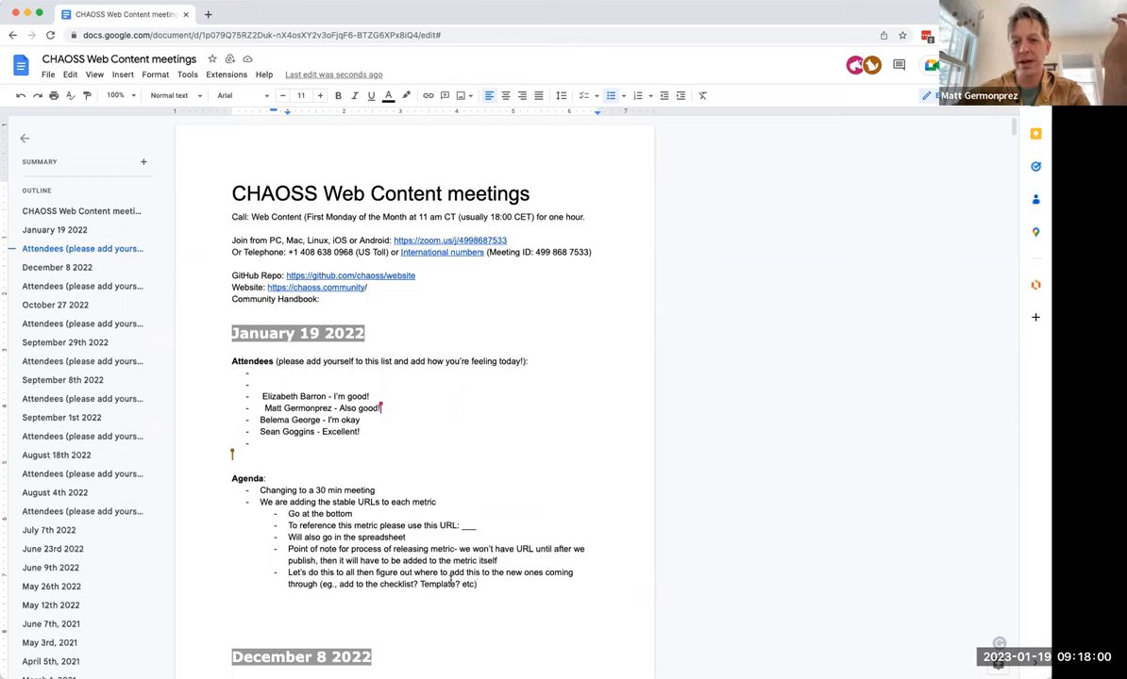
- Add a sub-bullet "Maybe we just run … once a quarter to grab the new URLs" and start a new bullet
{"action": "type", "text": "Maybe we just run Dawn's program once"}
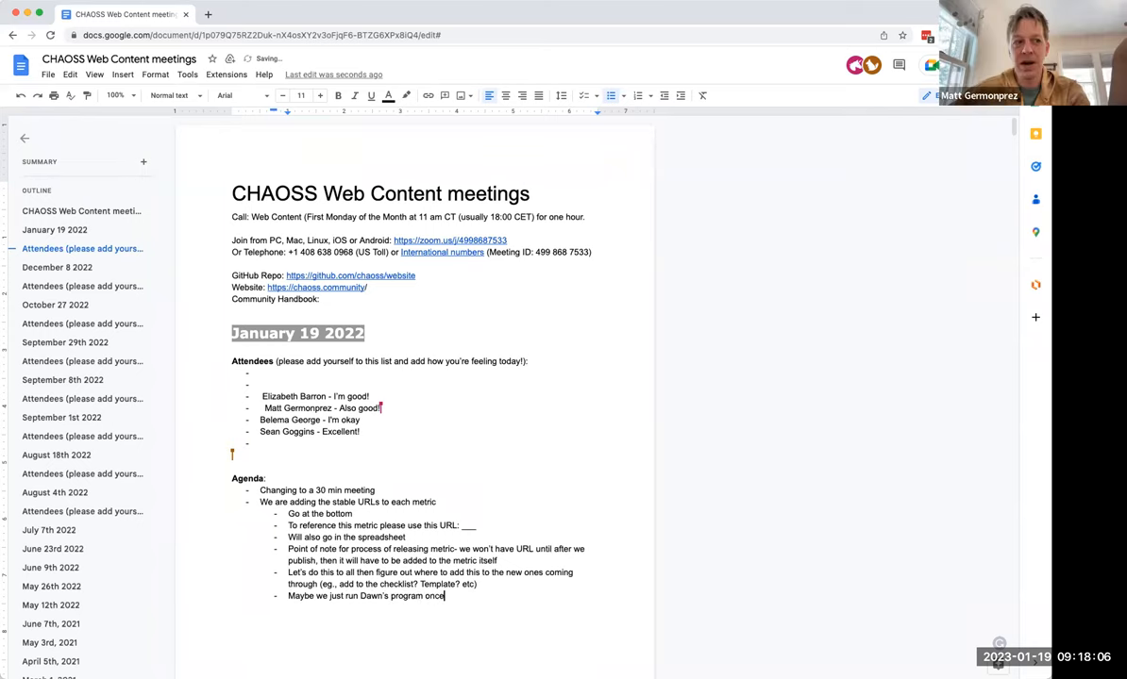
{"action": "type", "text": "a quarter to g"}
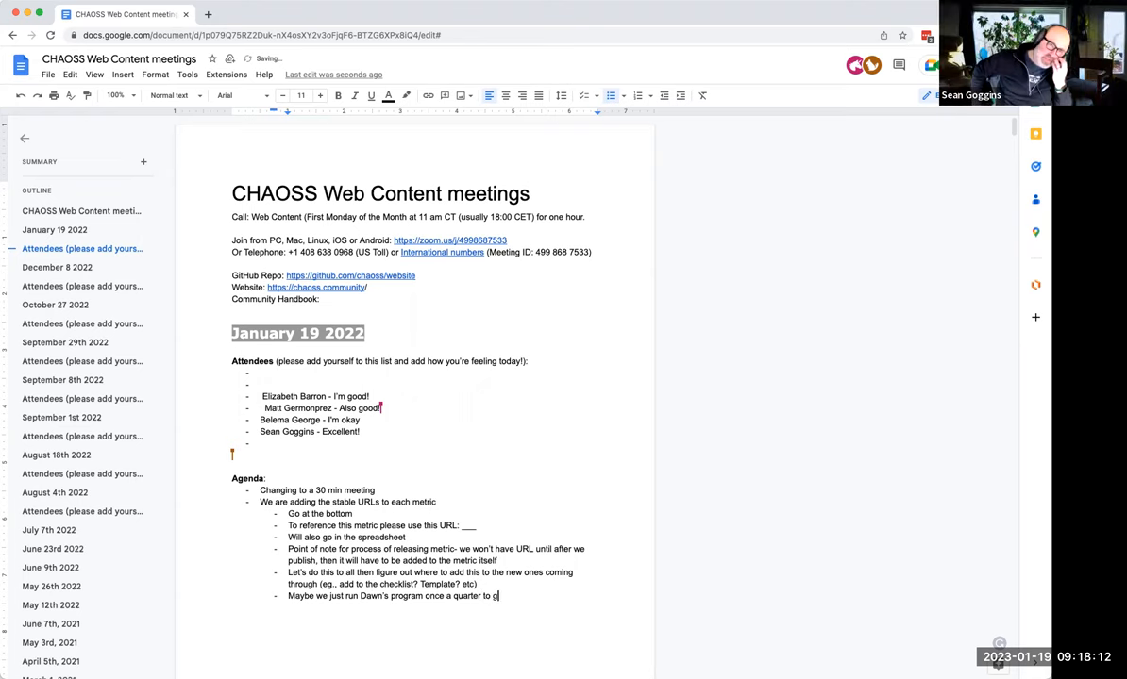
{"action": "type", "text": "rab the new URL"}
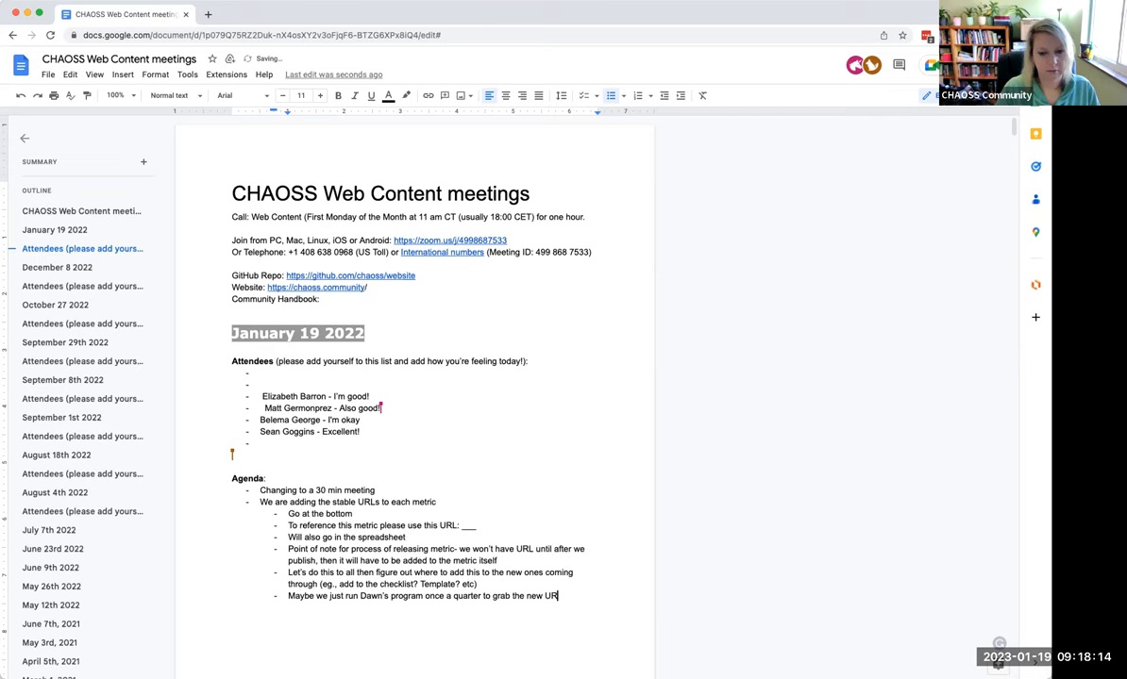
{"action": "type", "text": "s"}
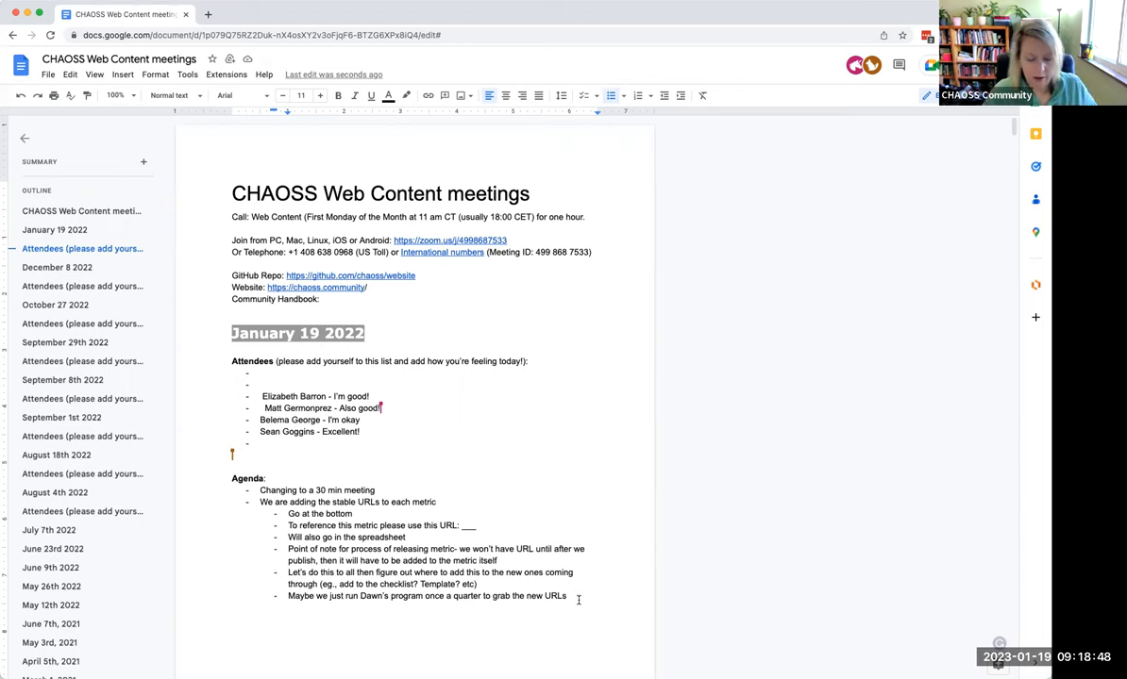
{"action": "key", "text": "enter"}
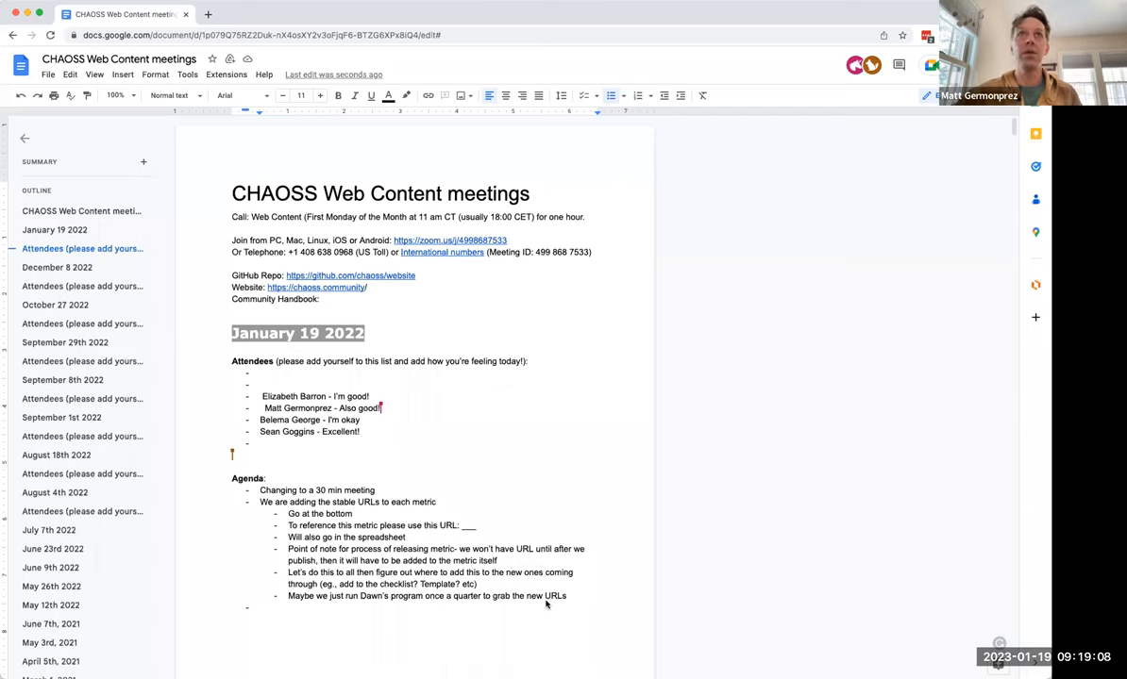
{"action": "mouse_move", "coordinate": [506, 607]}
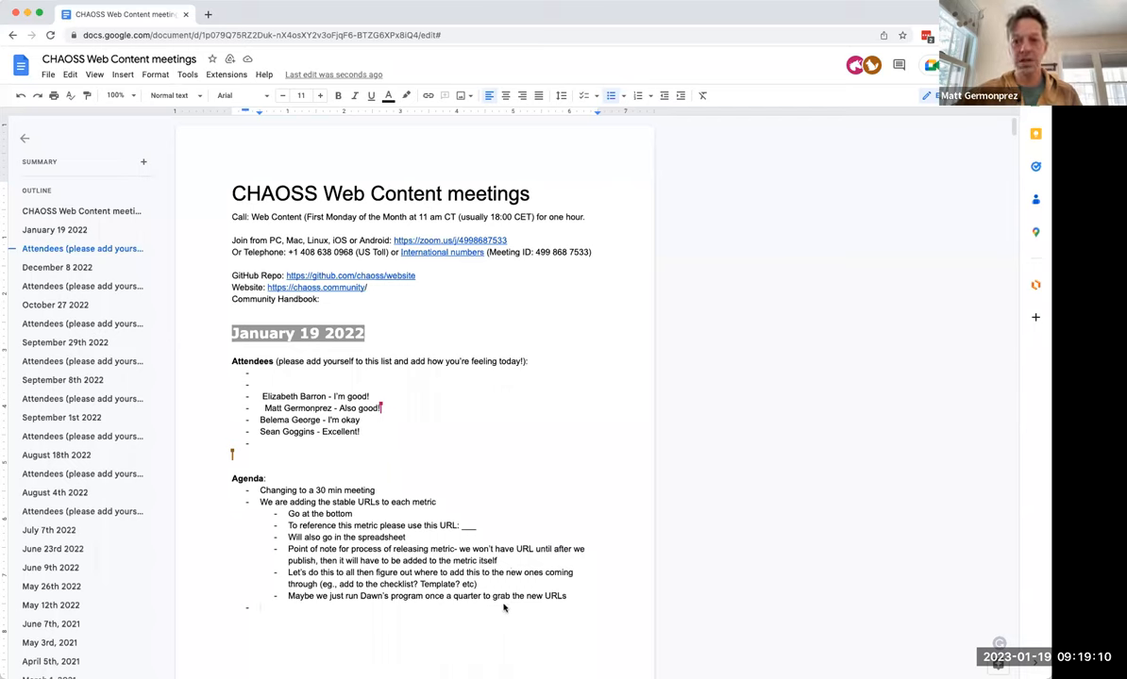
- Add top-level bullets: Kevin adding keywords to metrics (back end), and letting it sit a few months for feedback
{"action": "type", "text": "Ke"}
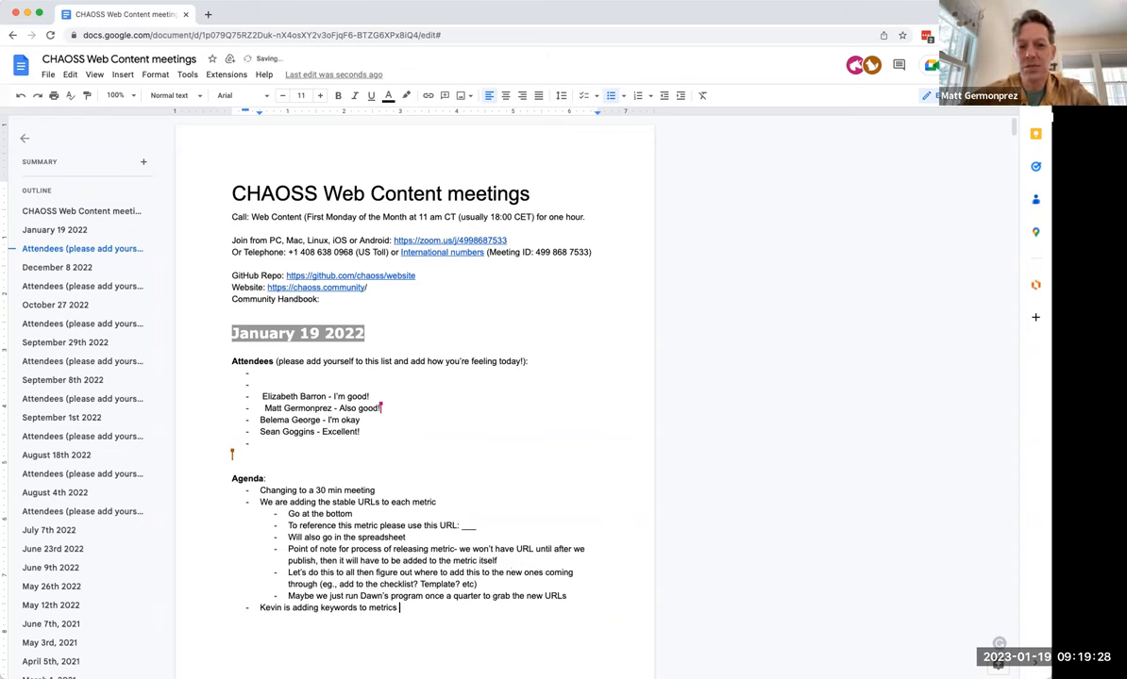
{"action": "type", "text": "(back end"}
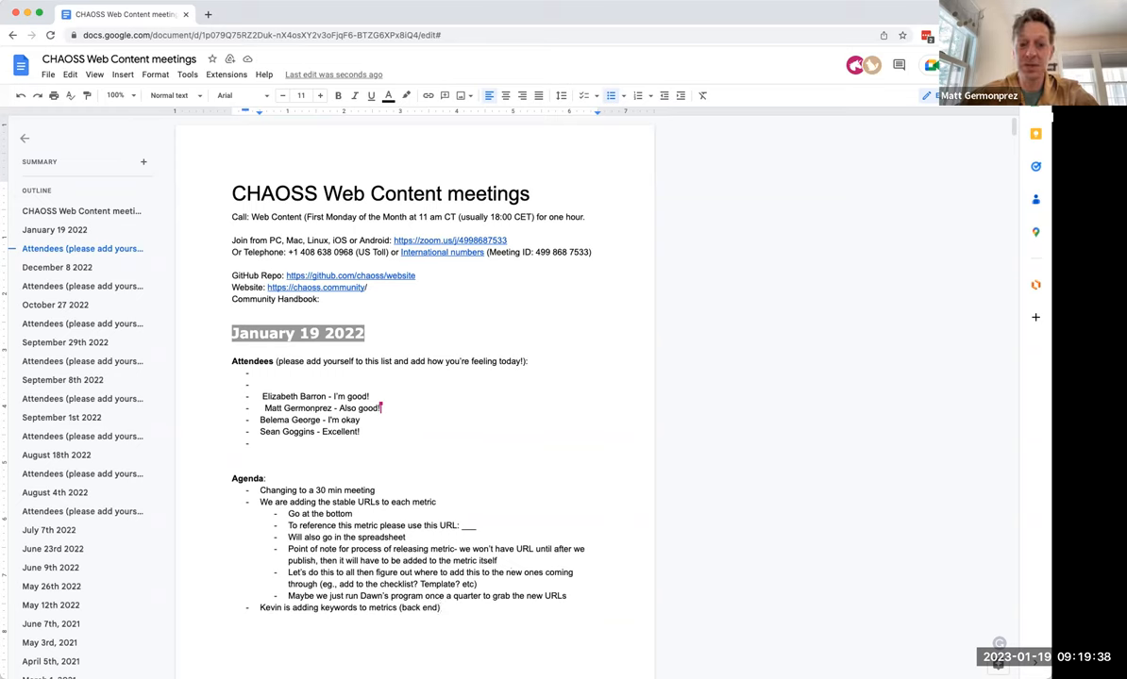
{"action": "type", "text": "M"}
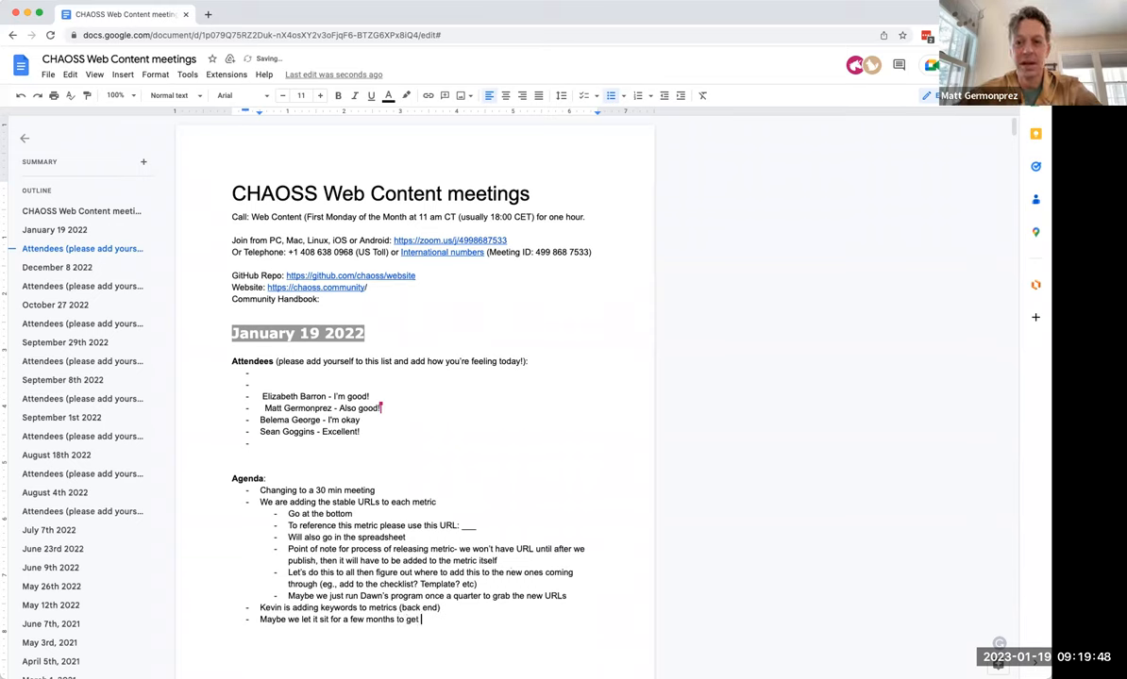
{"action": "type", "text": "some feedback"}
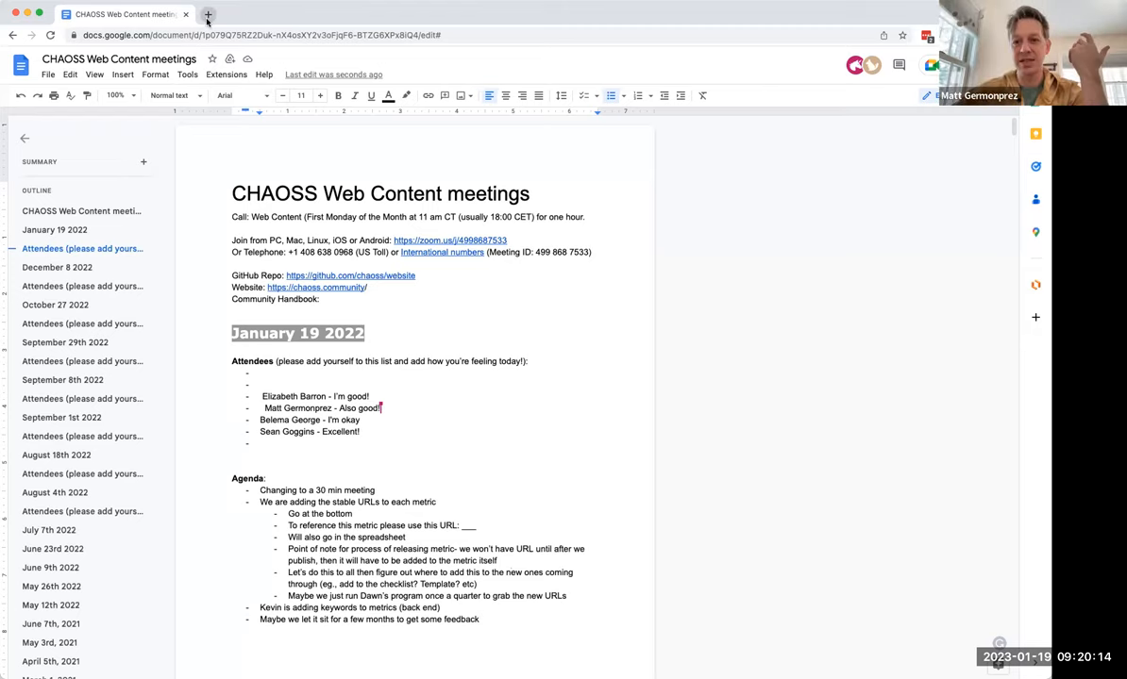
- Search the CHAOSS community knowledge base for "doc" then "dco" (0 results) and return to the notes
{"action": "left_click", "coordinate": [207, 15]}
{"action": "type", "text": "chaoss.community"}
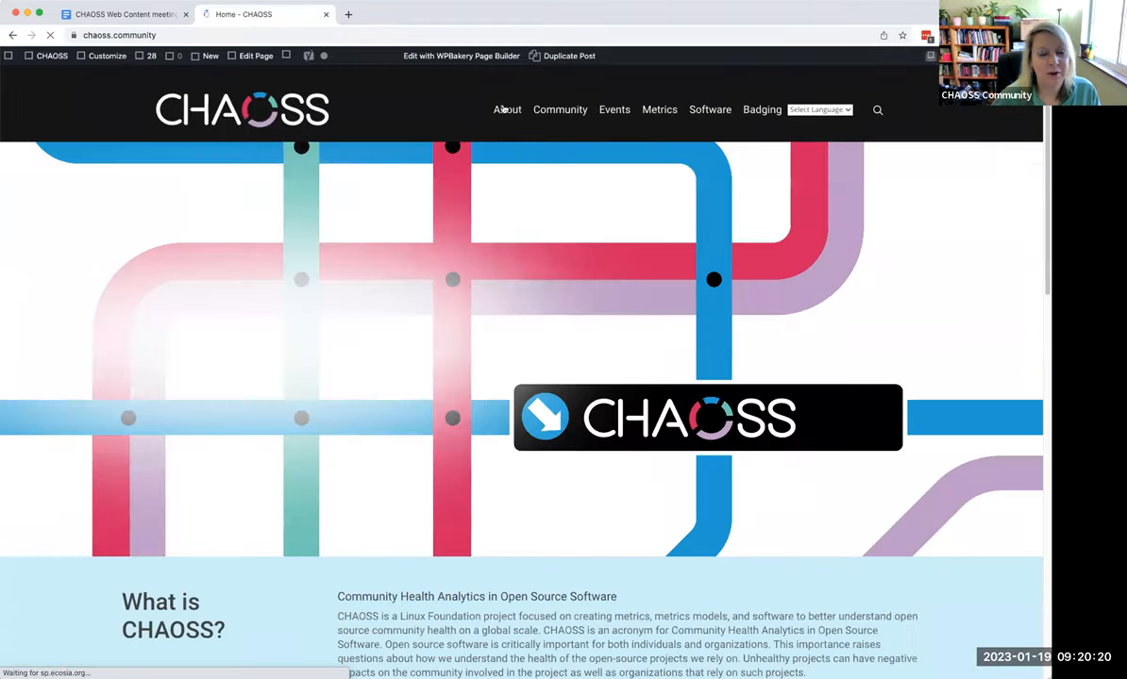
{"action": "left_click", "coordinate": [659, 109]}
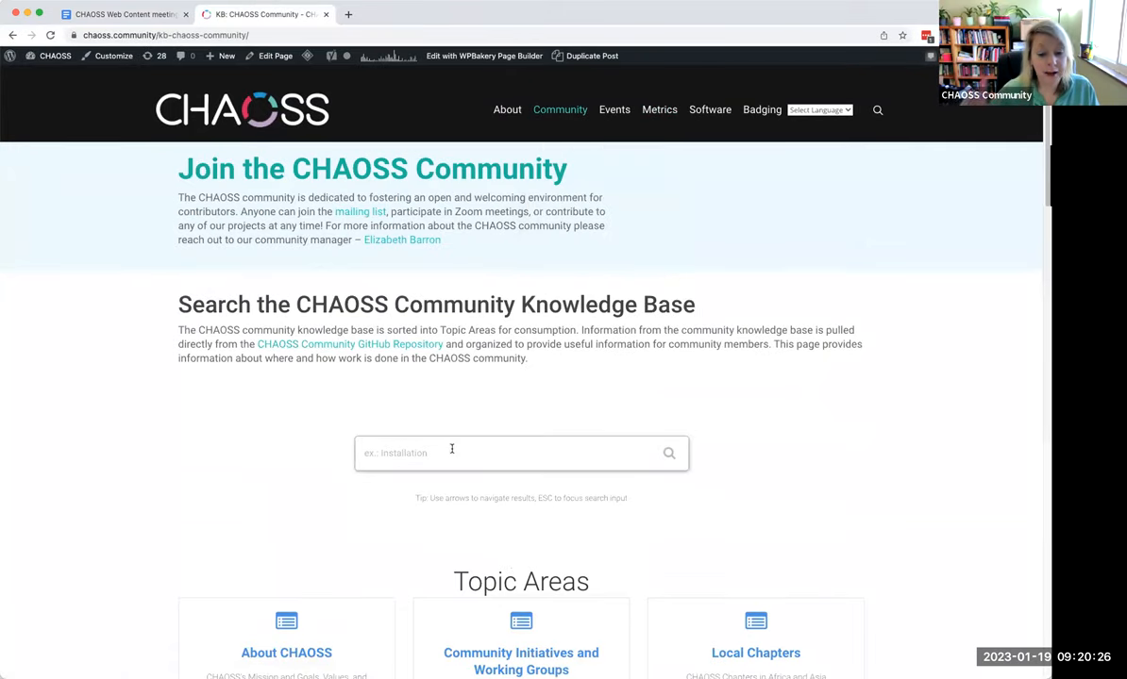
{"action": "type", "text": "doc"}
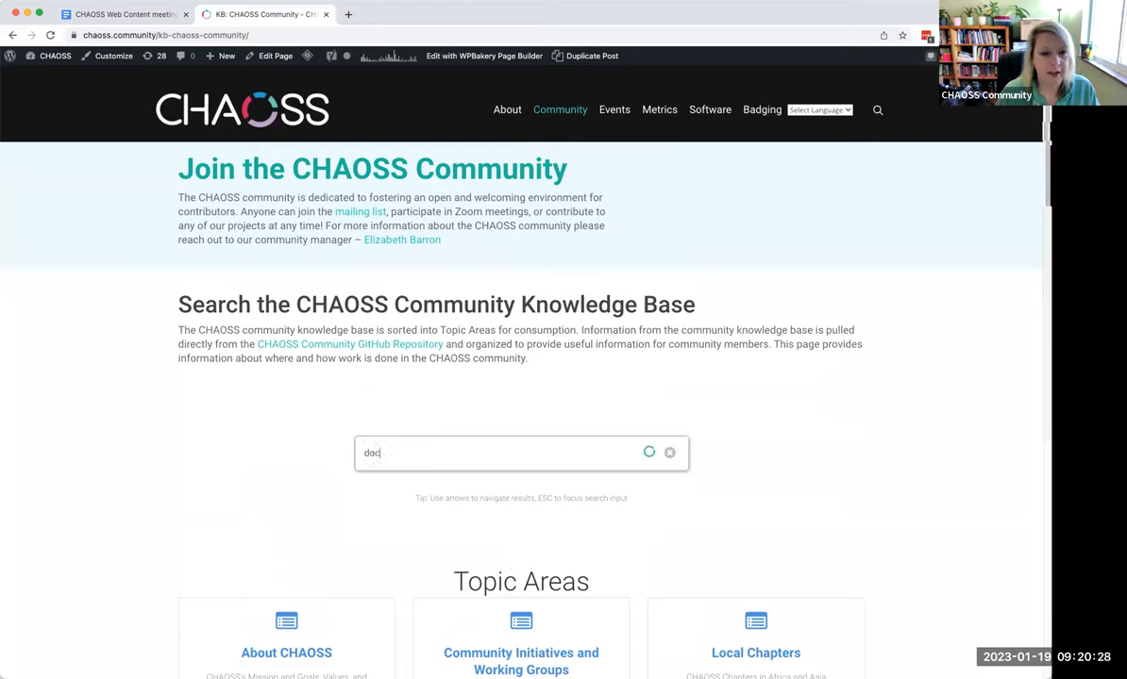
{"action": "type", "text": "dco"}
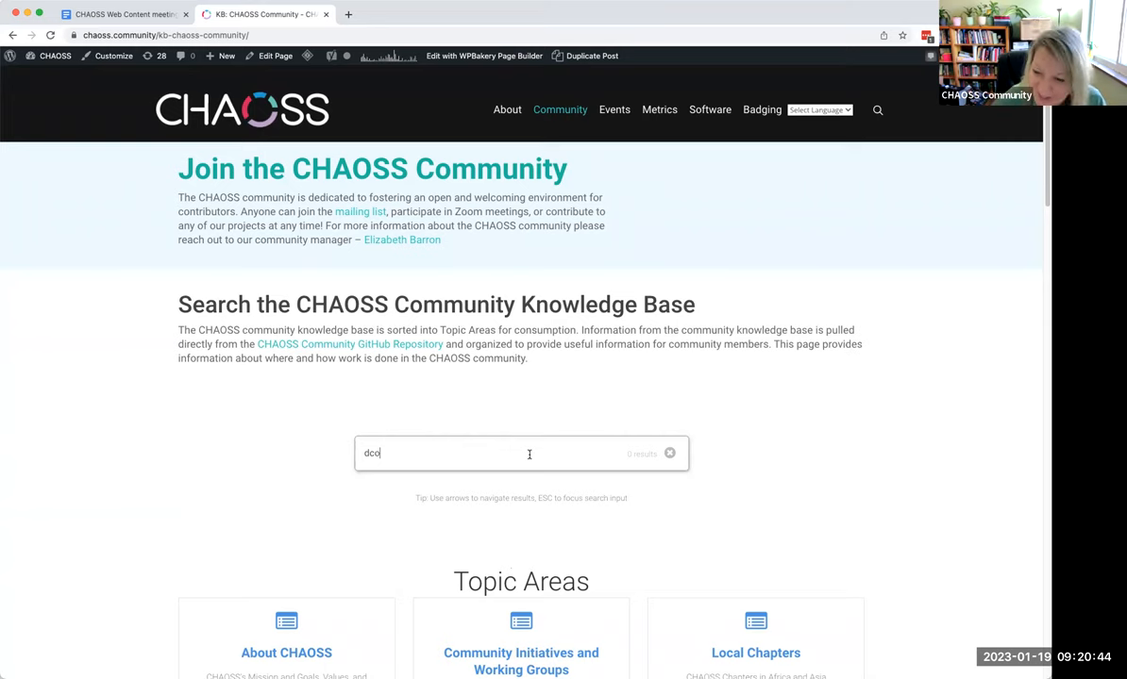
{"action": "mouse_move", "coordinate": [519, 388]}
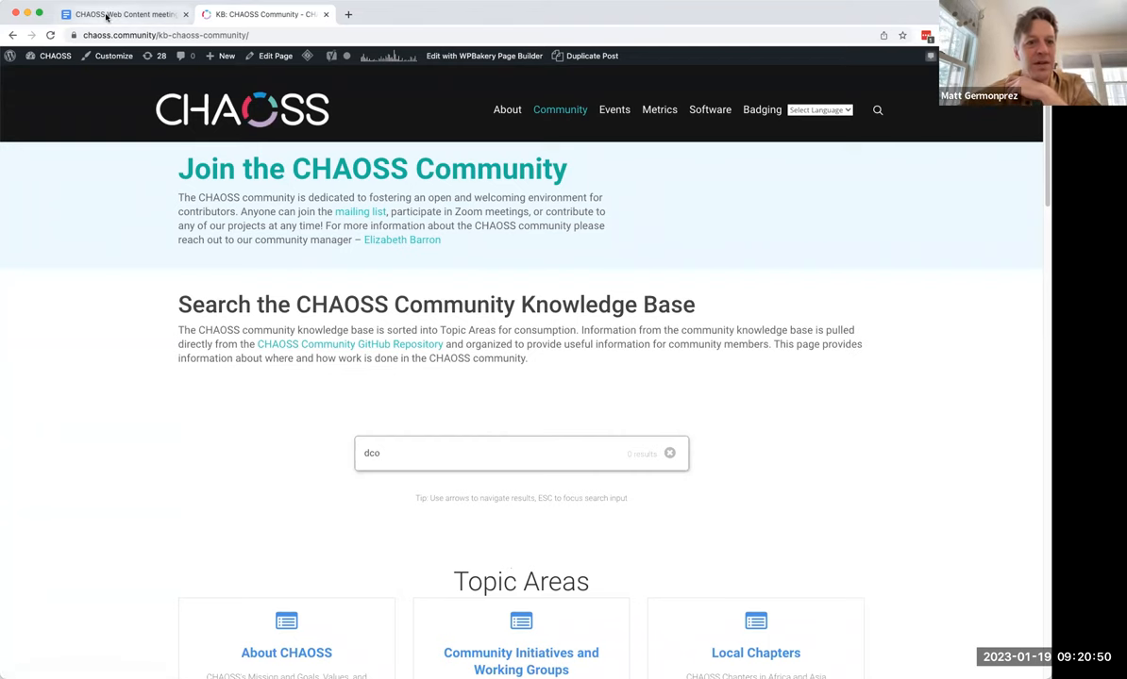
{"action": "left_click", "coordinate": [121, 15]}
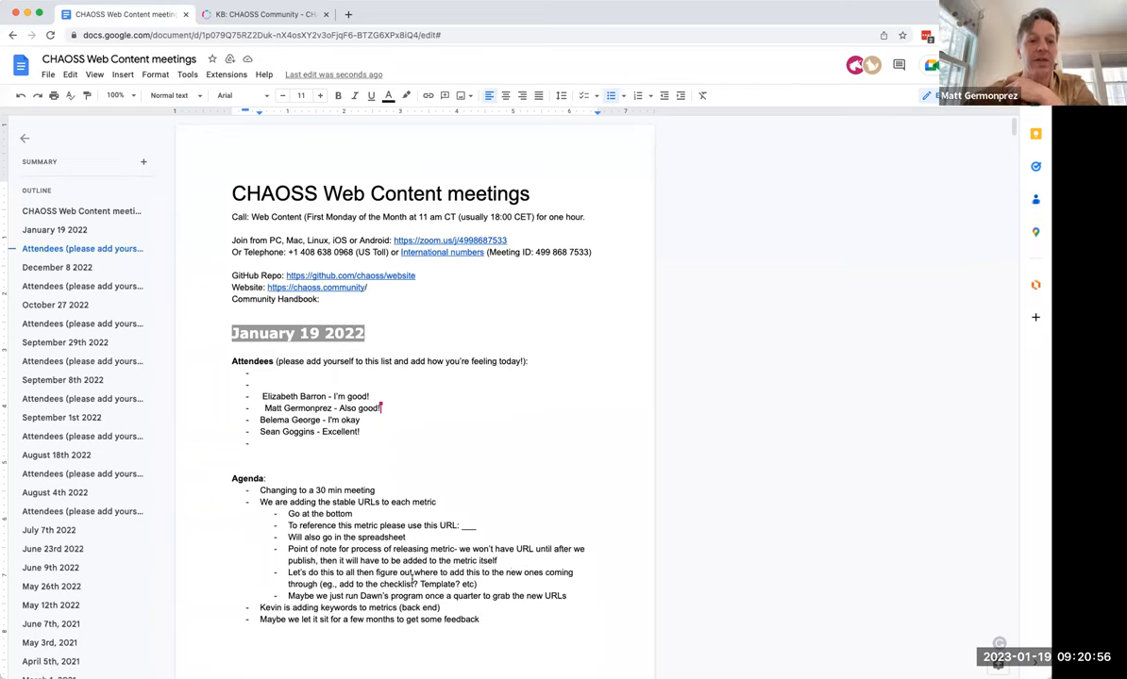
{"action": "scroll", "scroll_direction": "down", "scroll_amount": 3}
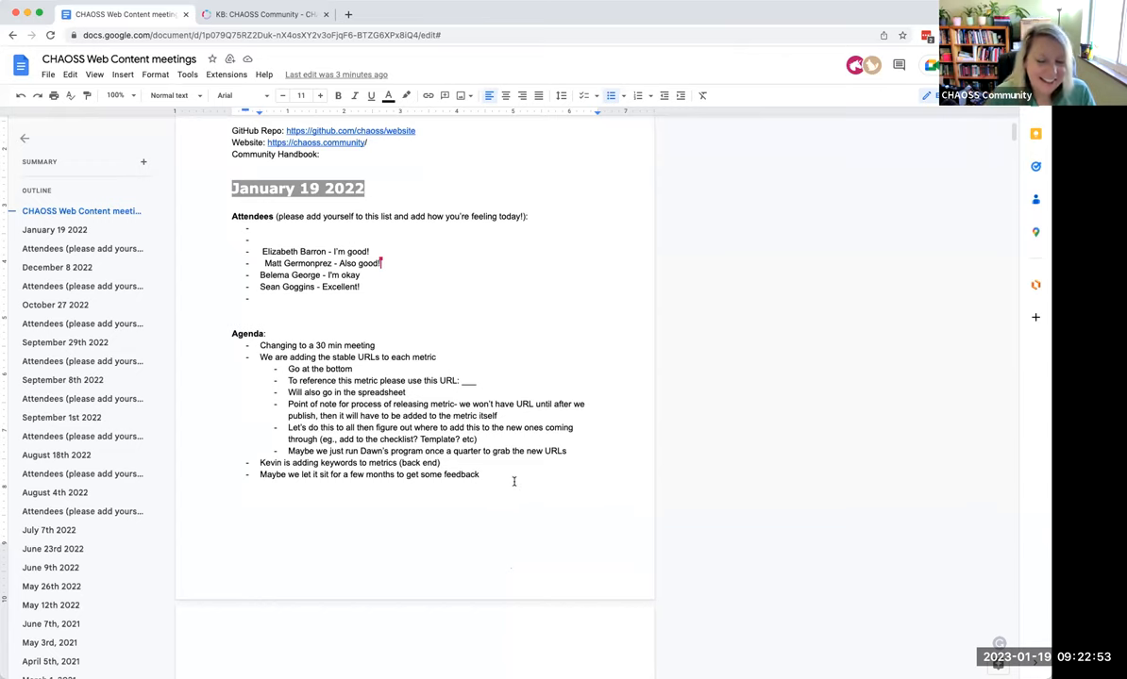
{"action": "scroll", "scroll_direction": "down", "scroll_amount": 3}
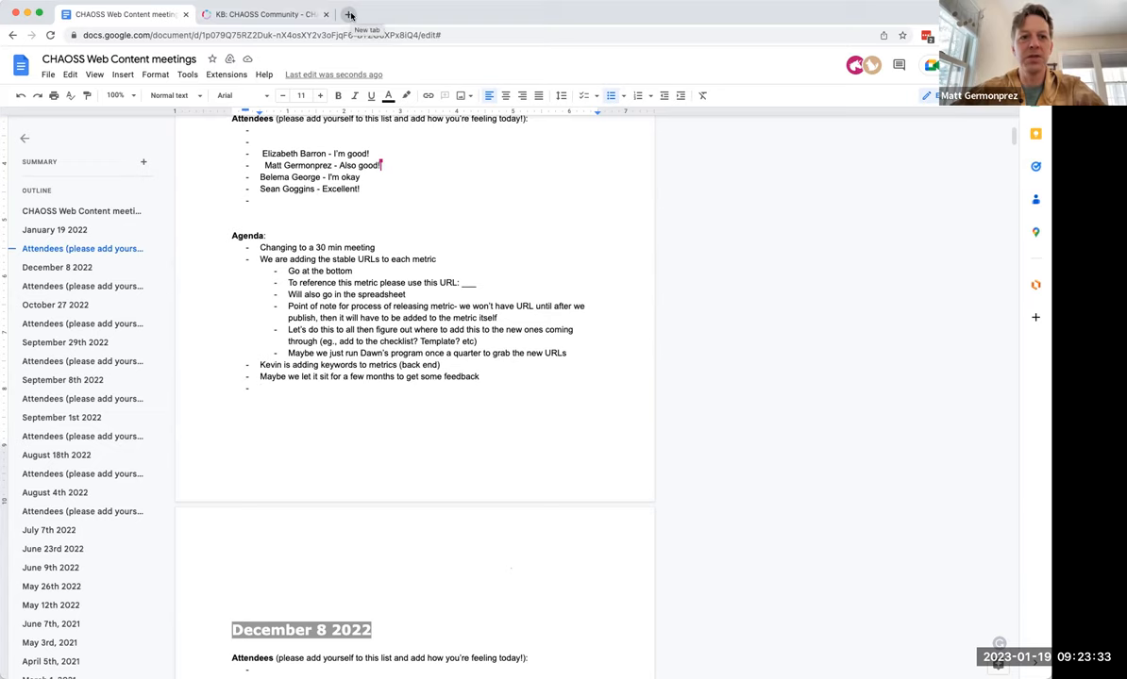
- Go to github.com/chaoss, filter repositories for "comm", and view the community repository's open issues
{"action": "left_click", "coordinate": [351, 15]}
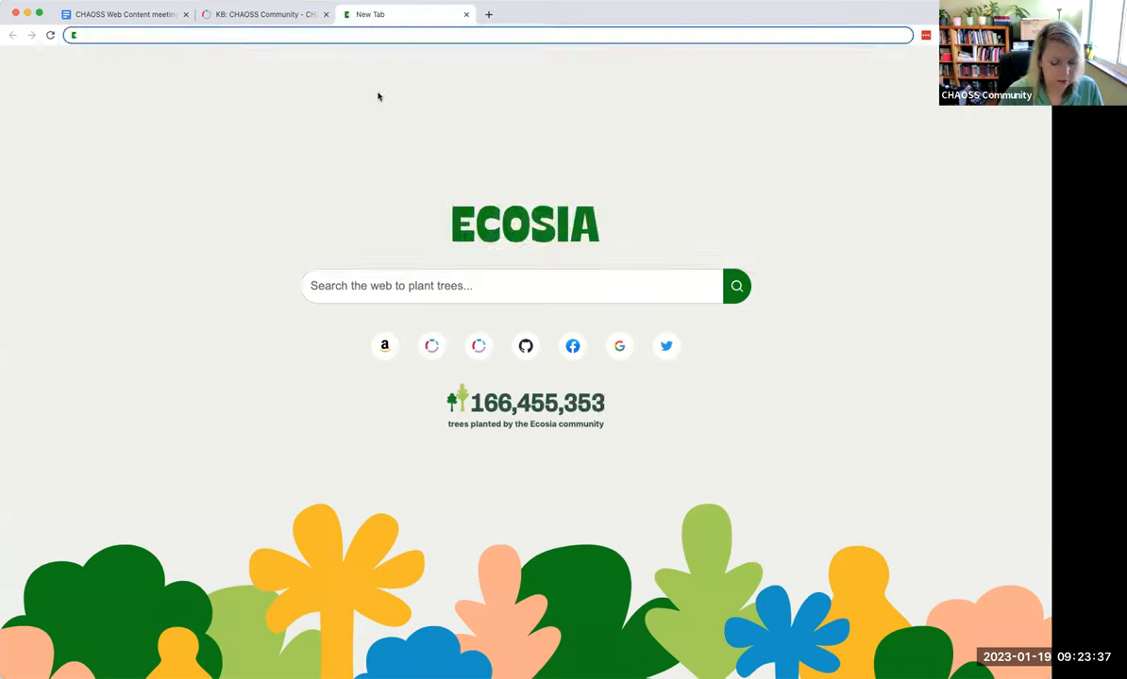
{"action": "type", "text": "github.com/chaoss"}
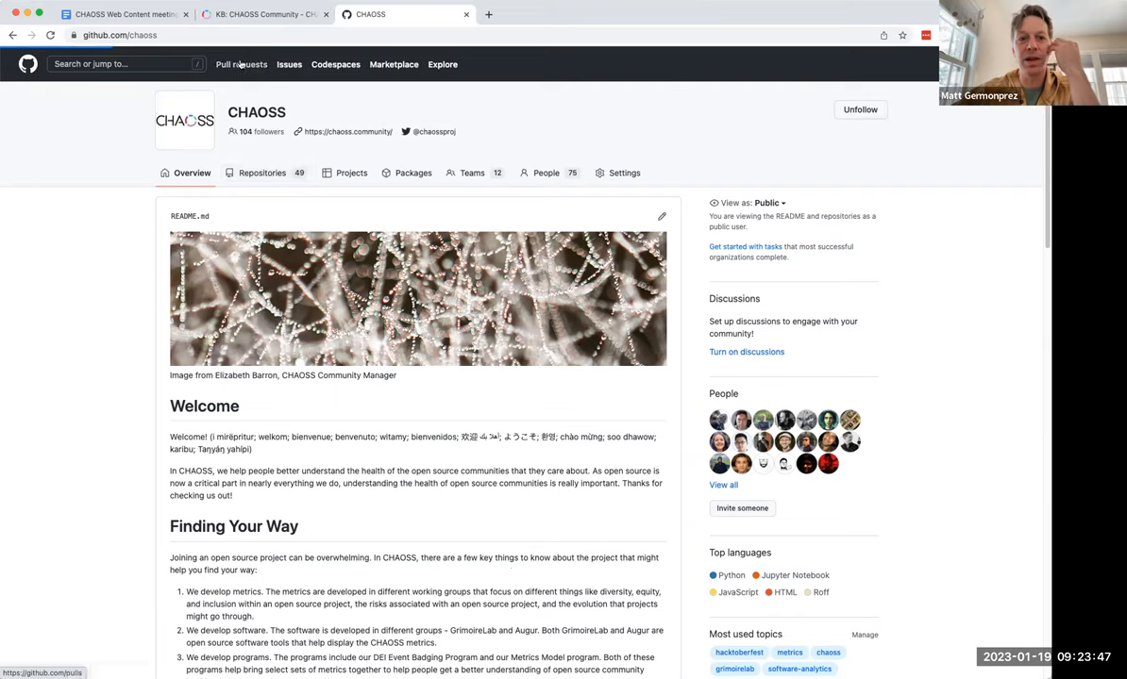
{"action": "left_click", "coordinate": [260, 174]}
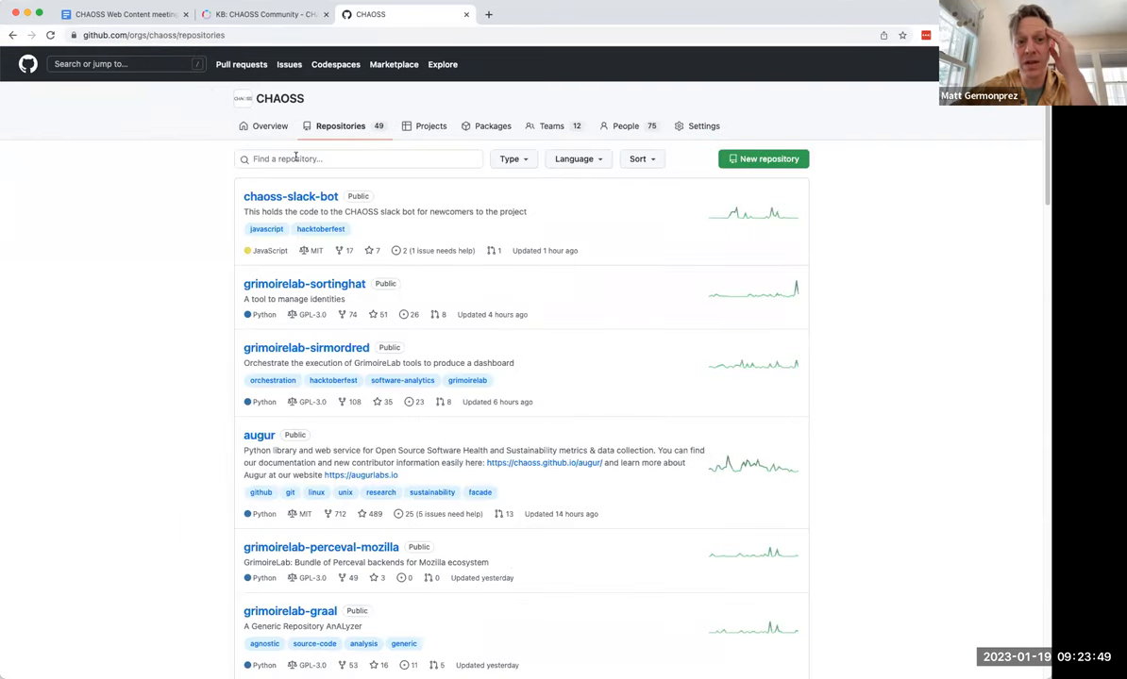
{"action": "type", "text": "community"}
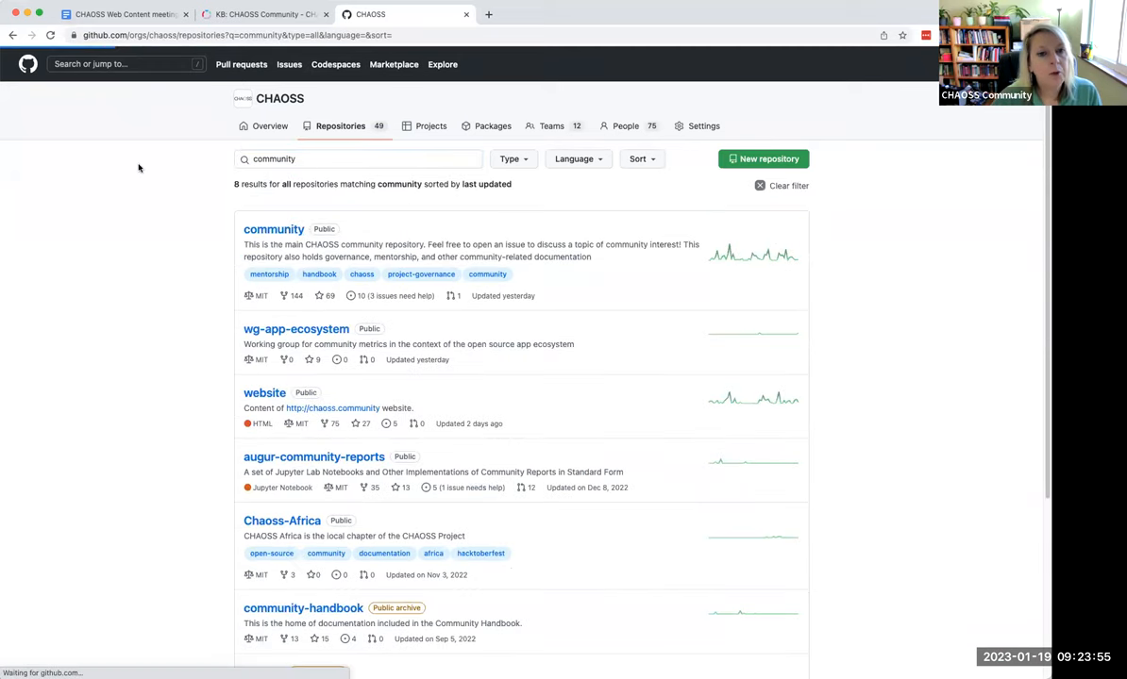
{"action": "left_click", "coordinate": [274, 230]}
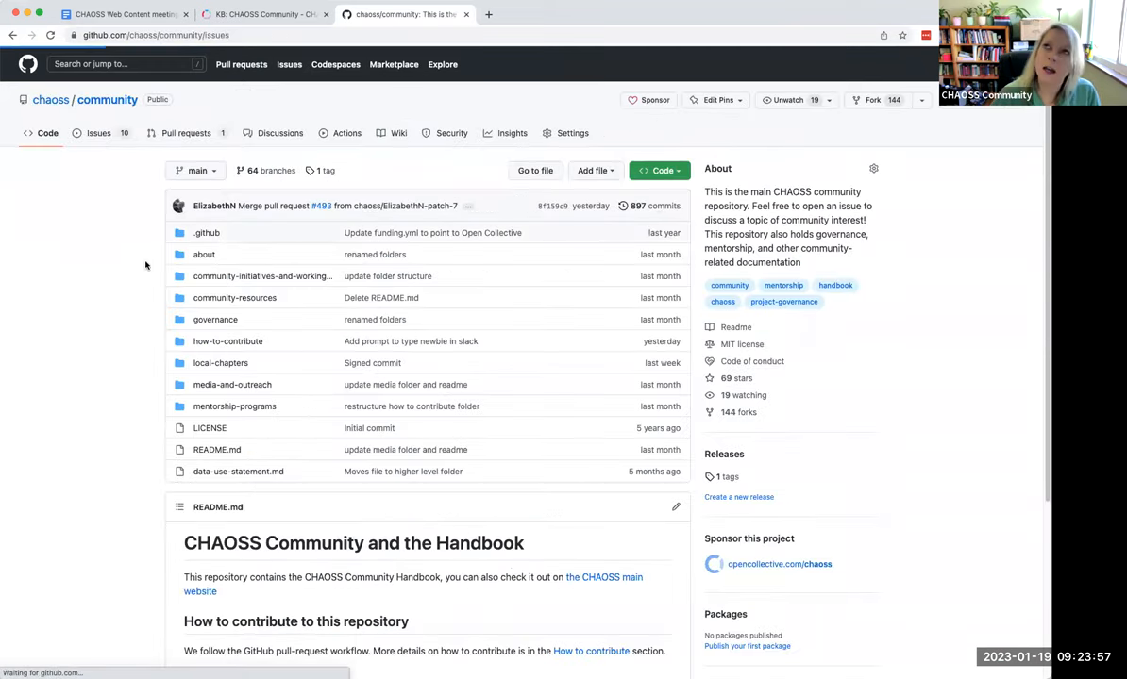
{"action": "left_click", "coordinate": [100, 132]}
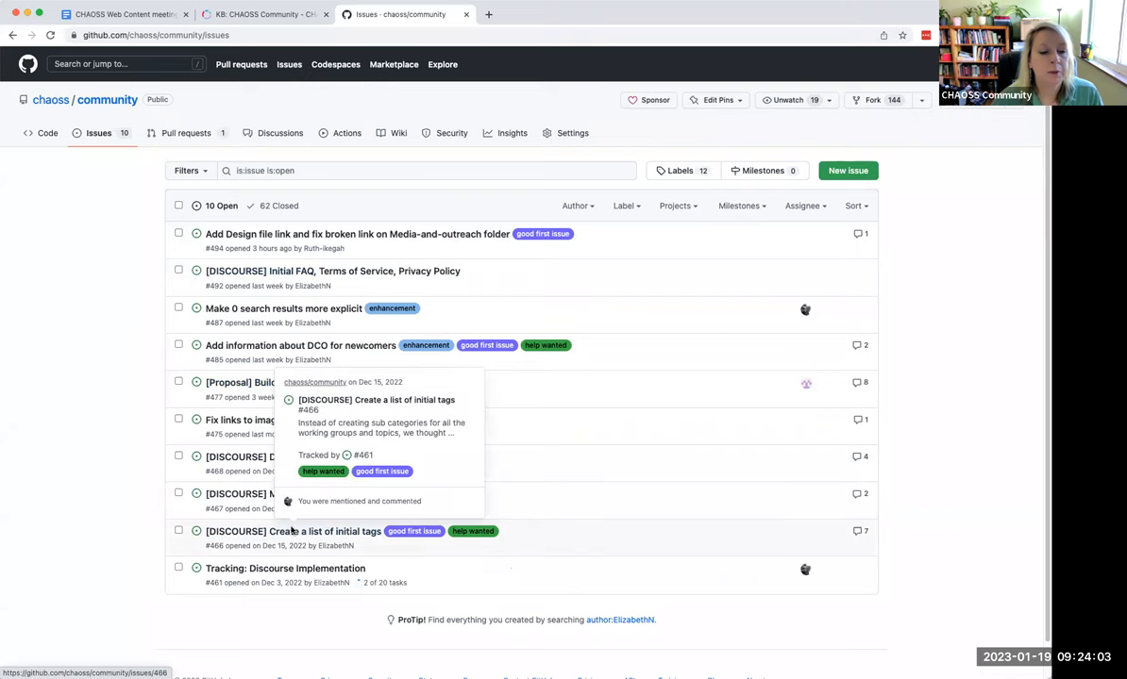
- Read through issue #466 "[DISCOURSE] Create a list of initial tags" and focus the comment box
{"action": "left_click", "coordinate": [295, 533]}
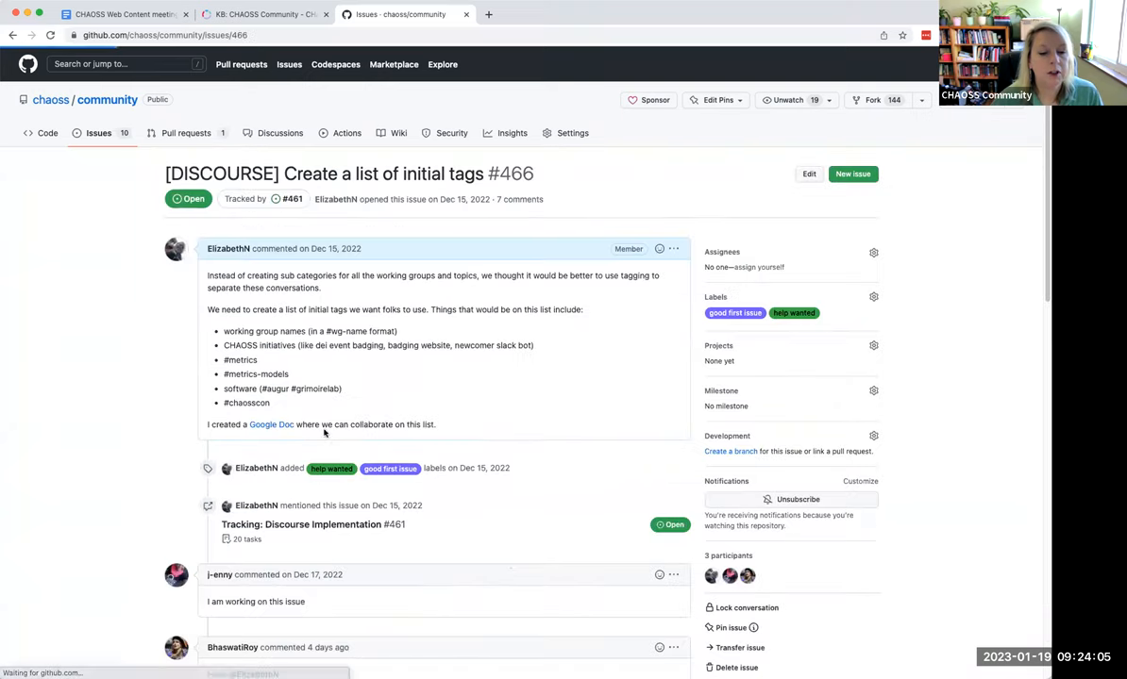
{"action": "scroll", "scroll_direction": "down", "scroll_amount": 3}
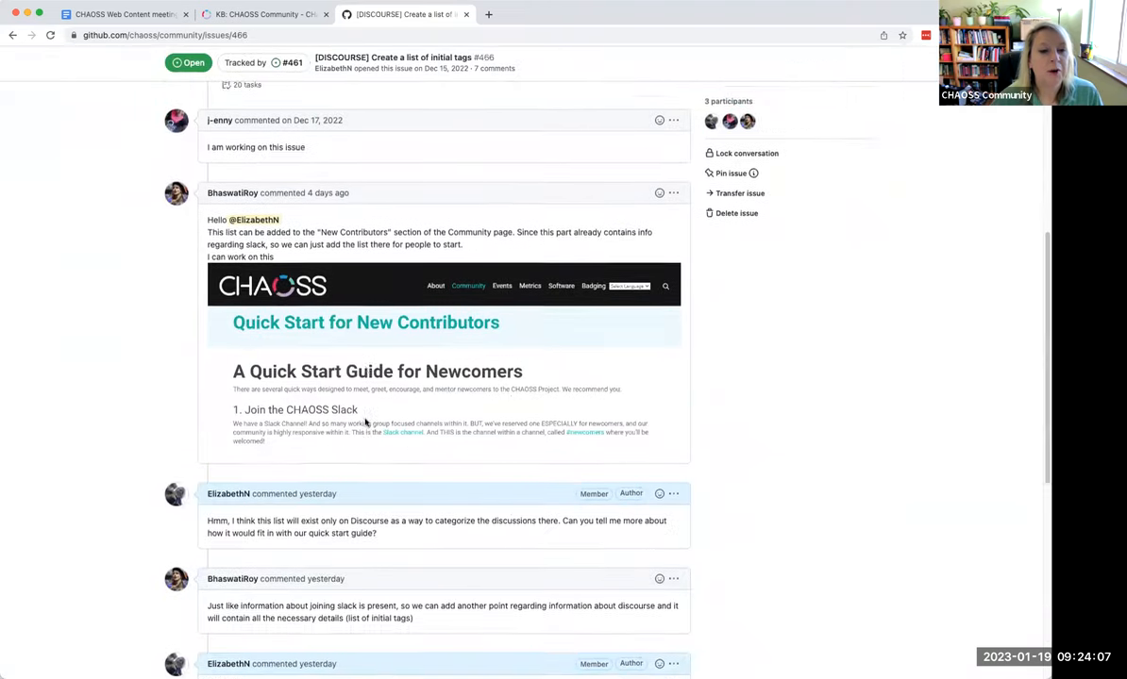
{"action": "scroll", "scroll_direction": "down", "scroll_amount": 3}
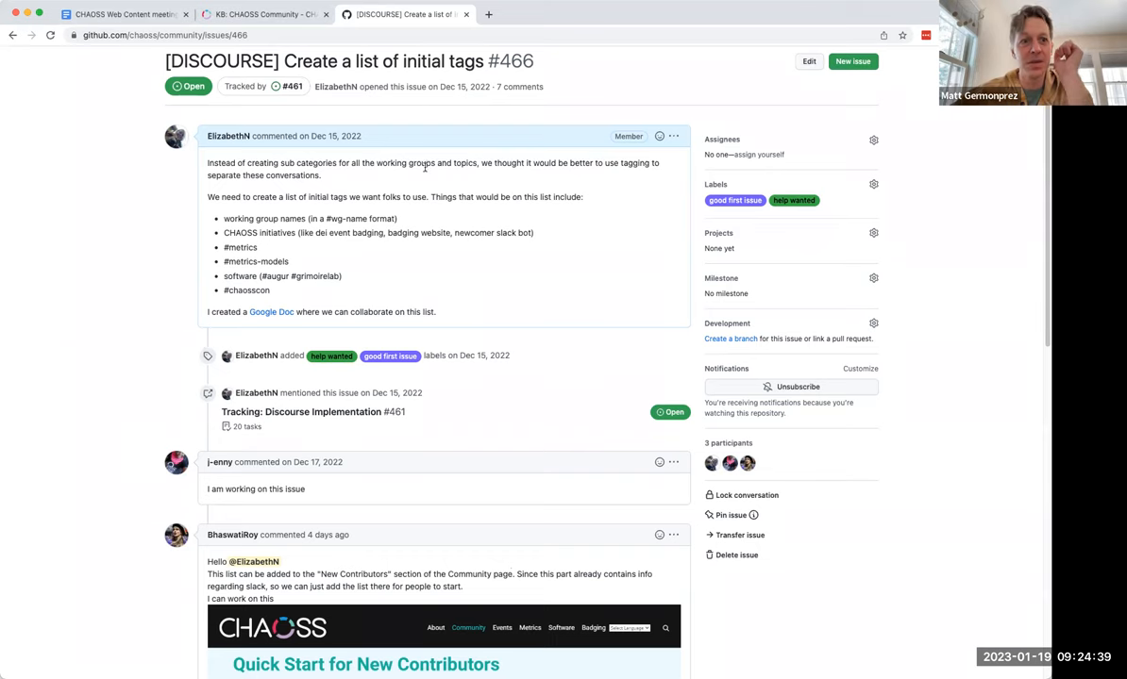
{"action": "scroll", "scroll_direction": "down", "scroll_amount": 3}
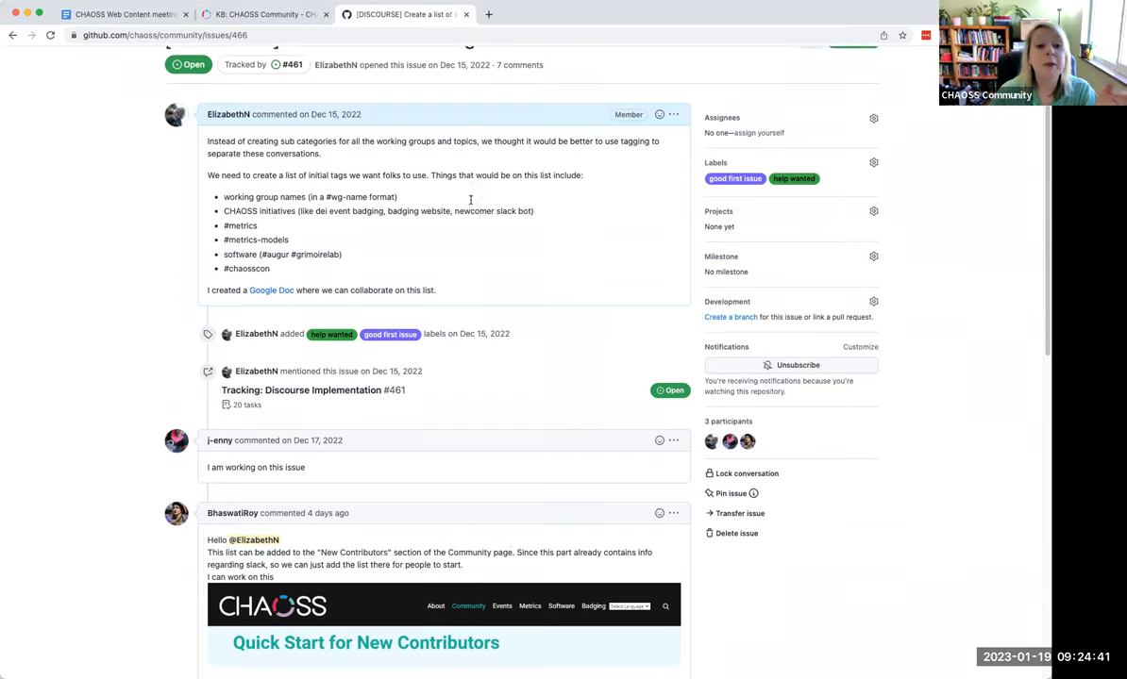
{"action": "scroll", "scroll_direction": "down", "scroll_amount": 3}
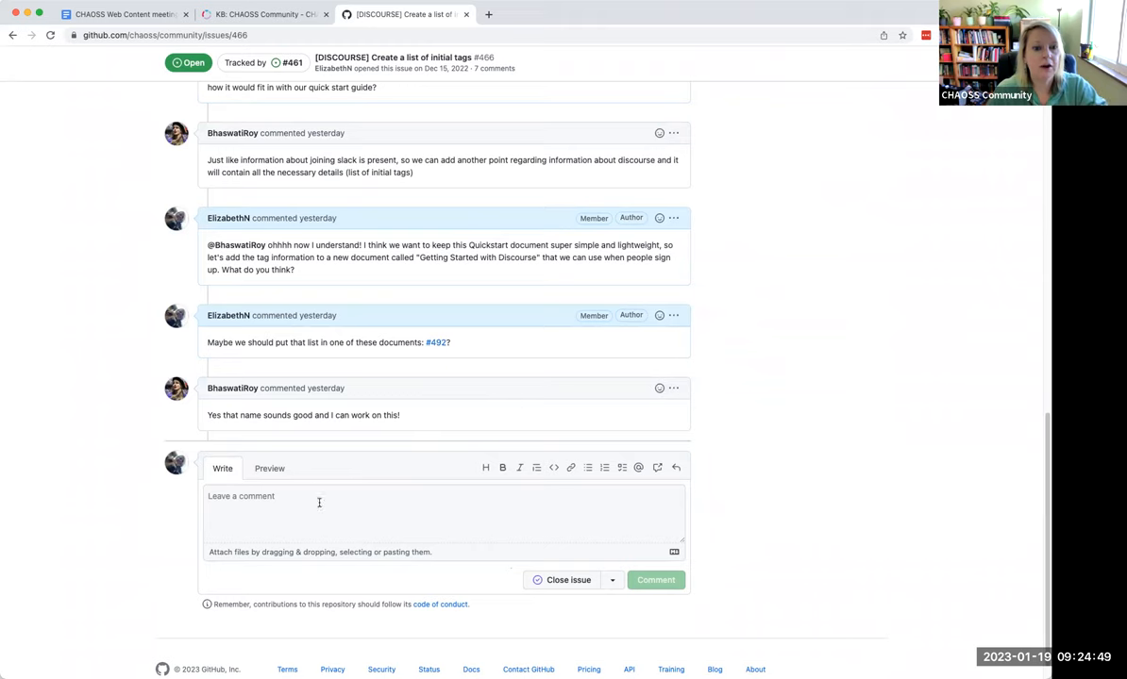
{"action": "left_click", "coordinate": [655, 580]}
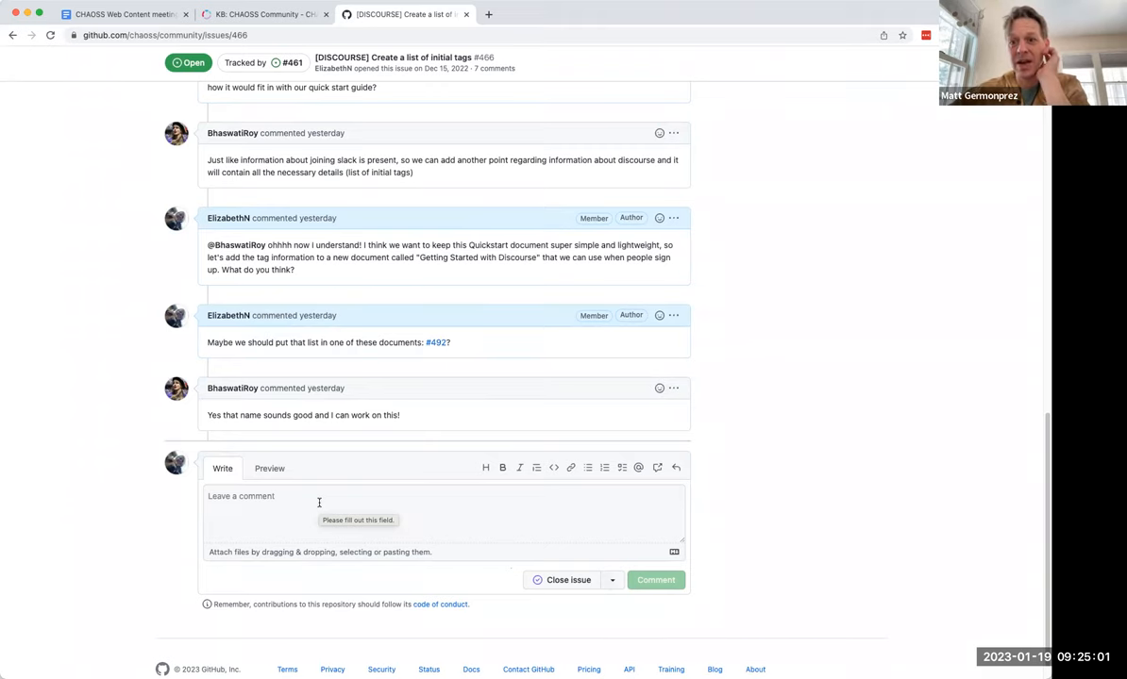
{"action": "scroll", "scroll_direction": "down", "scroll_amount": 3}
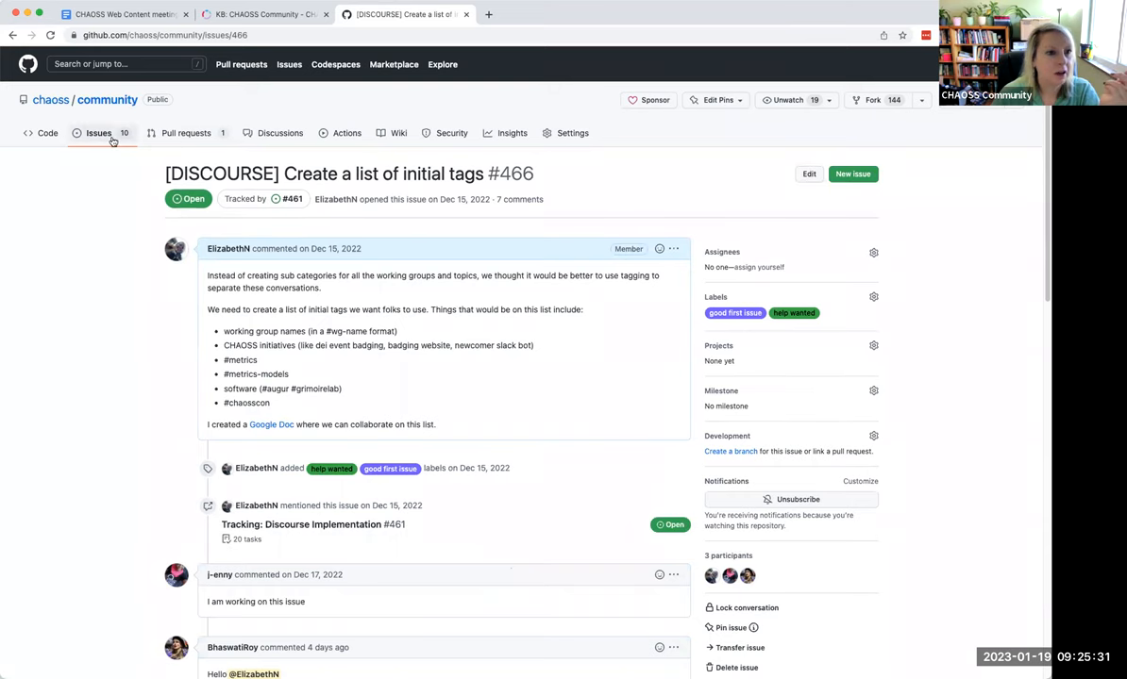
- Review issue #492 on initial FAQ, Terms of Service, Privacy Policy, then return to the open issues list
{"action": "left_click", "coordinate": [100, 132]}
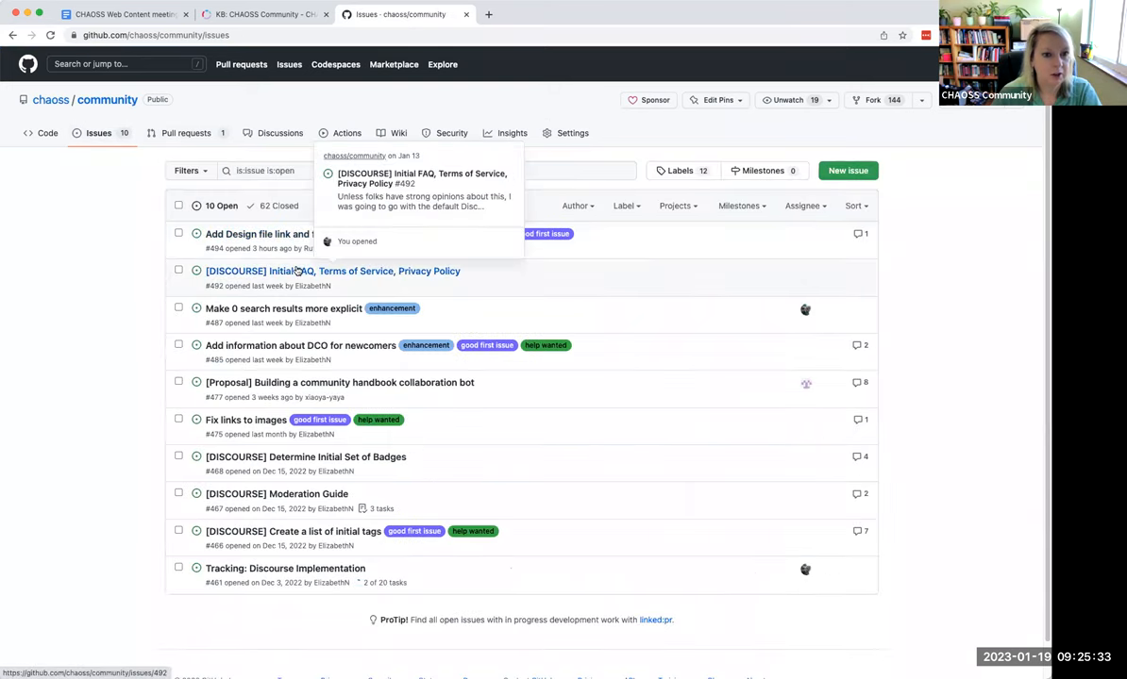
{"action": "left_click", "coordinate": [333, 271]}
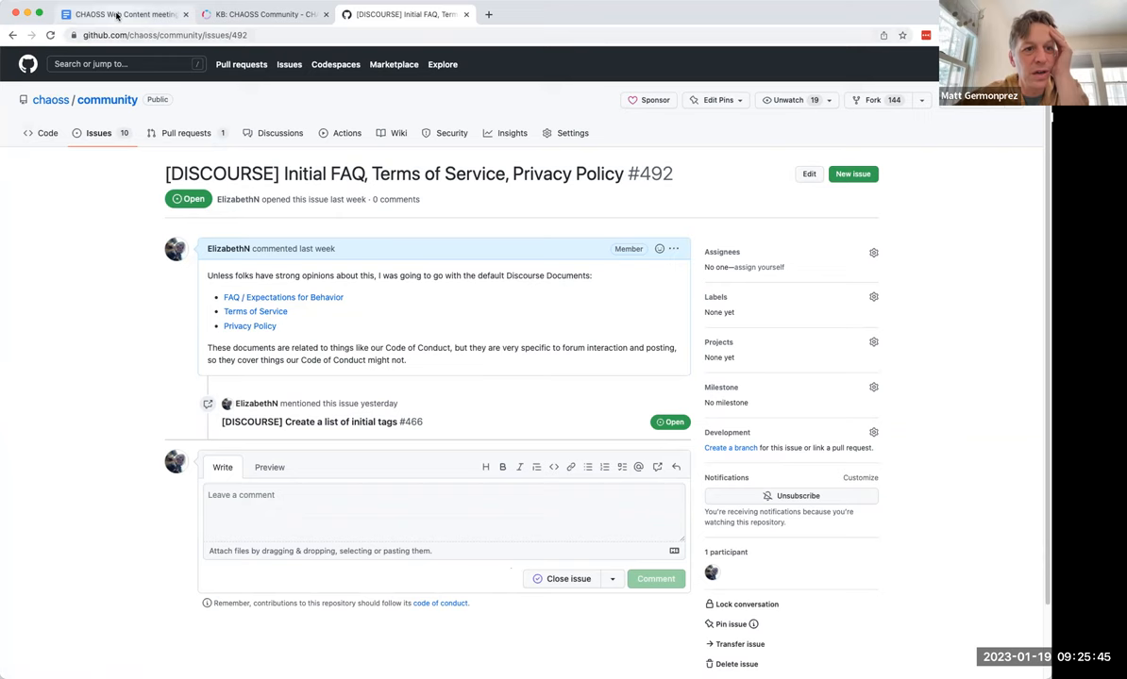
{"action": "left_click", "coordinate": [99, 133]}
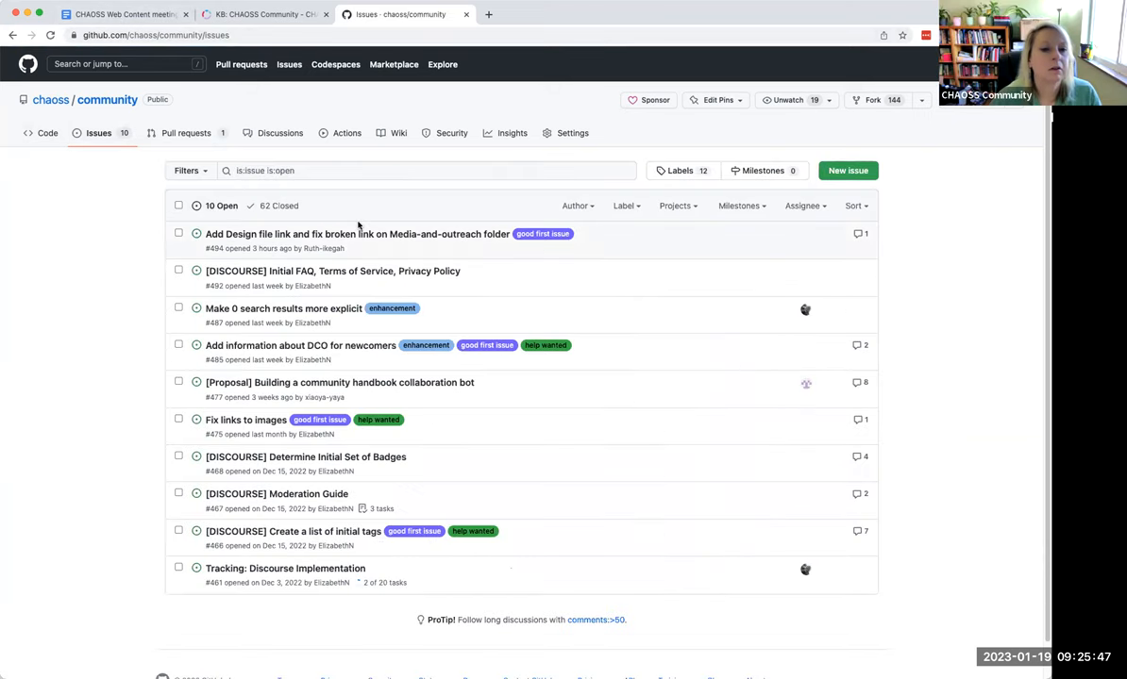
{"action": "mouse_move", "coordinate": [332, 272]}
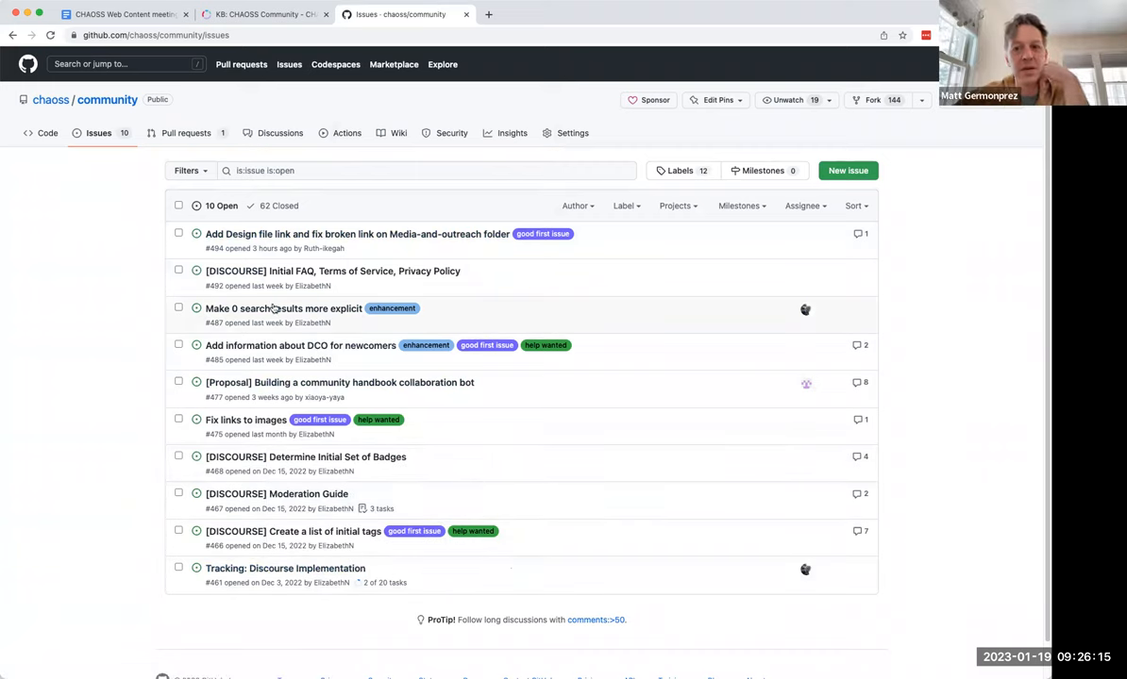
{"action": "mouse_move", "coordinate": [283, 309]}
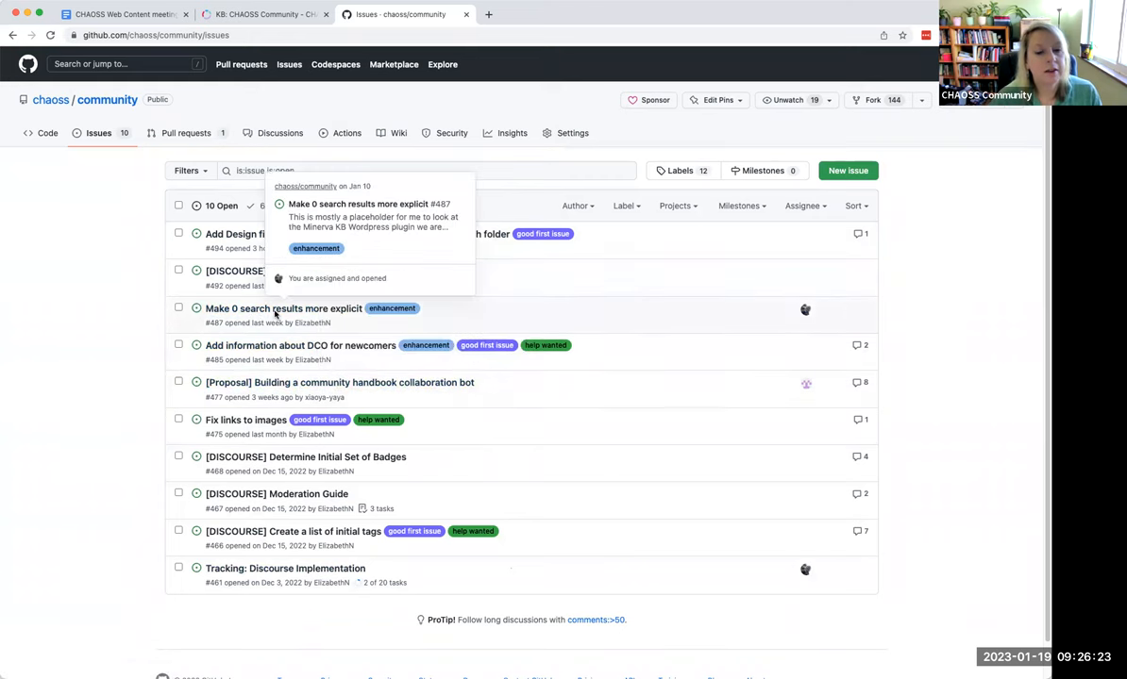
{"action": "mouse_move", "coordinate": [283, 309]}
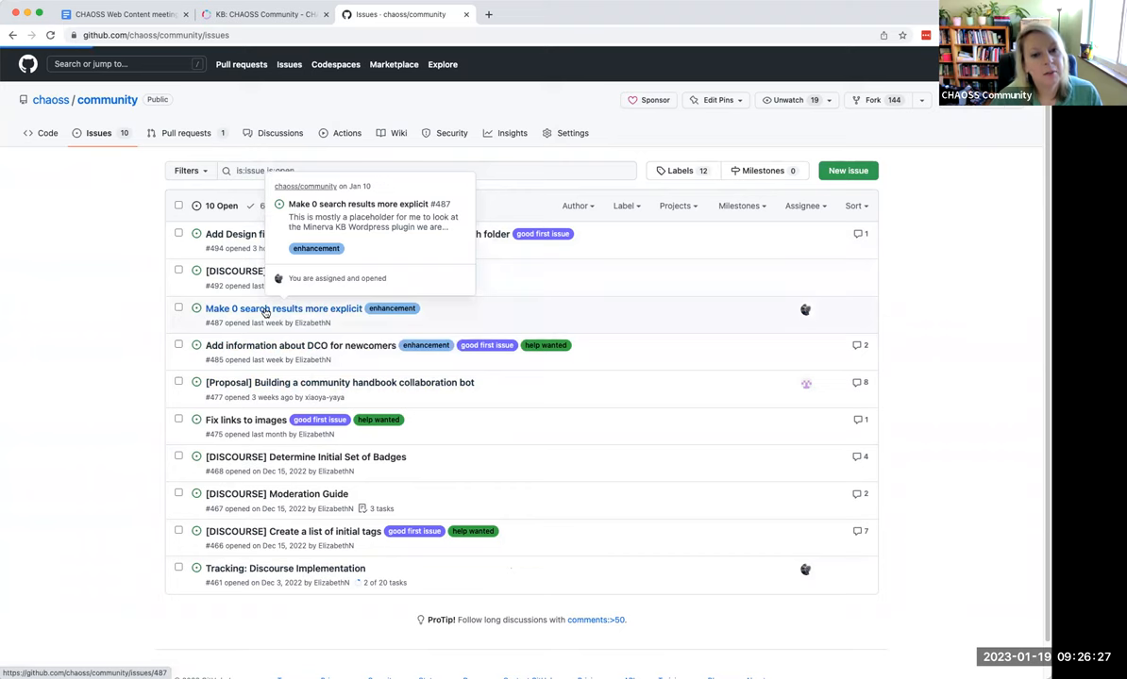
- Read issue #487, "Make 0 search results more explicit", an open enhancement with no comments
{"action": "left_click", "coordinate": [283, 308]}
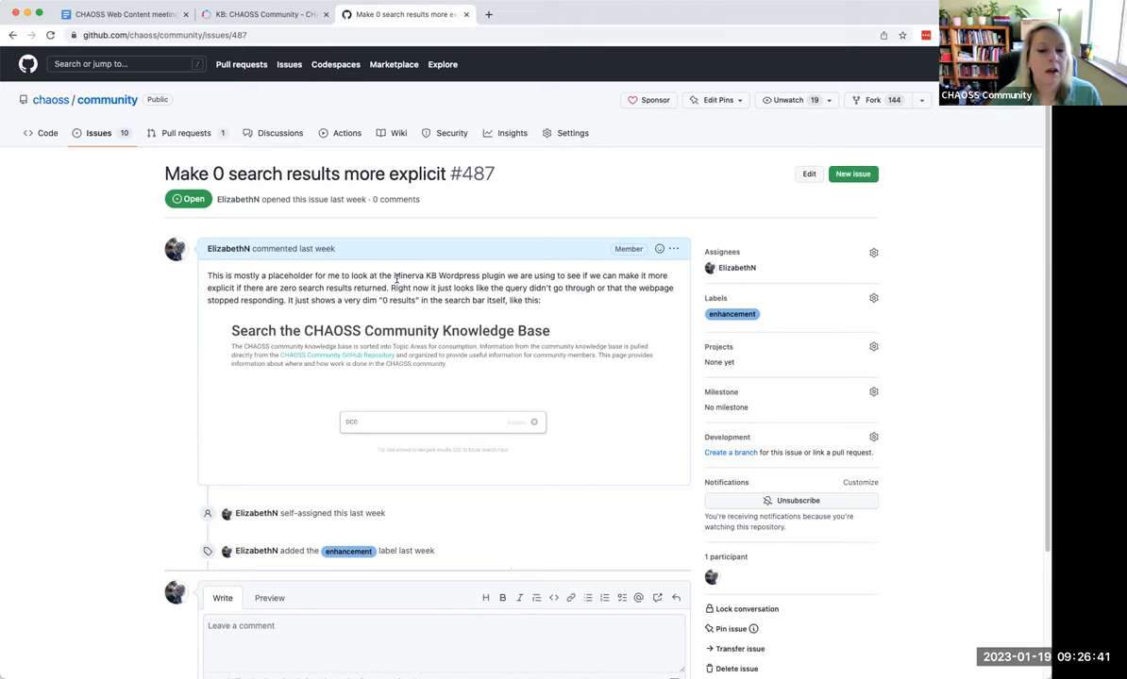
{"action": "mouse_move", "coordinate": [296, 271]}
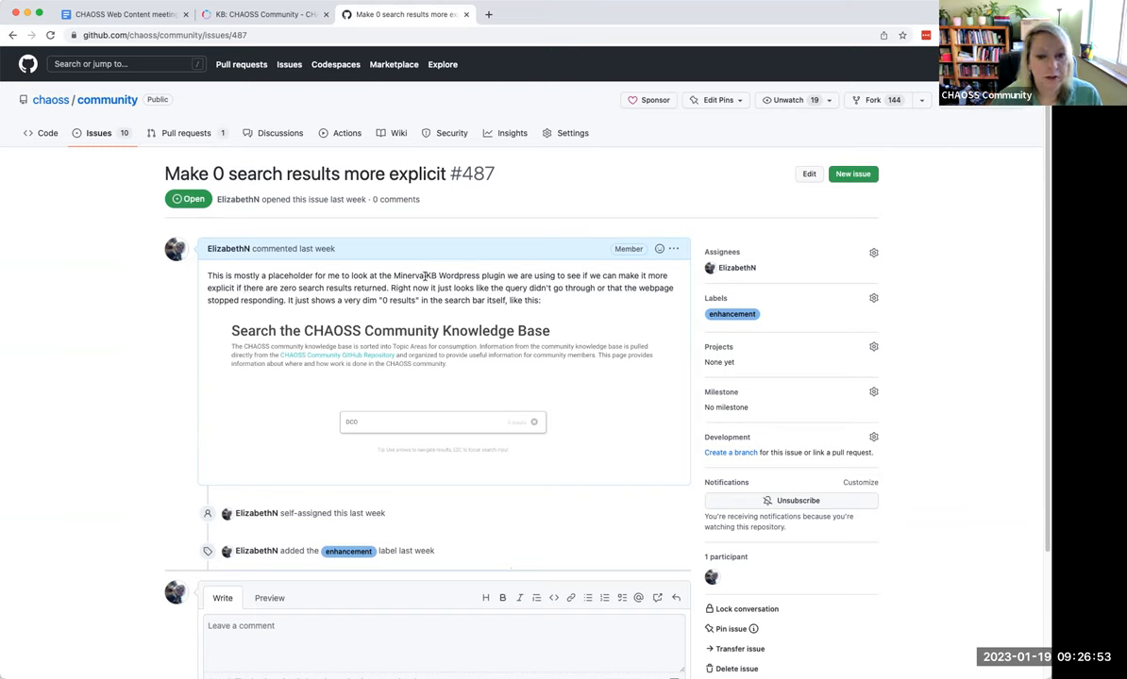
{"action": "mouse_move", "coordinate": [423, 357]}
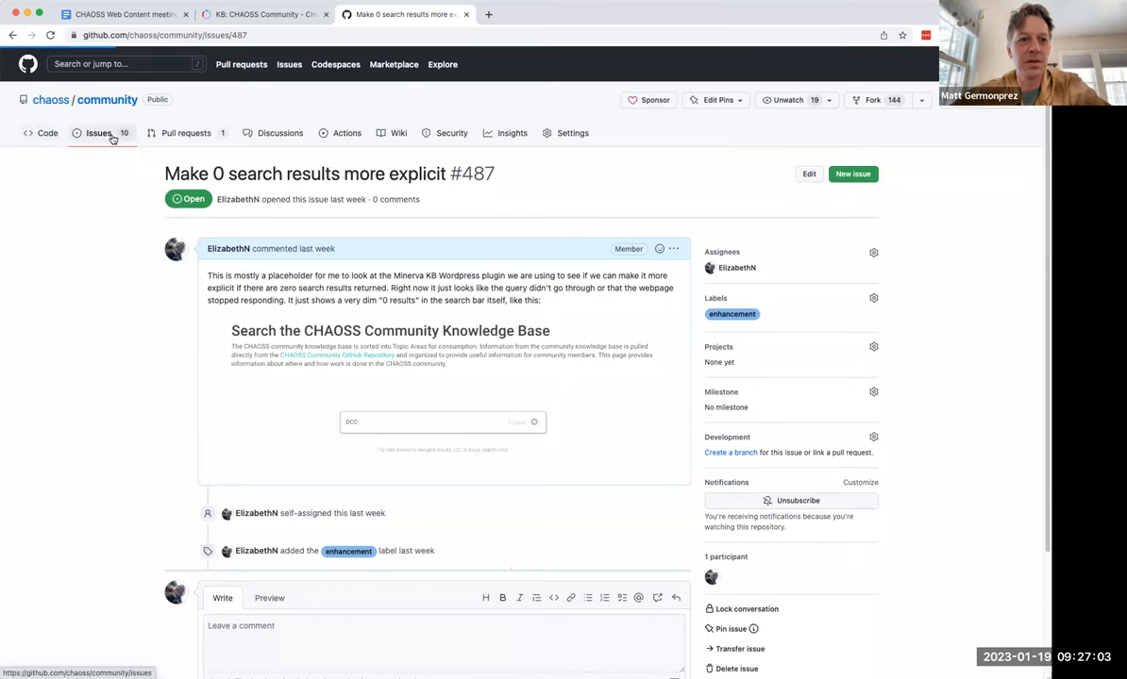
{"action": "left_click", "coordinate": [100, 133]}
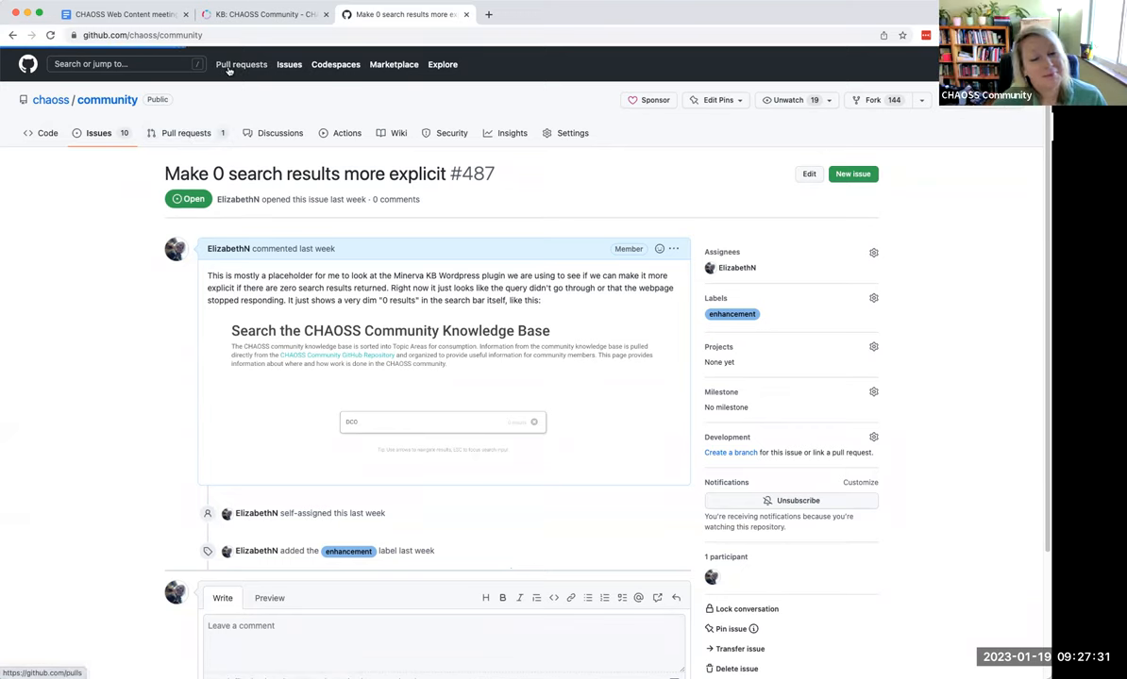
{"action": "mouse_move", "coordinate": [123, 15]}
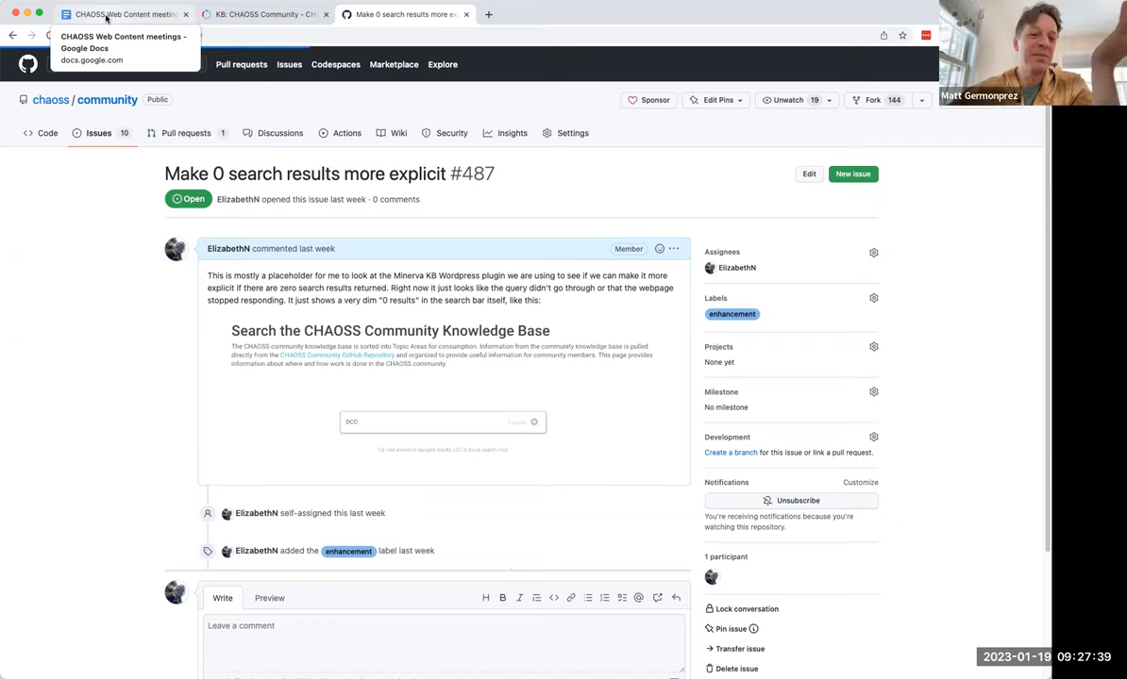
- Add the bullet "Maybe think about where we have website versus community conversations/issues" to the notes
{"action": "left_click", "coordinate": [123, 16]}
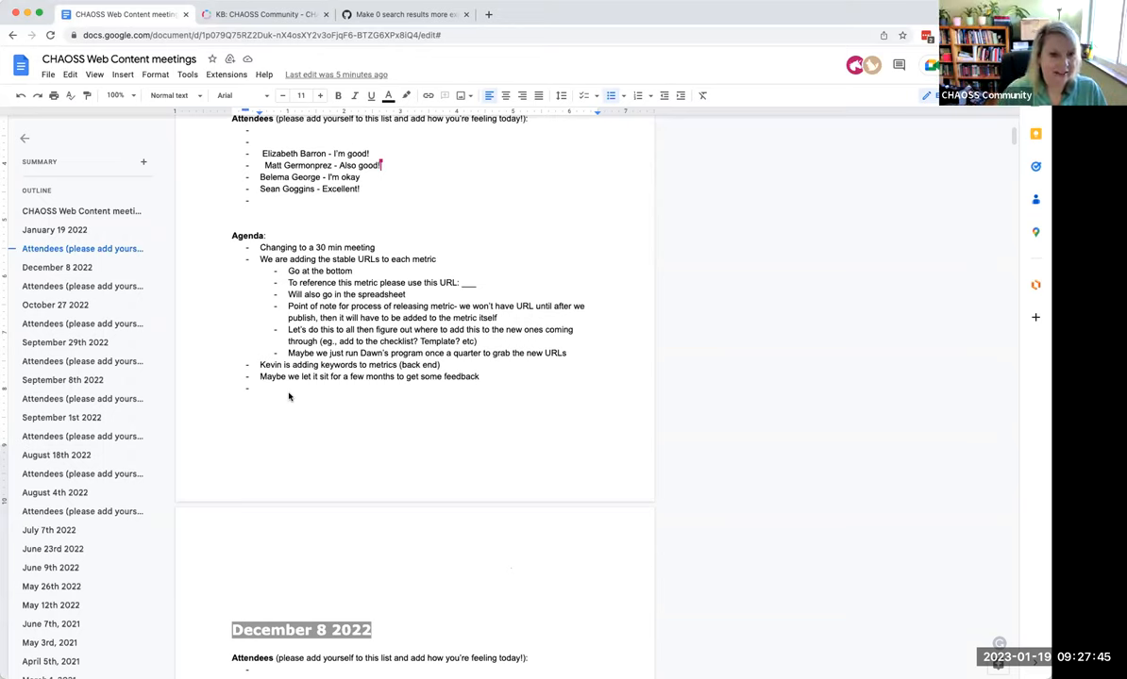
{"action": "type", "text": "Maybe think"}
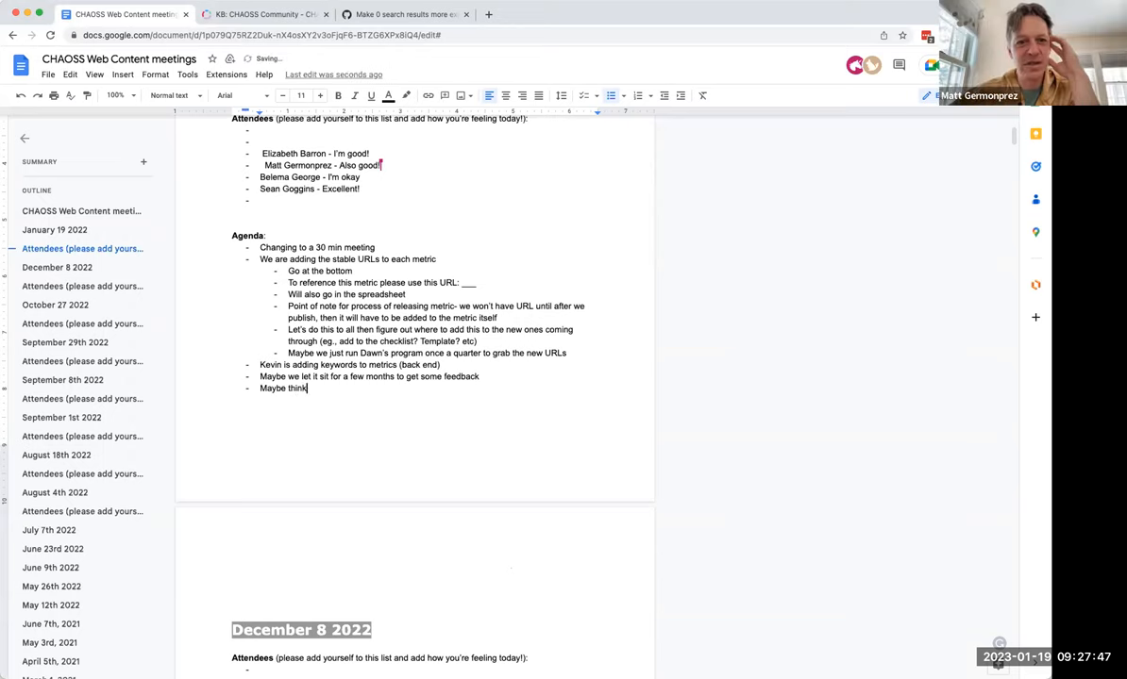
{"action": "type", "text": "about where we have website"}
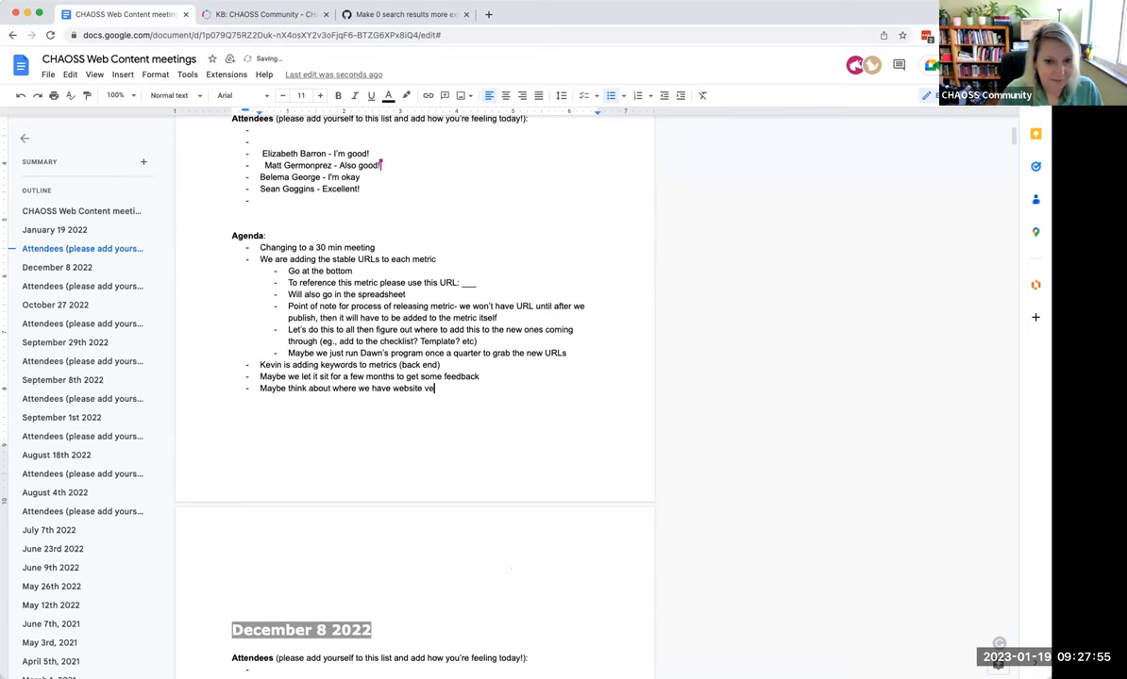
{"action": "type", "text": "versus community"}
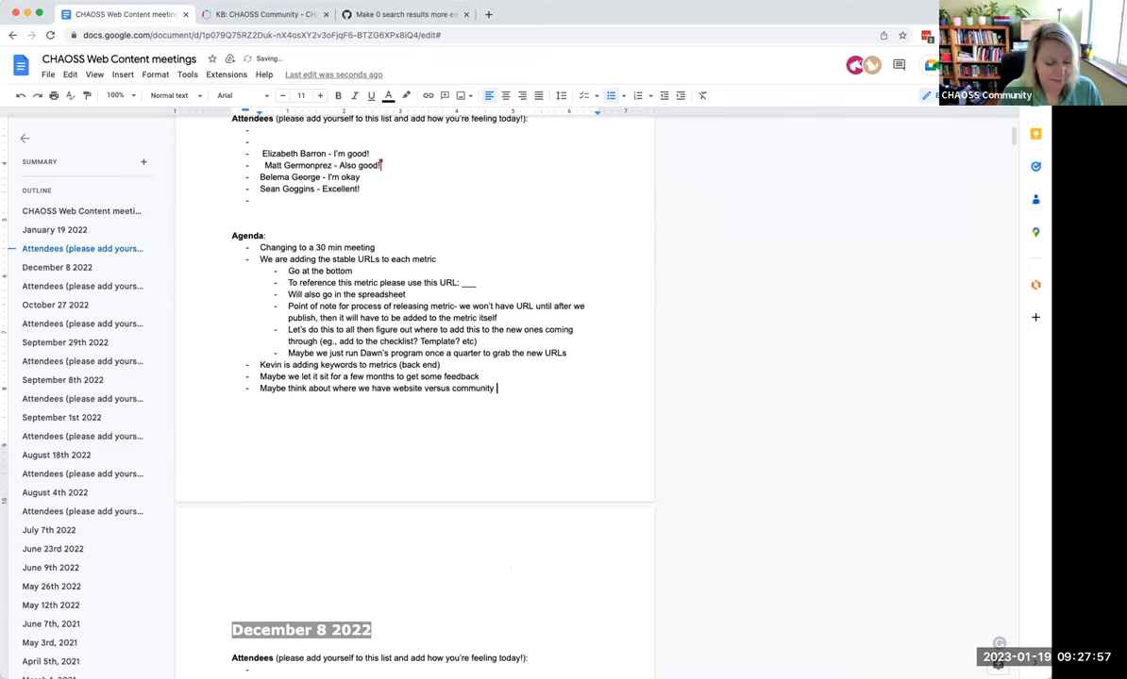
{"action": "type", "text": "conversations"}
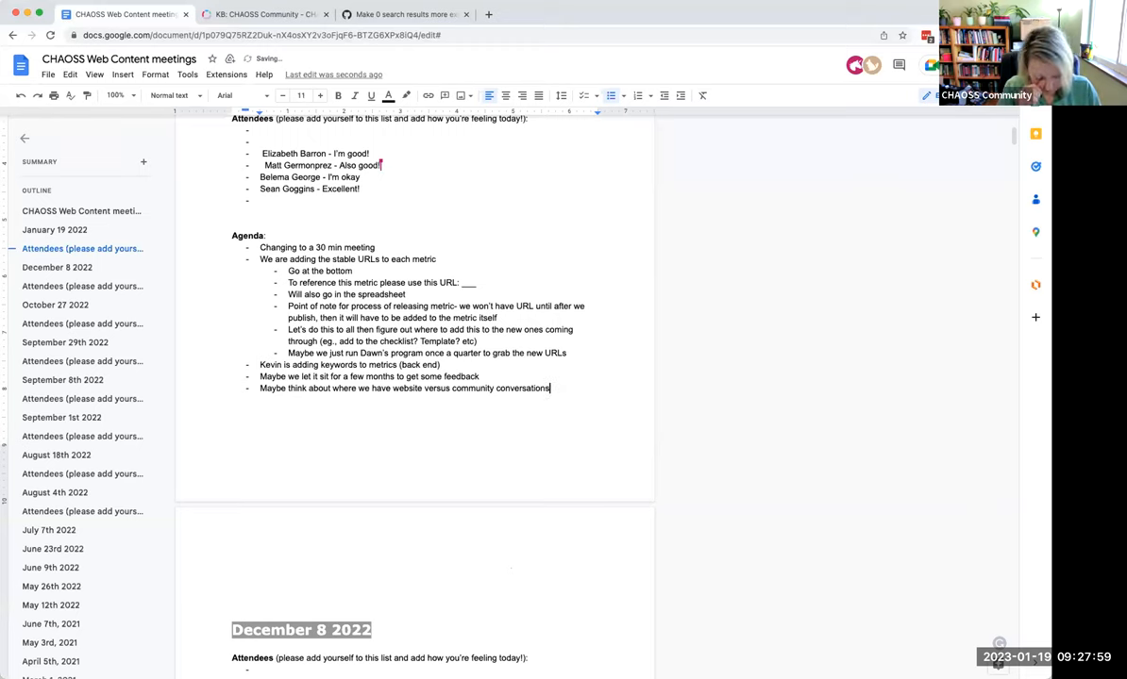
{"action": "type", "text": "/issu"}
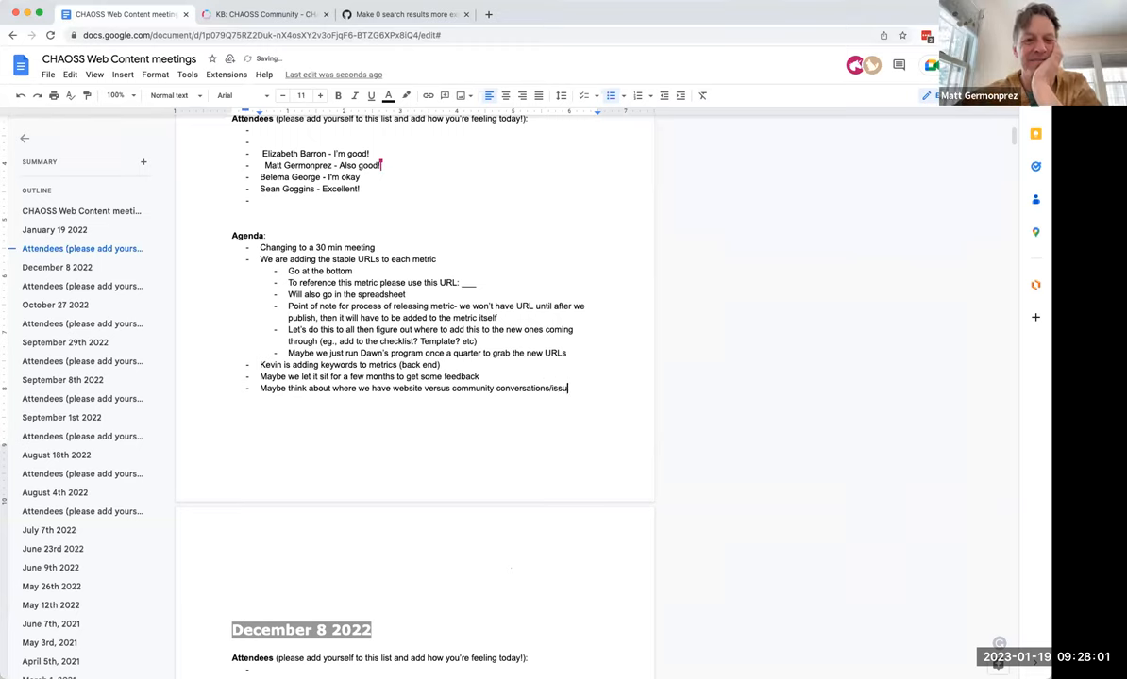
{"action": "type", "text": "es"}
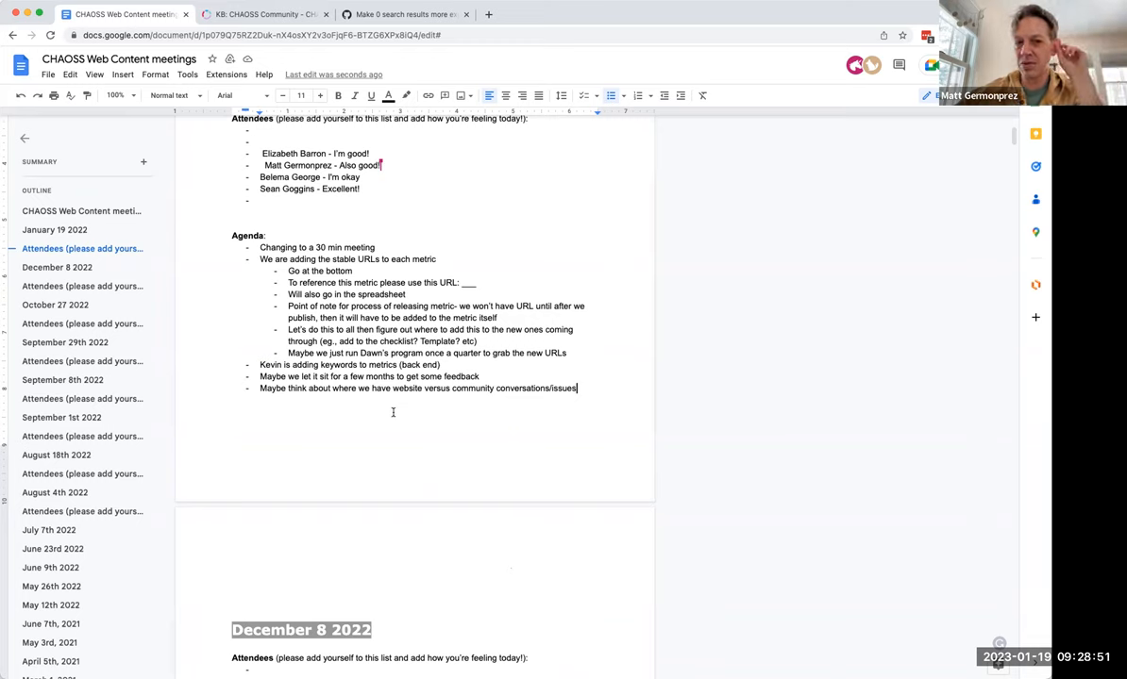
{"action": "mouse_move", "coordinate": [453, 417]}
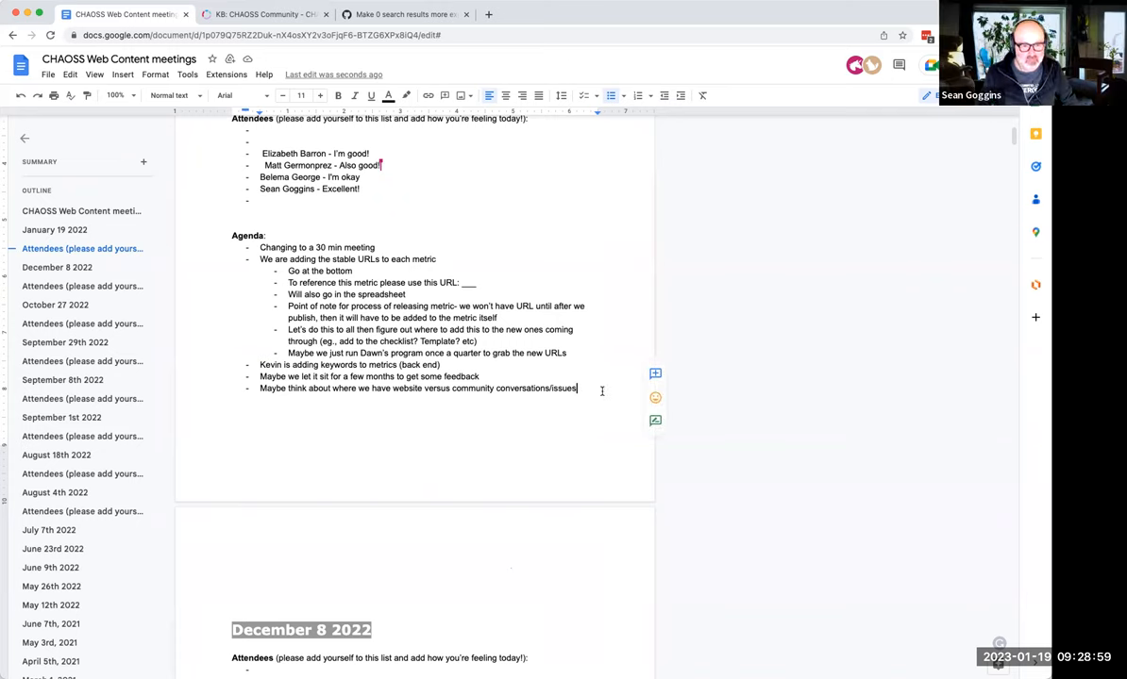
- Continue the last agenda bullet with "We could just mention the criteria fo…"
{"action": "type", "text": "Add to community meeting"}
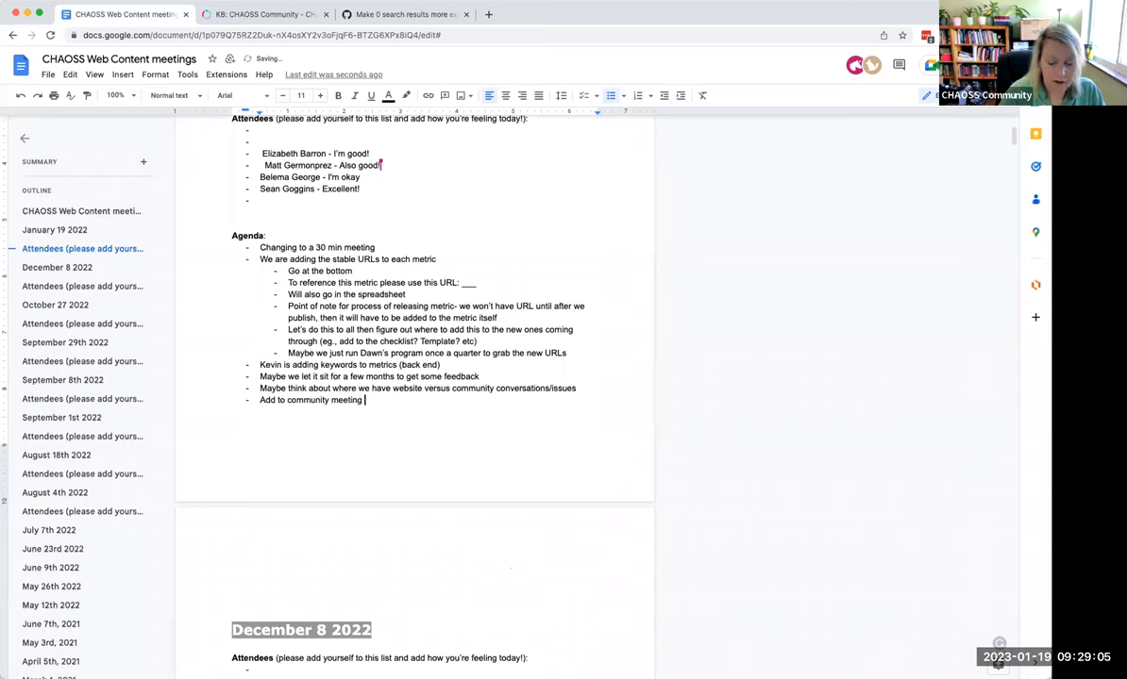
{"action": "type", "text": "-"}
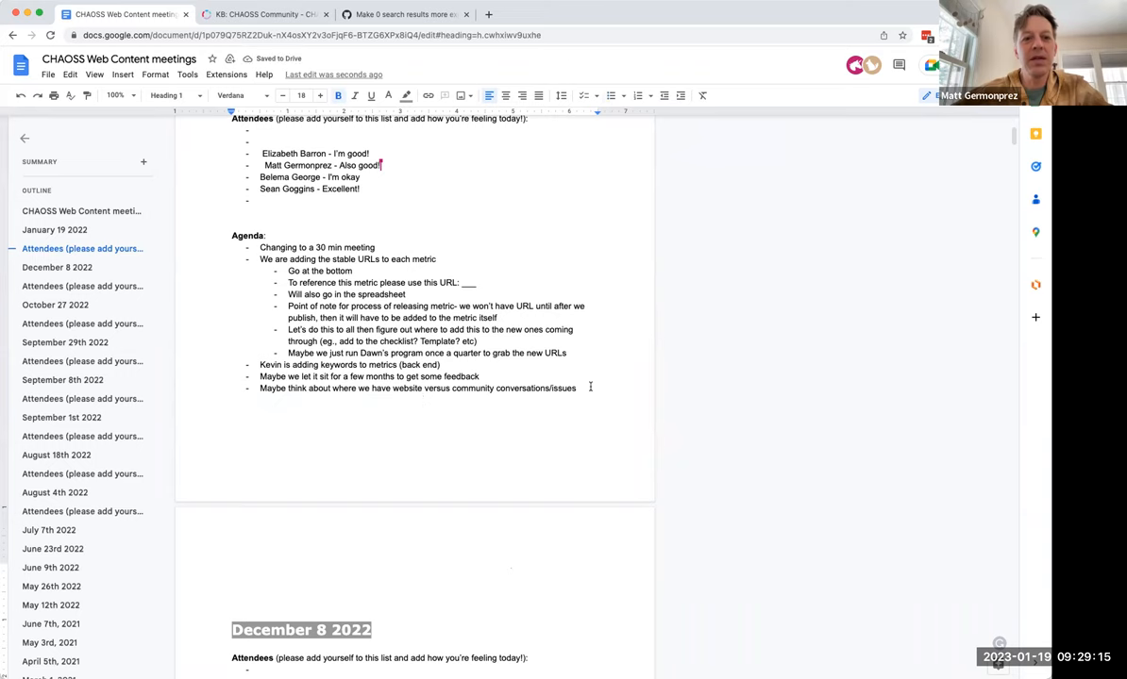
{"action": "type", "text": "We could"}
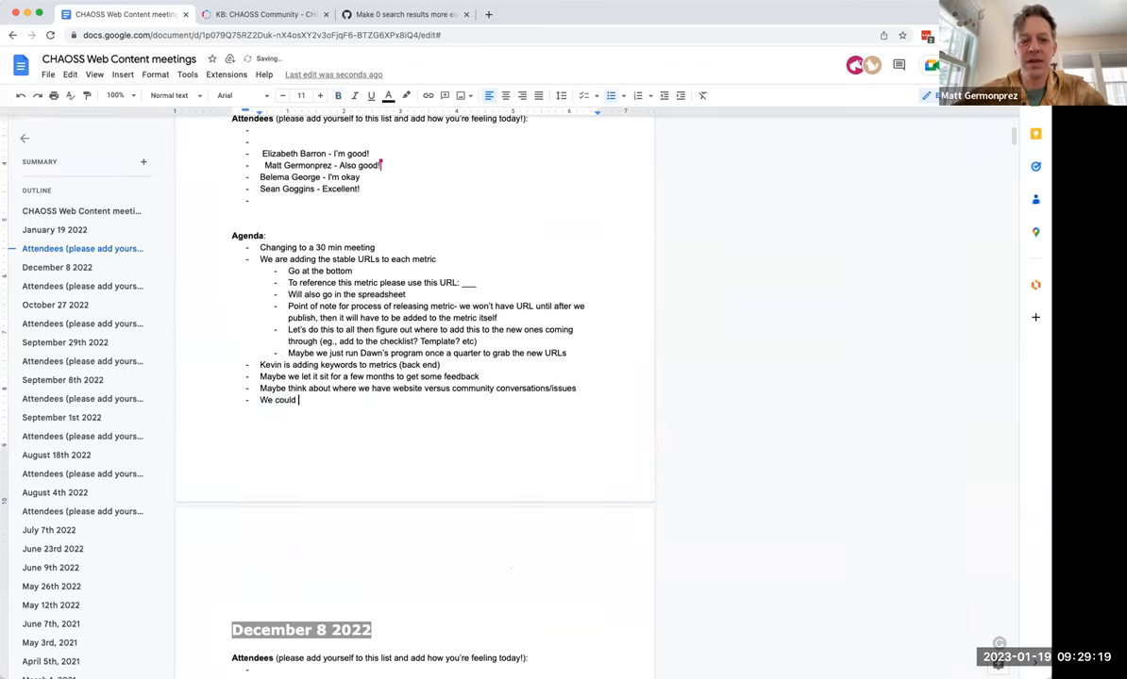
{"action": "type", "text": "just me"}
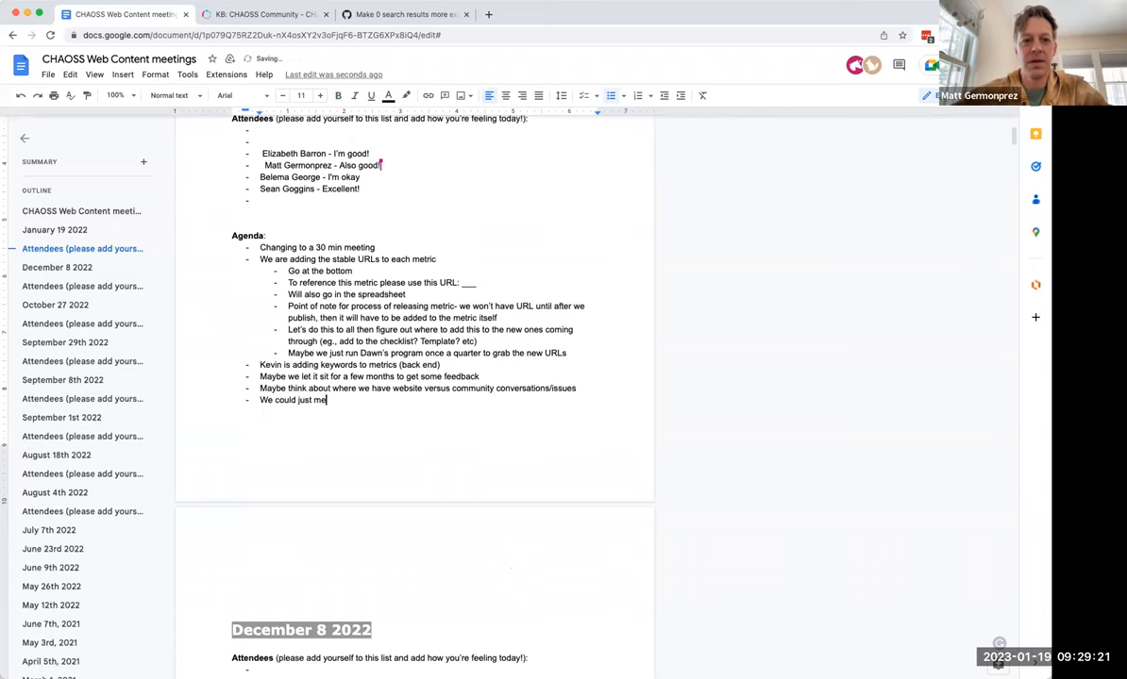
{"action": "type", "text": "ntion"}
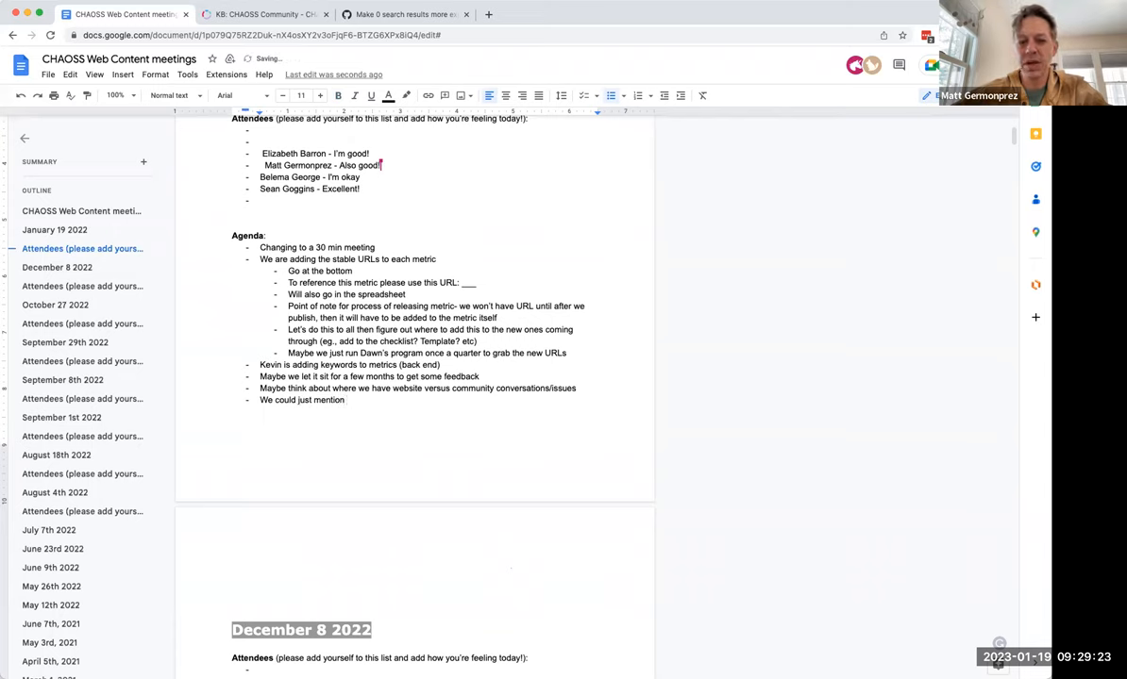
{"action": "type", "text": "the"}
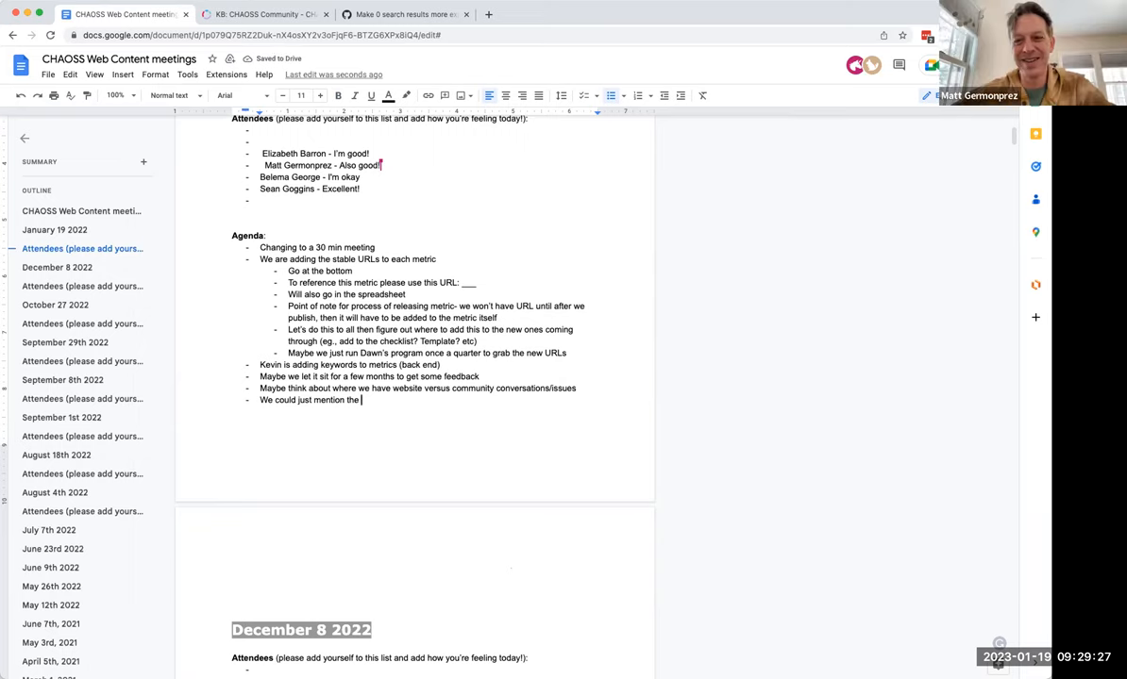
{"action": "type", "text": "criteria fo"}
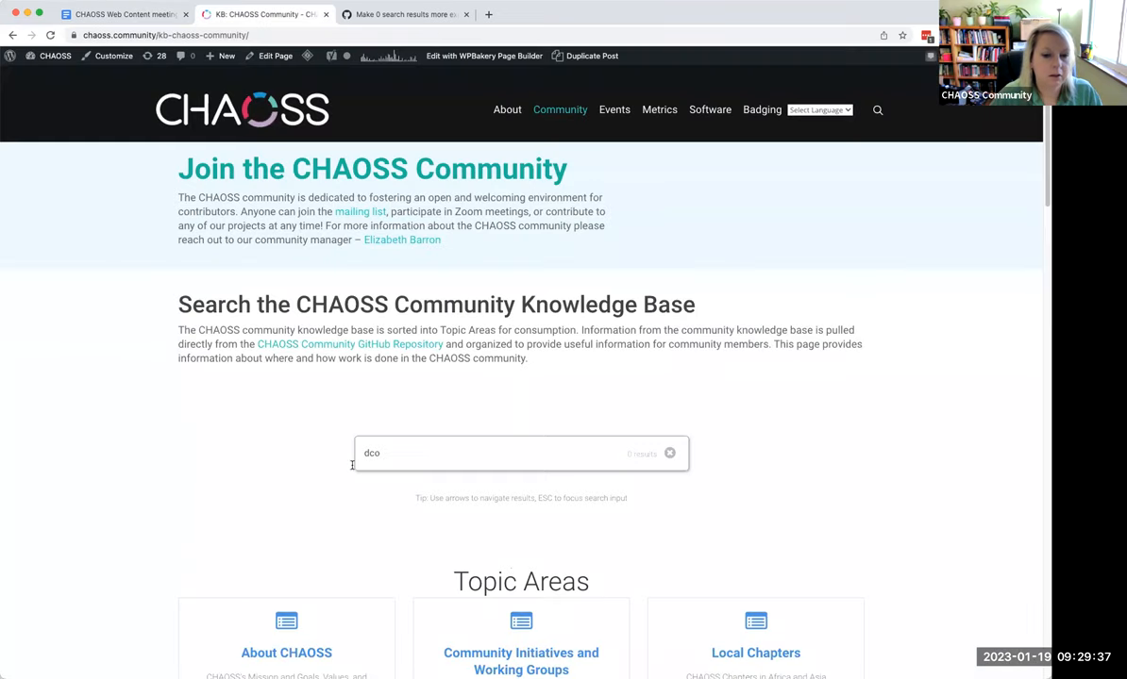
- Search the knowledge base for "slack", read the Newcomer Bot Slack article, then go to the CHAOSS Community topic page
{"action": "type", "text": "slck"}
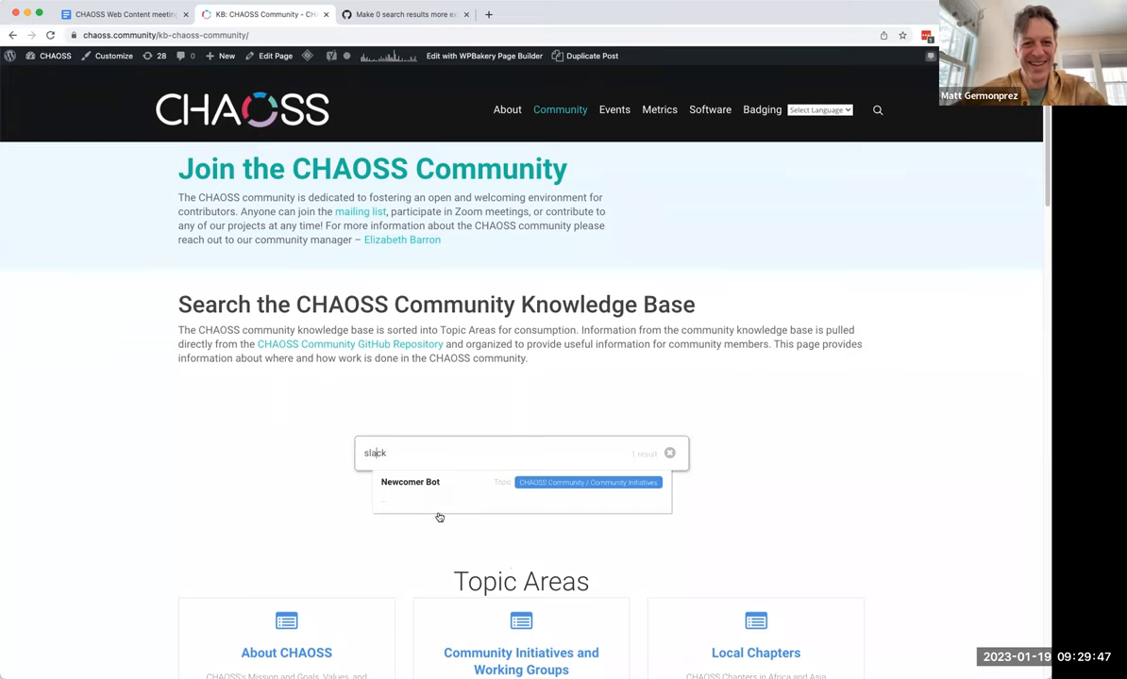
{"action": "left_click", "coordinate": [410, 484]}
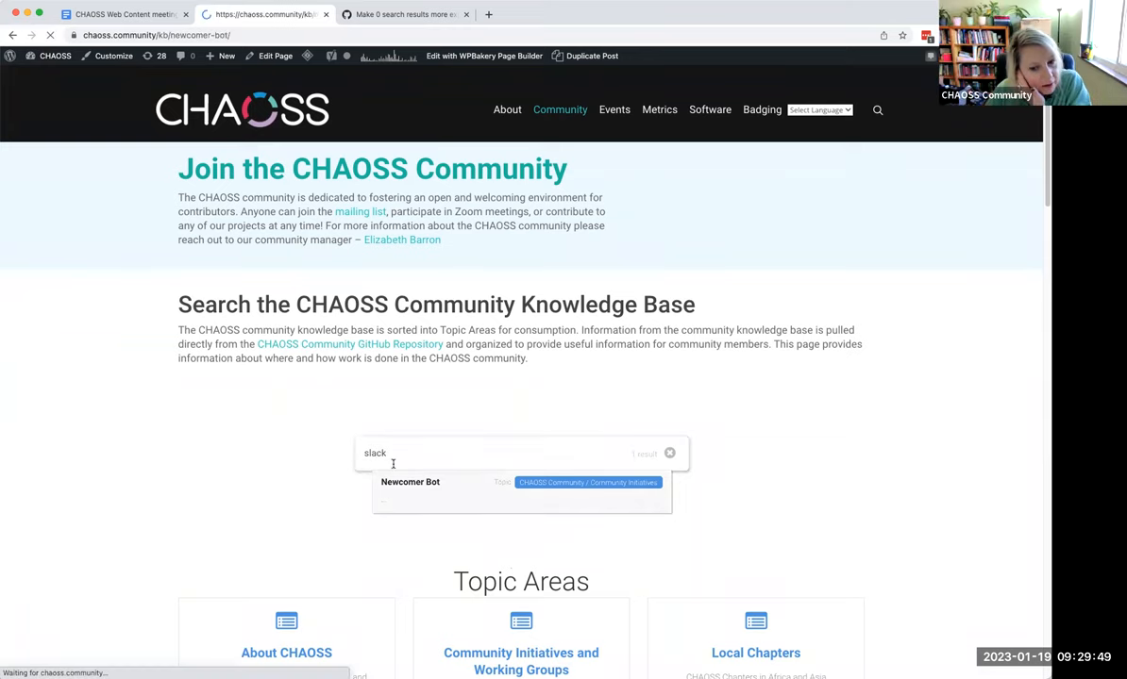
{"action": "left_click", "coordinate": [409, 483]}
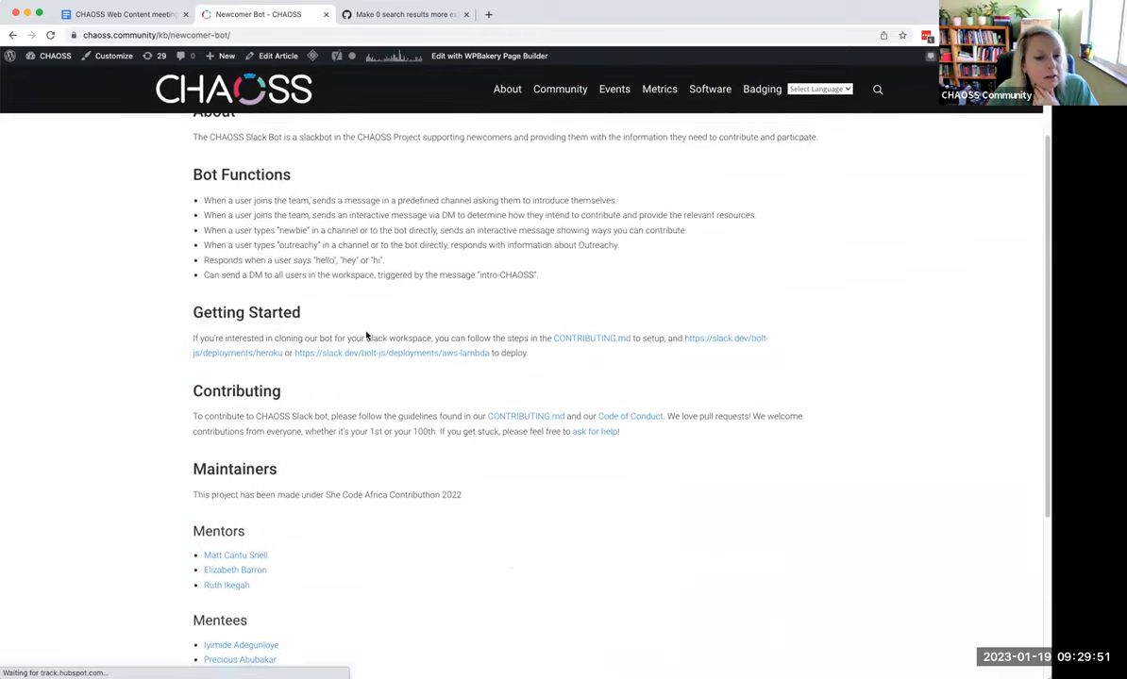
{"action": "scroll", "scroll_direction": "down", "scroll_amount": 3}
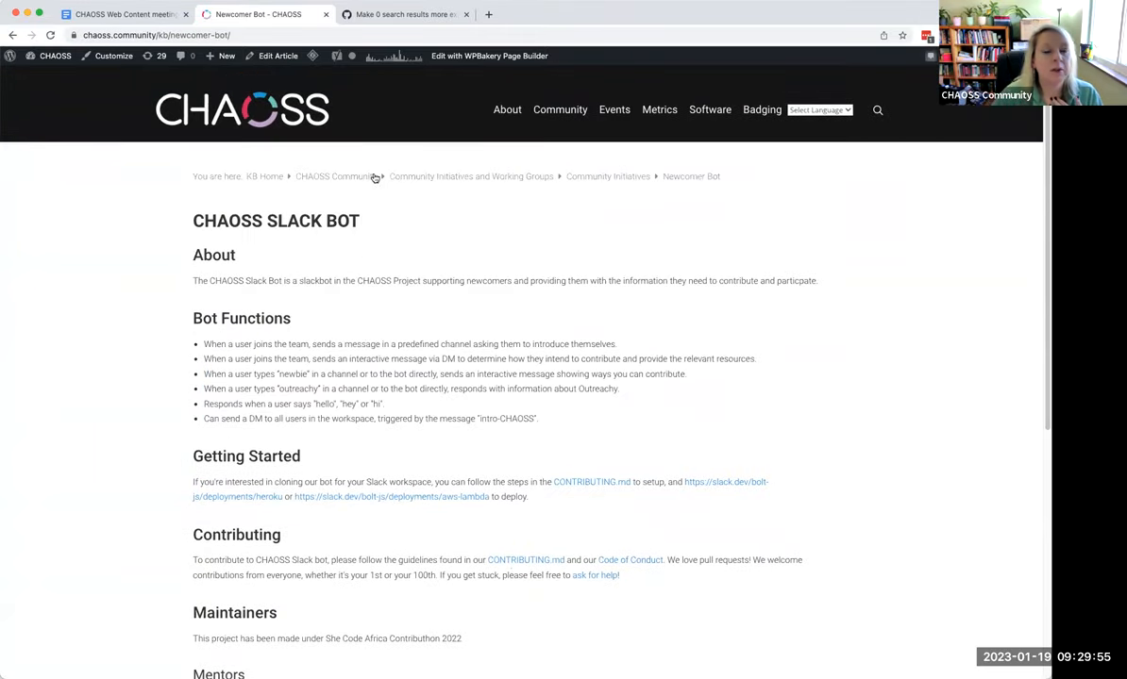
{"action": "left_click", "coordinate": [334, 178]}
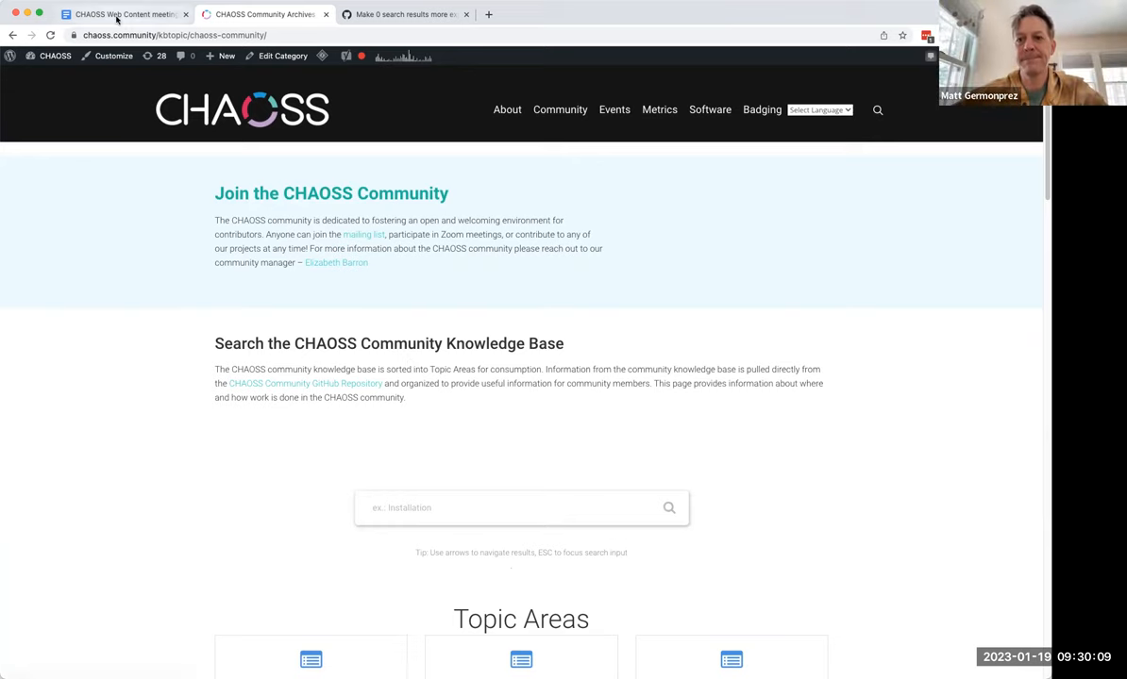
- Show GitHub issue #487 about making zero search results more explicit
{"action": "left_click", "coordinate": [403, 15]}
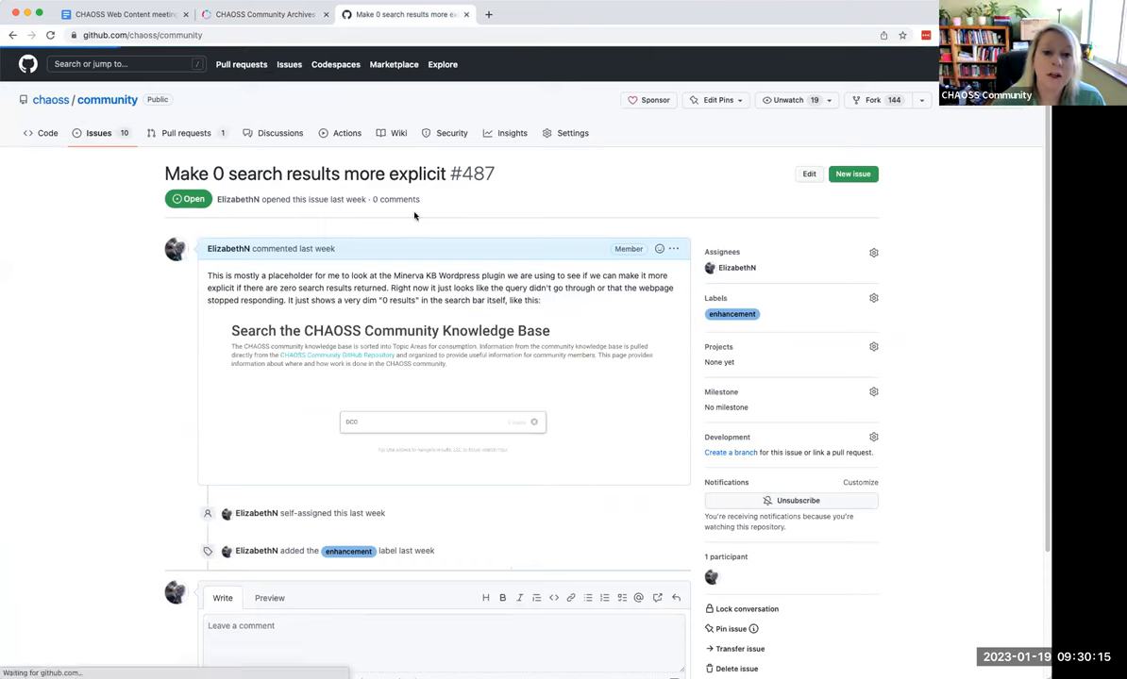
{"action": "mouse_move", "coordinate": [482, 231]}
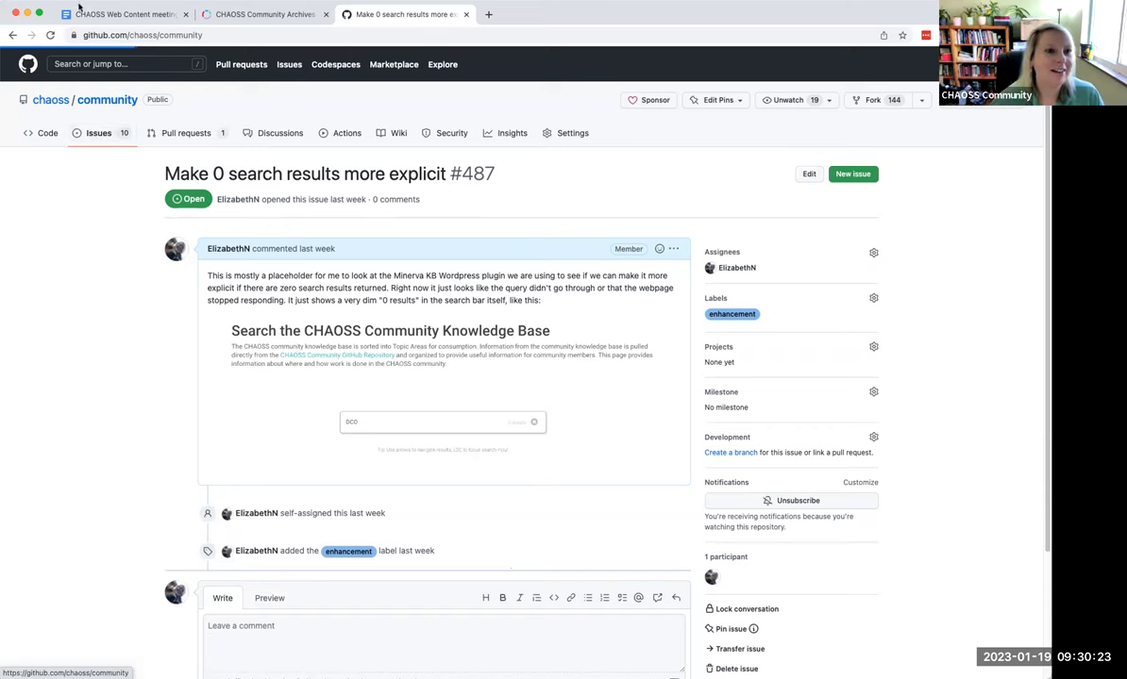
- Finish the bullet as "criteria for when we use what (slack versus github versus discourse)"
{"action": "left_click", "coordinate": [123, 15]}
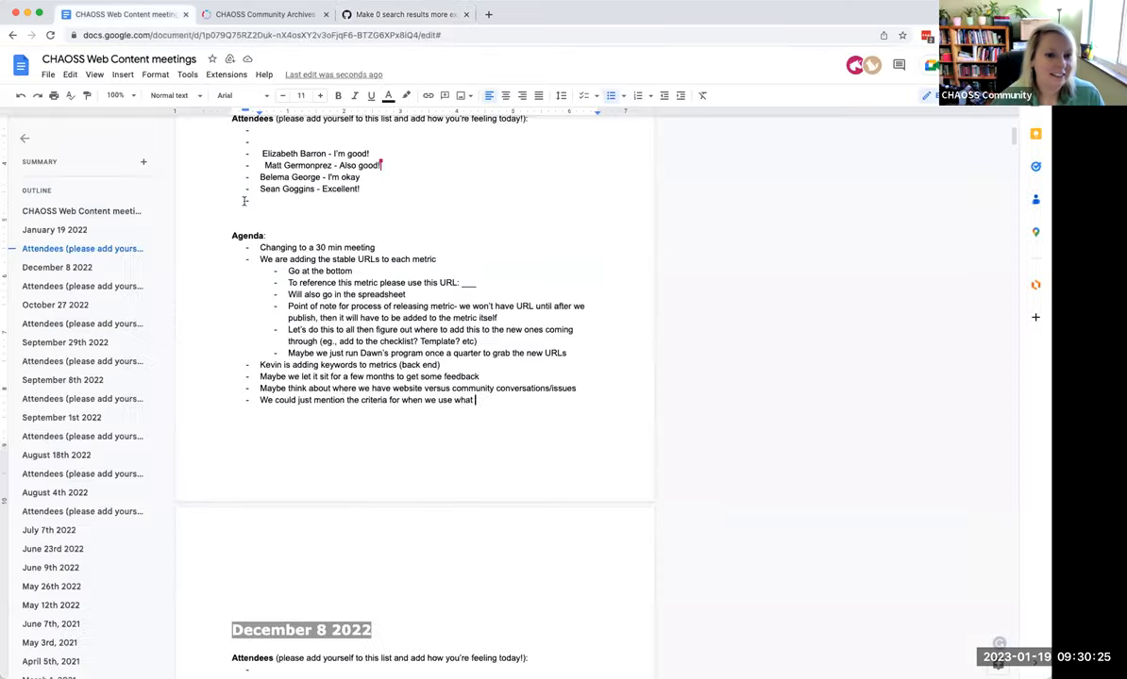
{"action": "type", "text": "(s"}
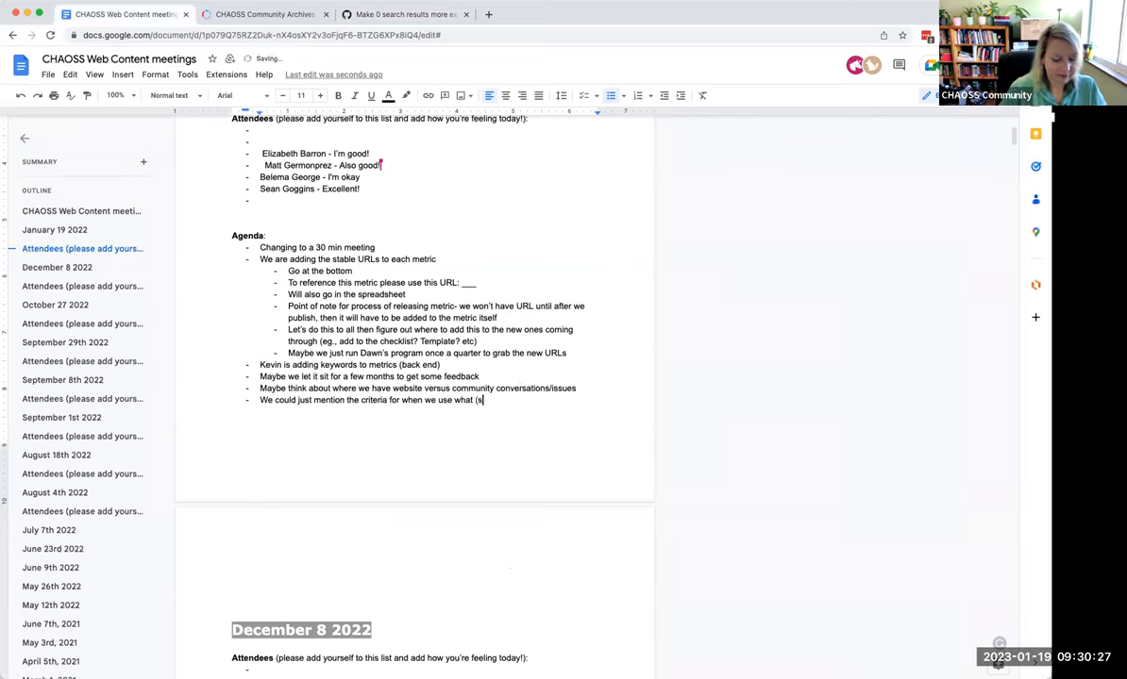
{"action": "type", "text": "ack versus"}
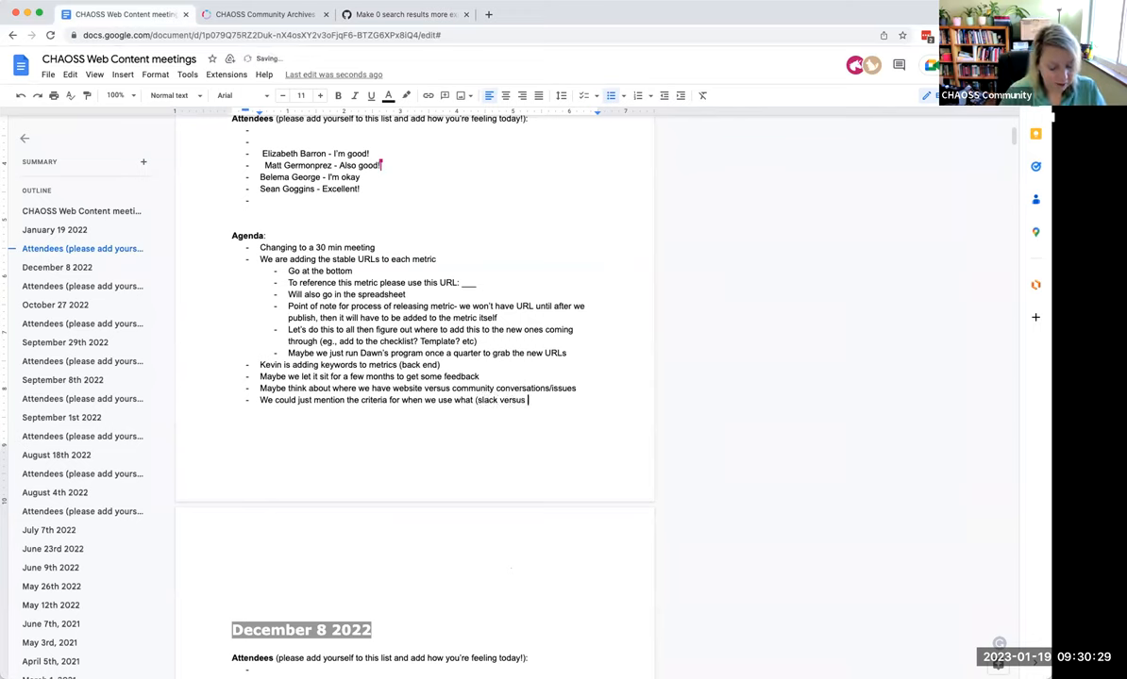
{"action": "type", "text": "github versus"}
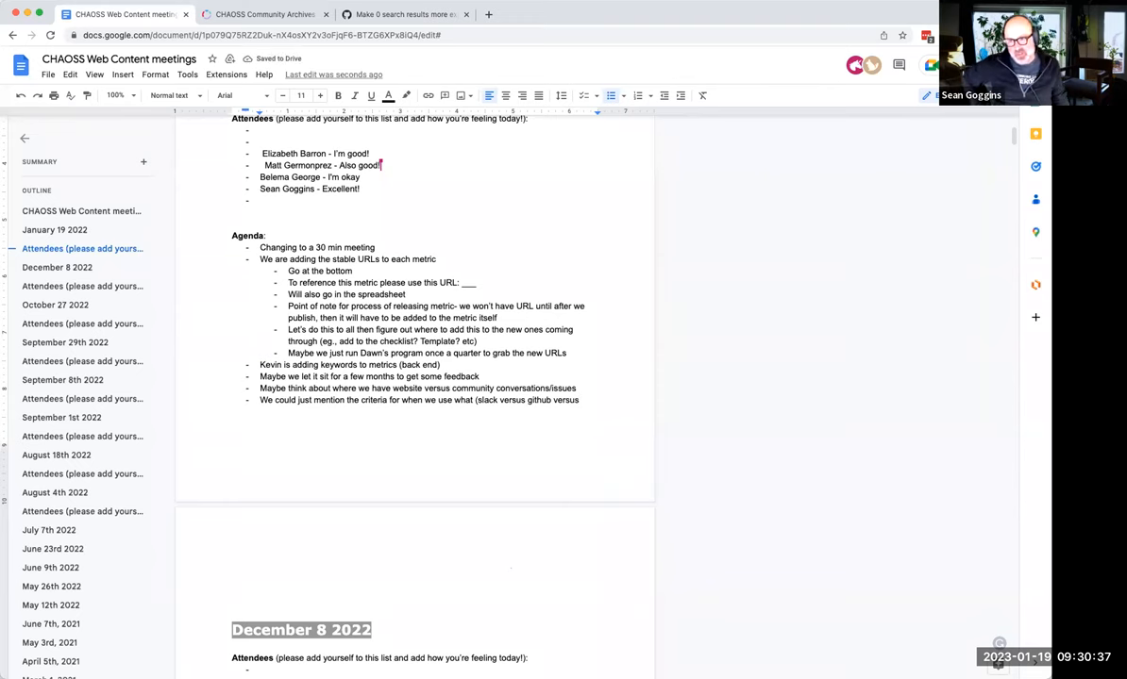
{"action": "type", "text": "discourse"}
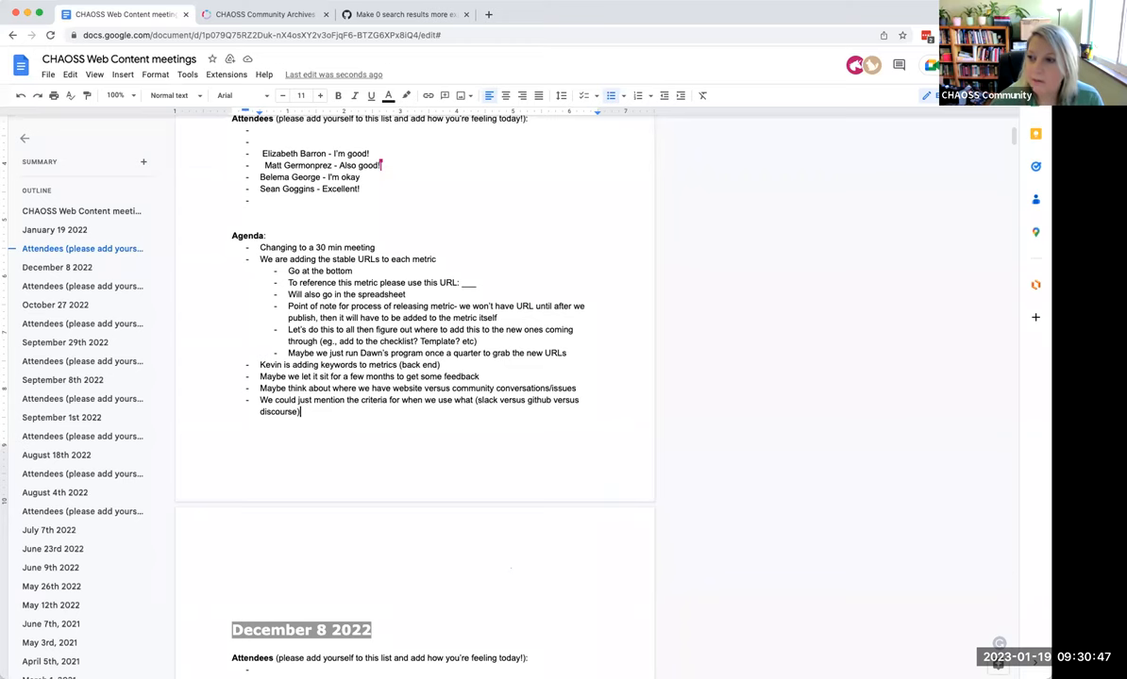
{"action": "mouse_move", "coordinate": [819, 508]}
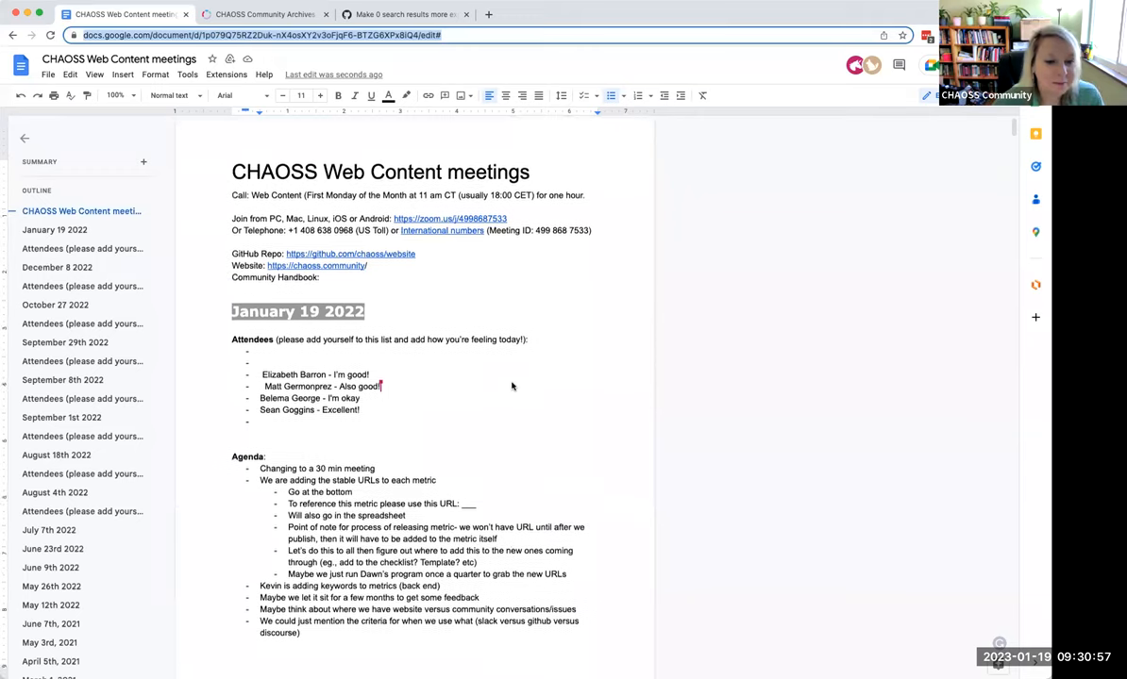
- Start a new empty agenda bullet below the slack/github/discourse criteria line
{"action": "scroll", "scroll_direction": "down", "scroll_amount": 3}
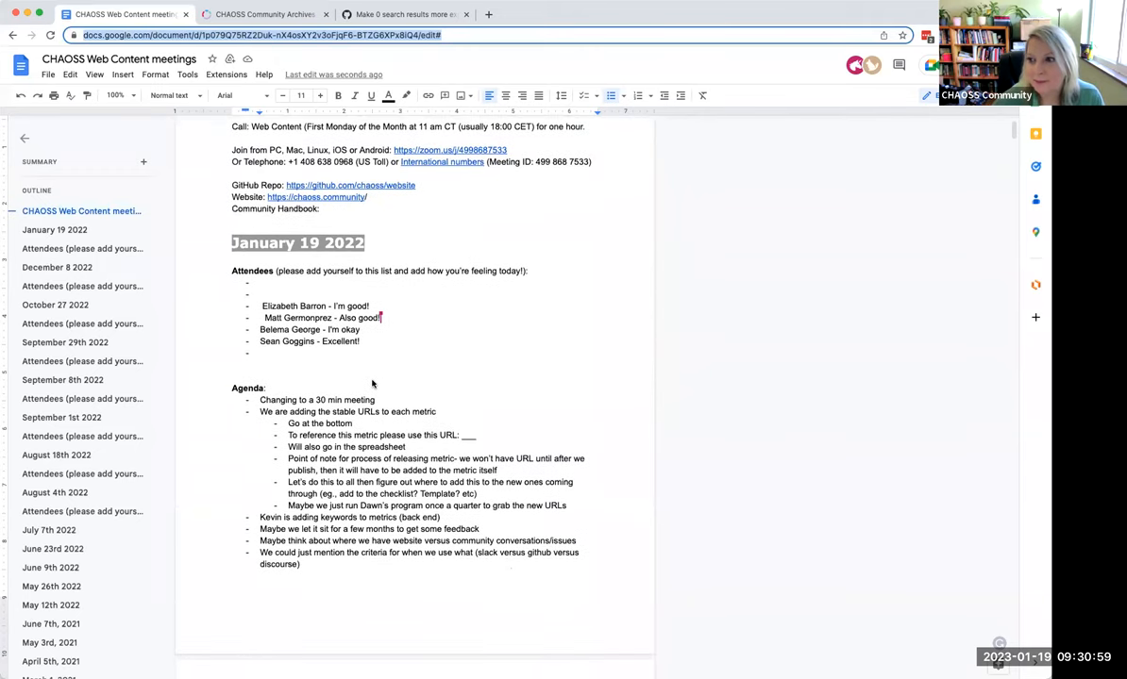
{"action": "scroll", "scroll_direction": "down", "scroll_amount": 3}
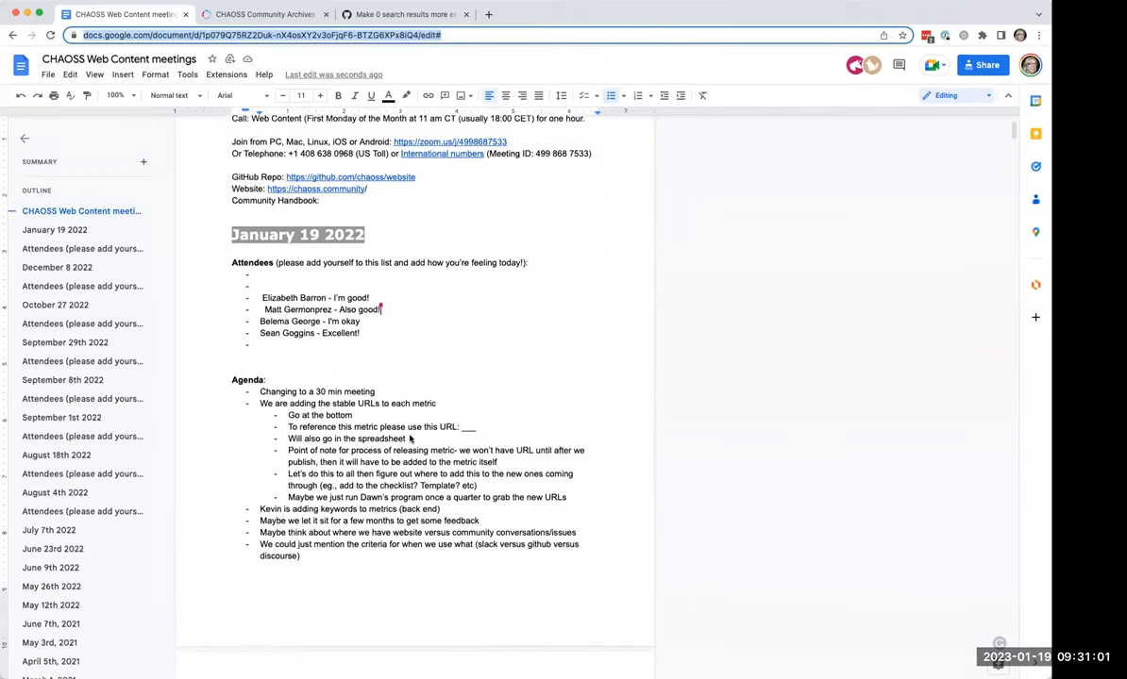
{"action": "scroll", "scroll_direction": "down", "scroll_amount": 3}
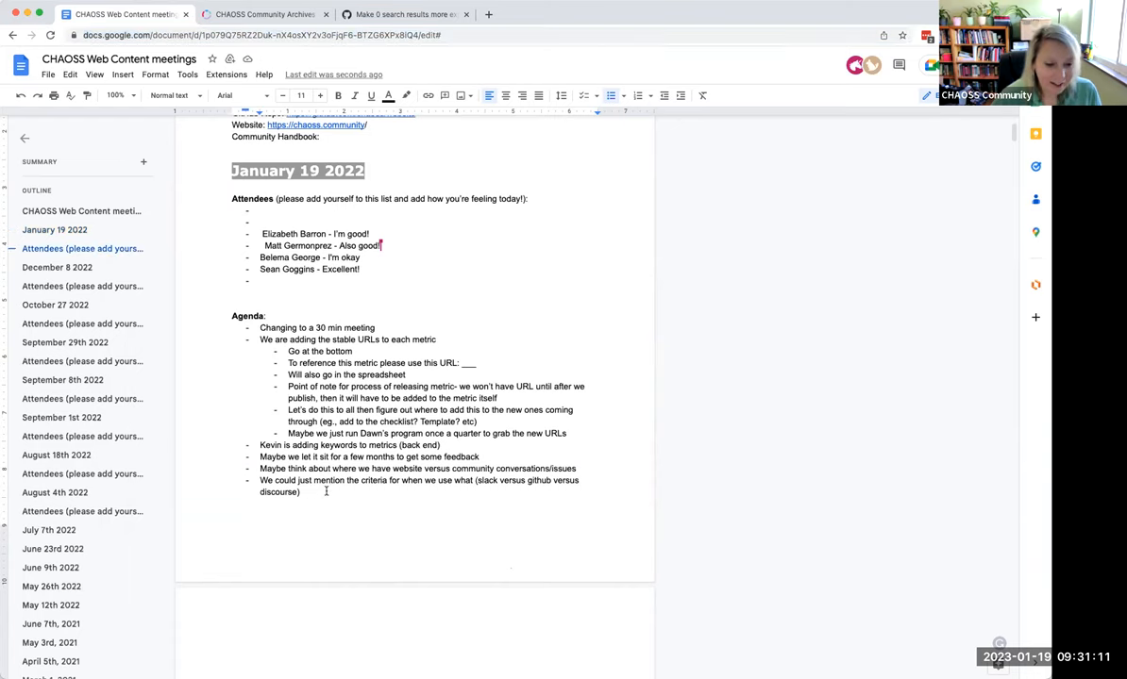
{"action": "key", "text": "Enter"}
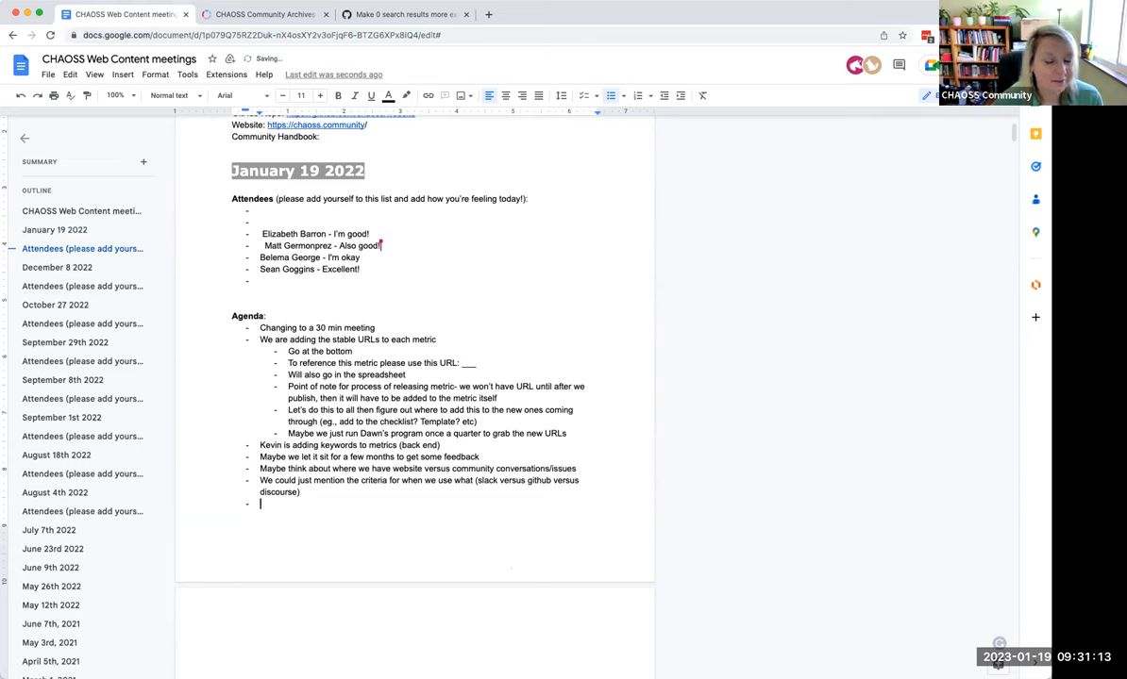